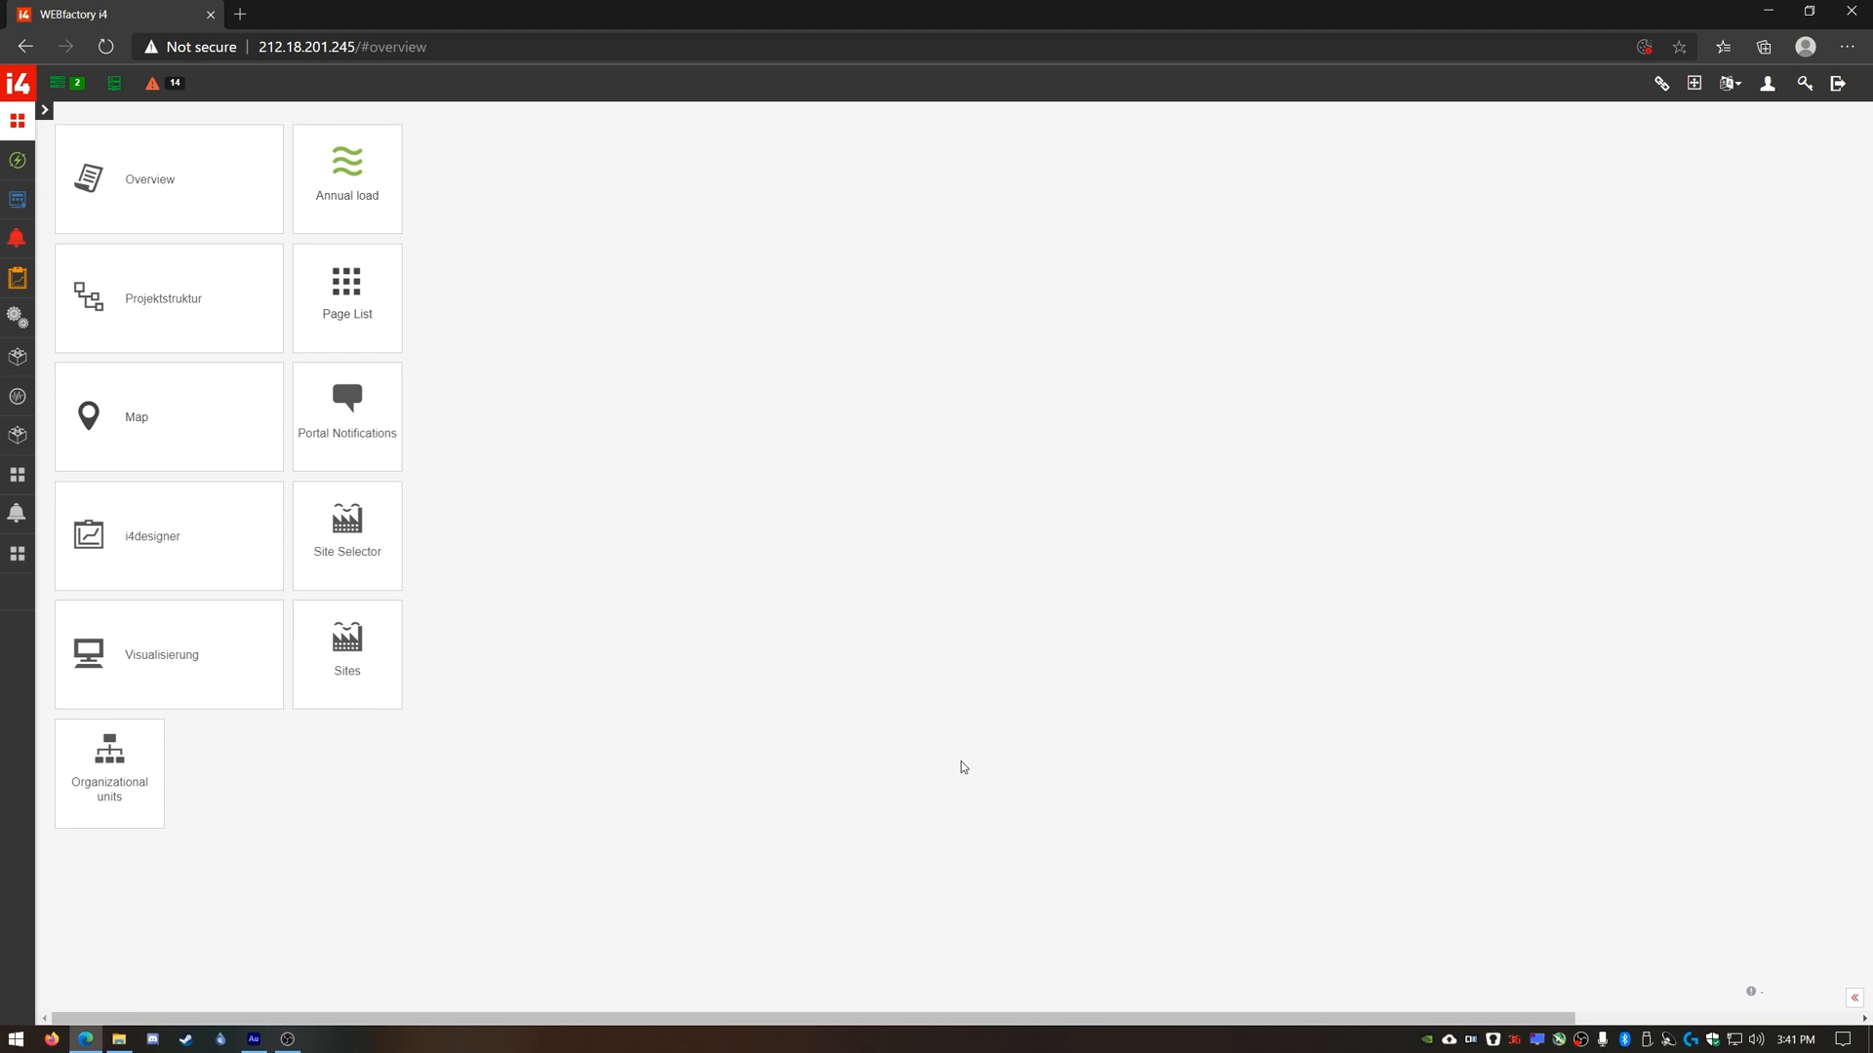
mouse_move(886, 651)
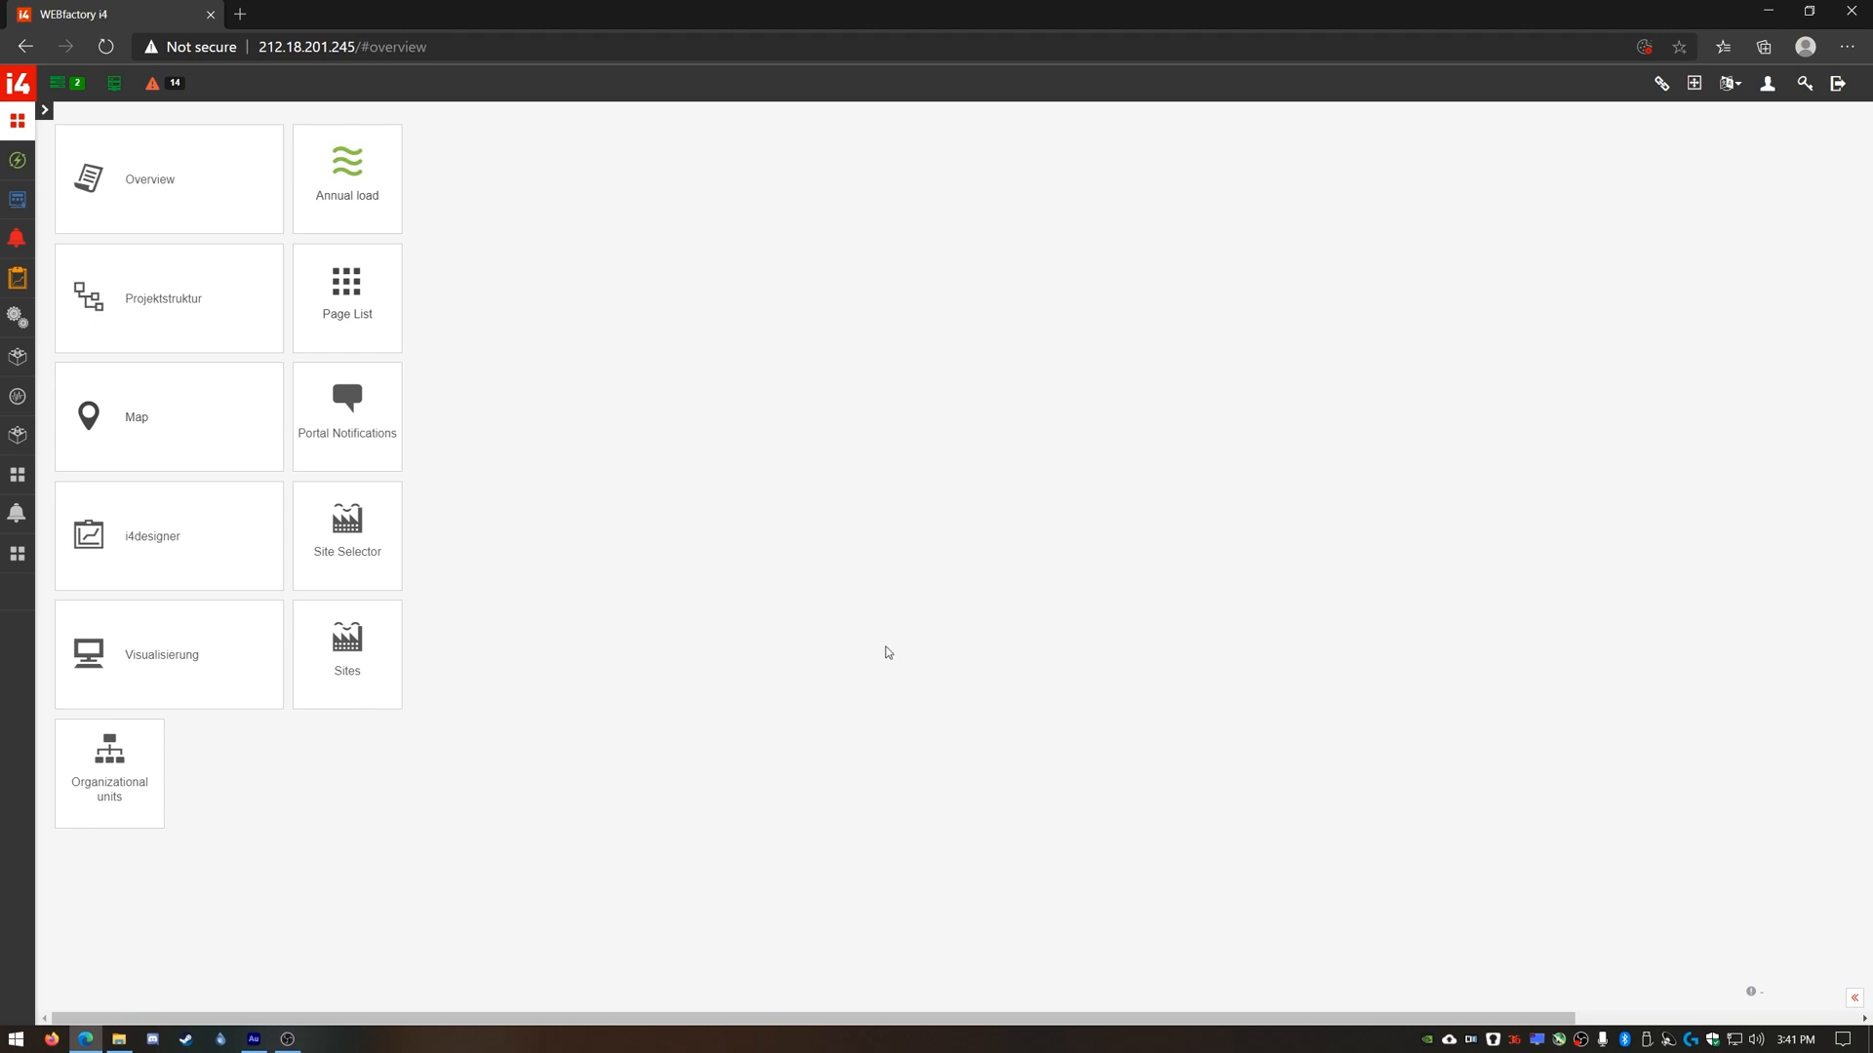
mouse_move(842, 572)
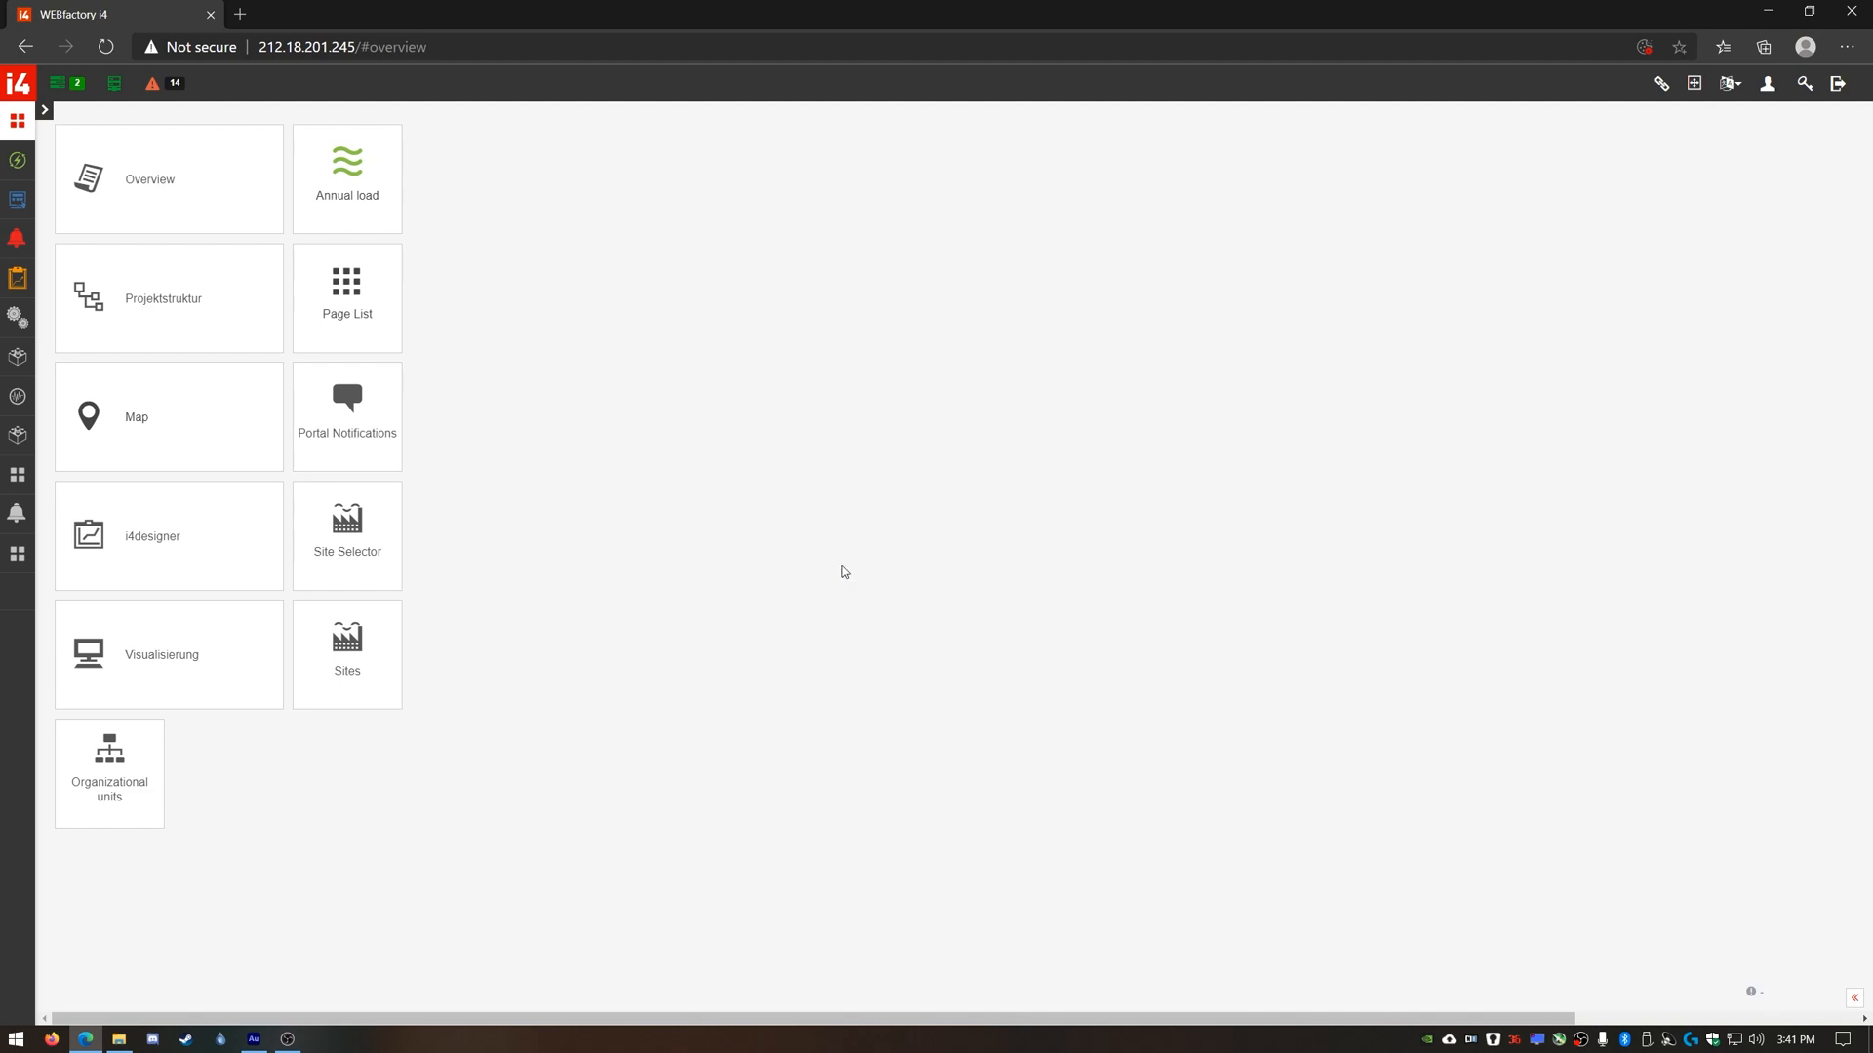
mouse_move(821, 511)
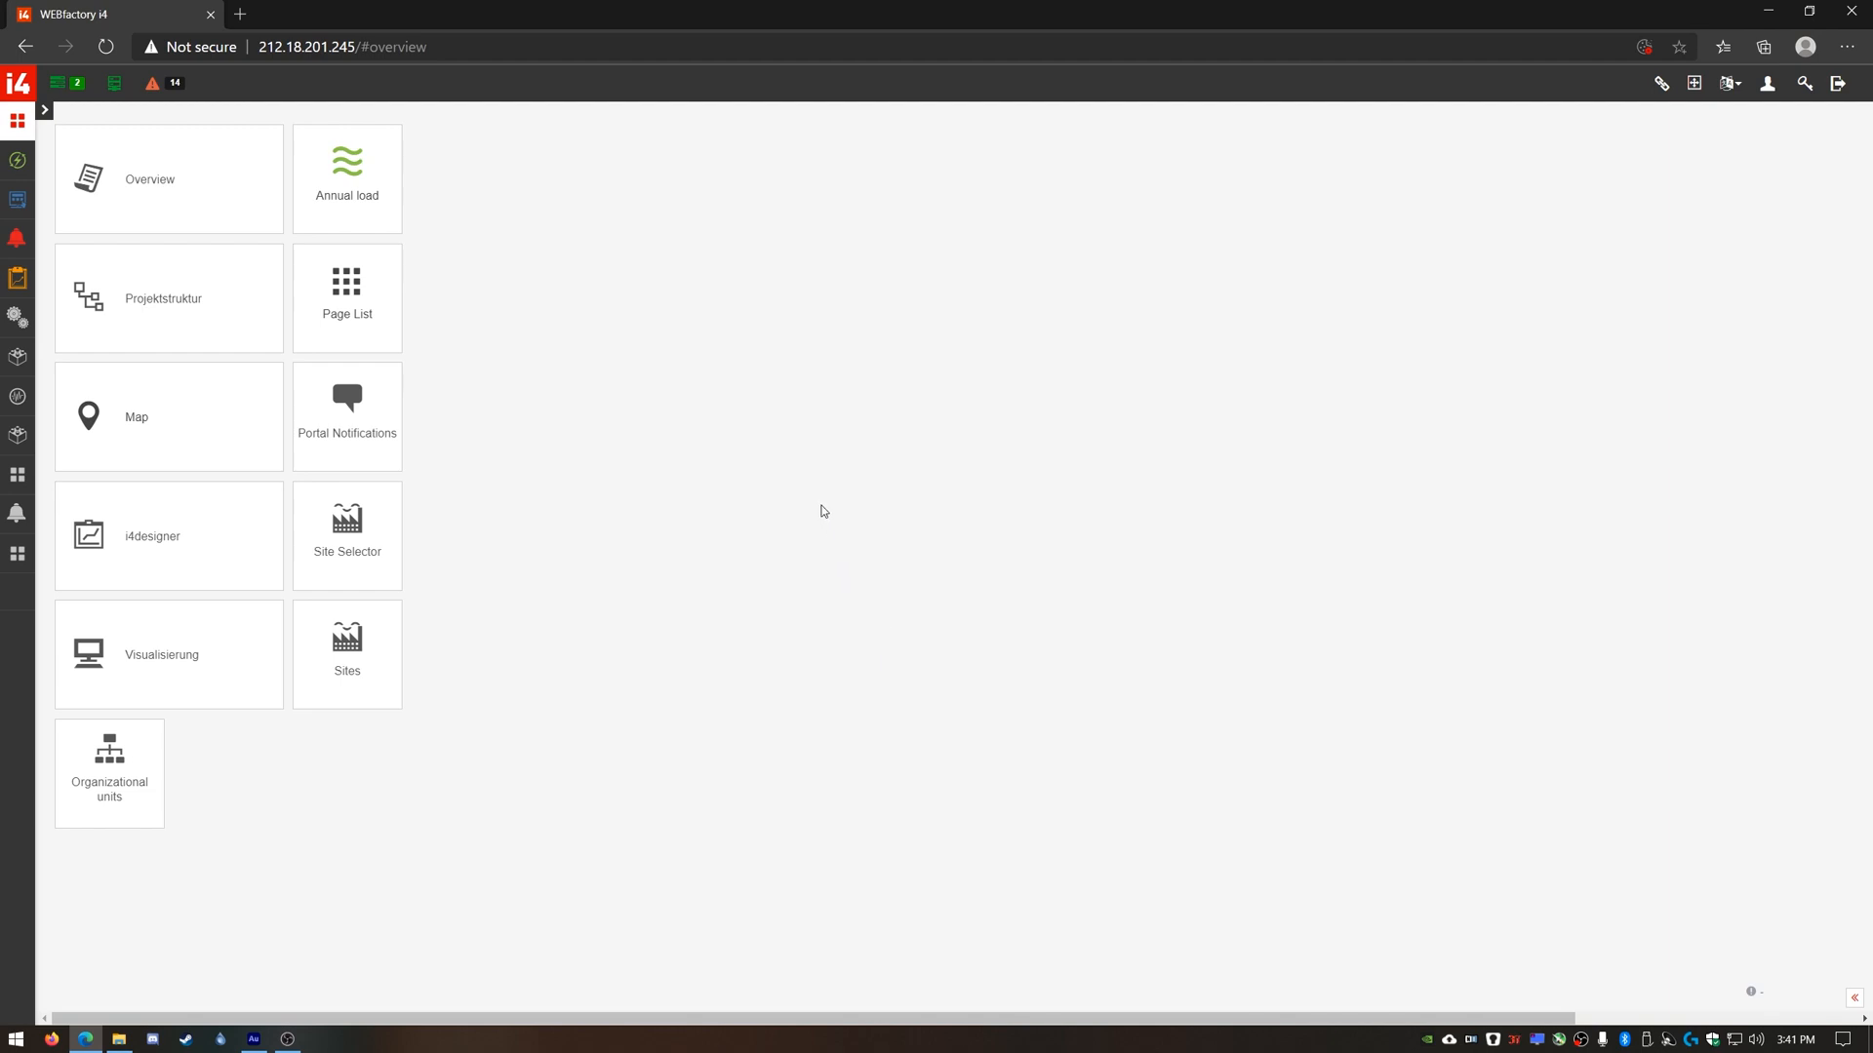
mouse_move(815, 500)
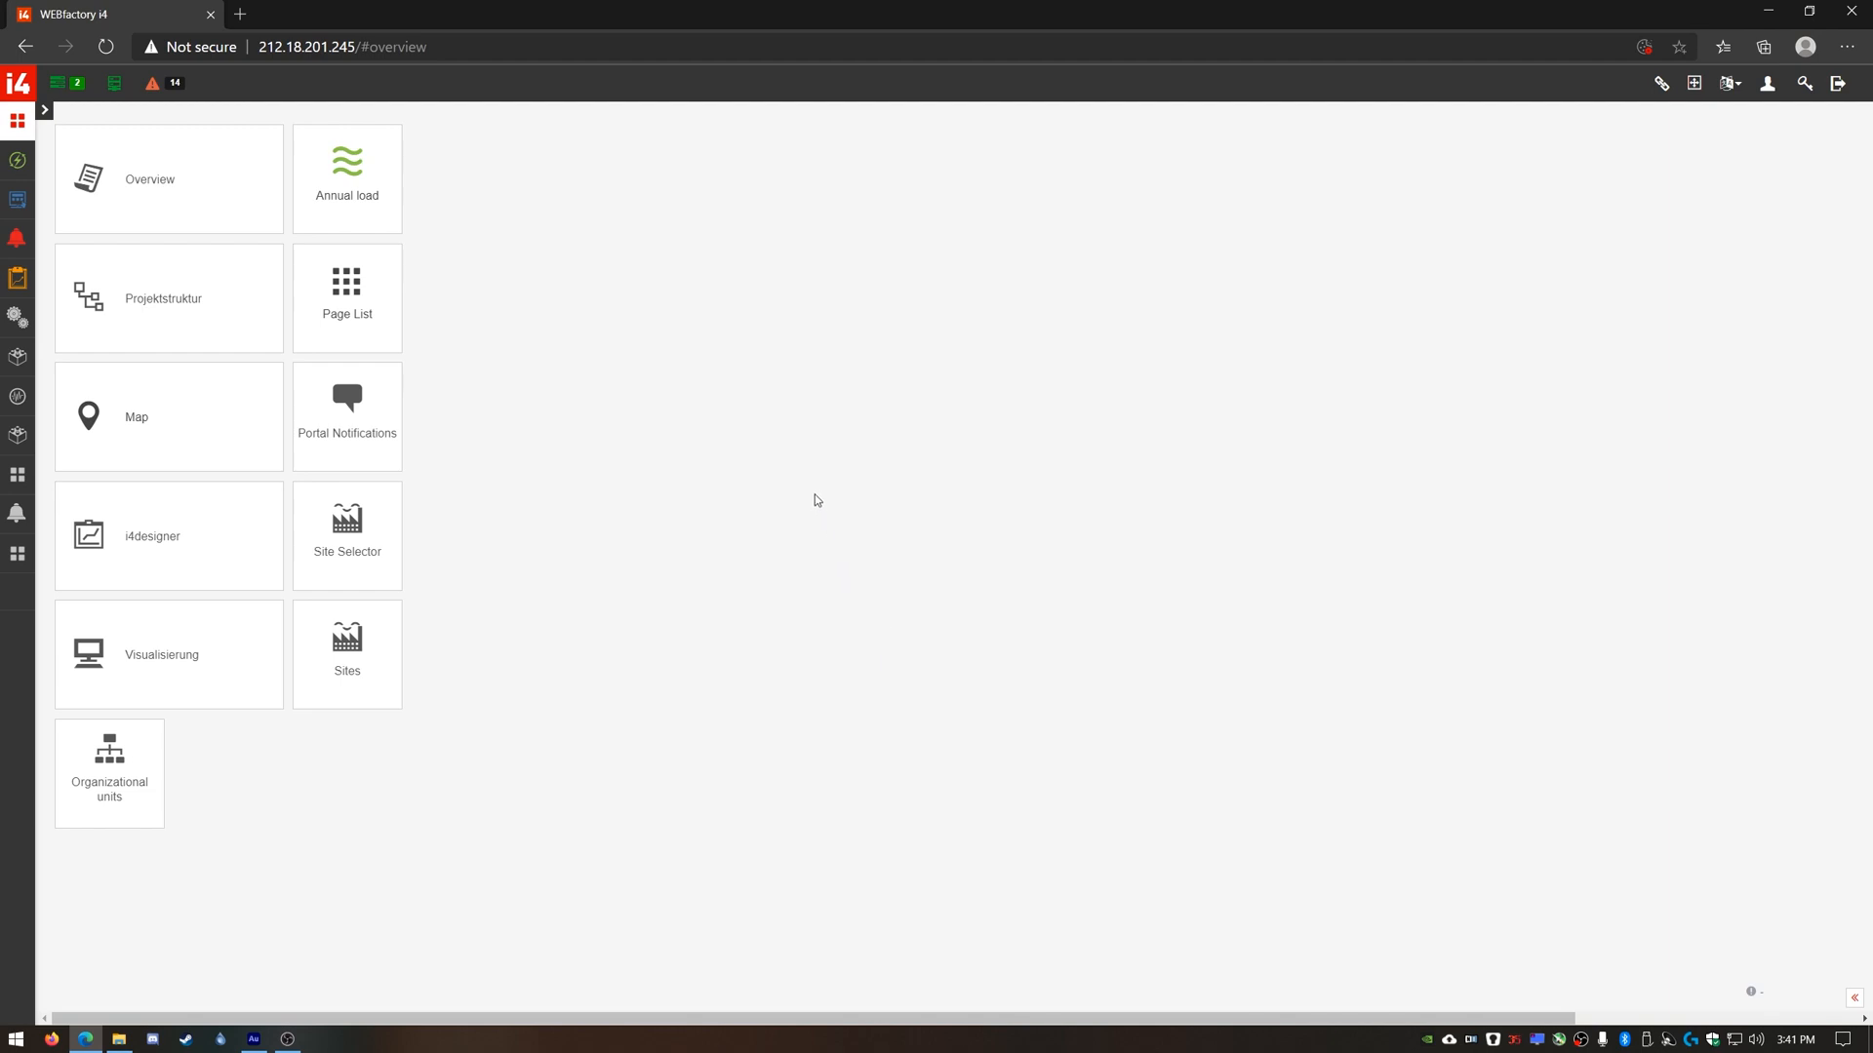
mouse_move(816, 494)
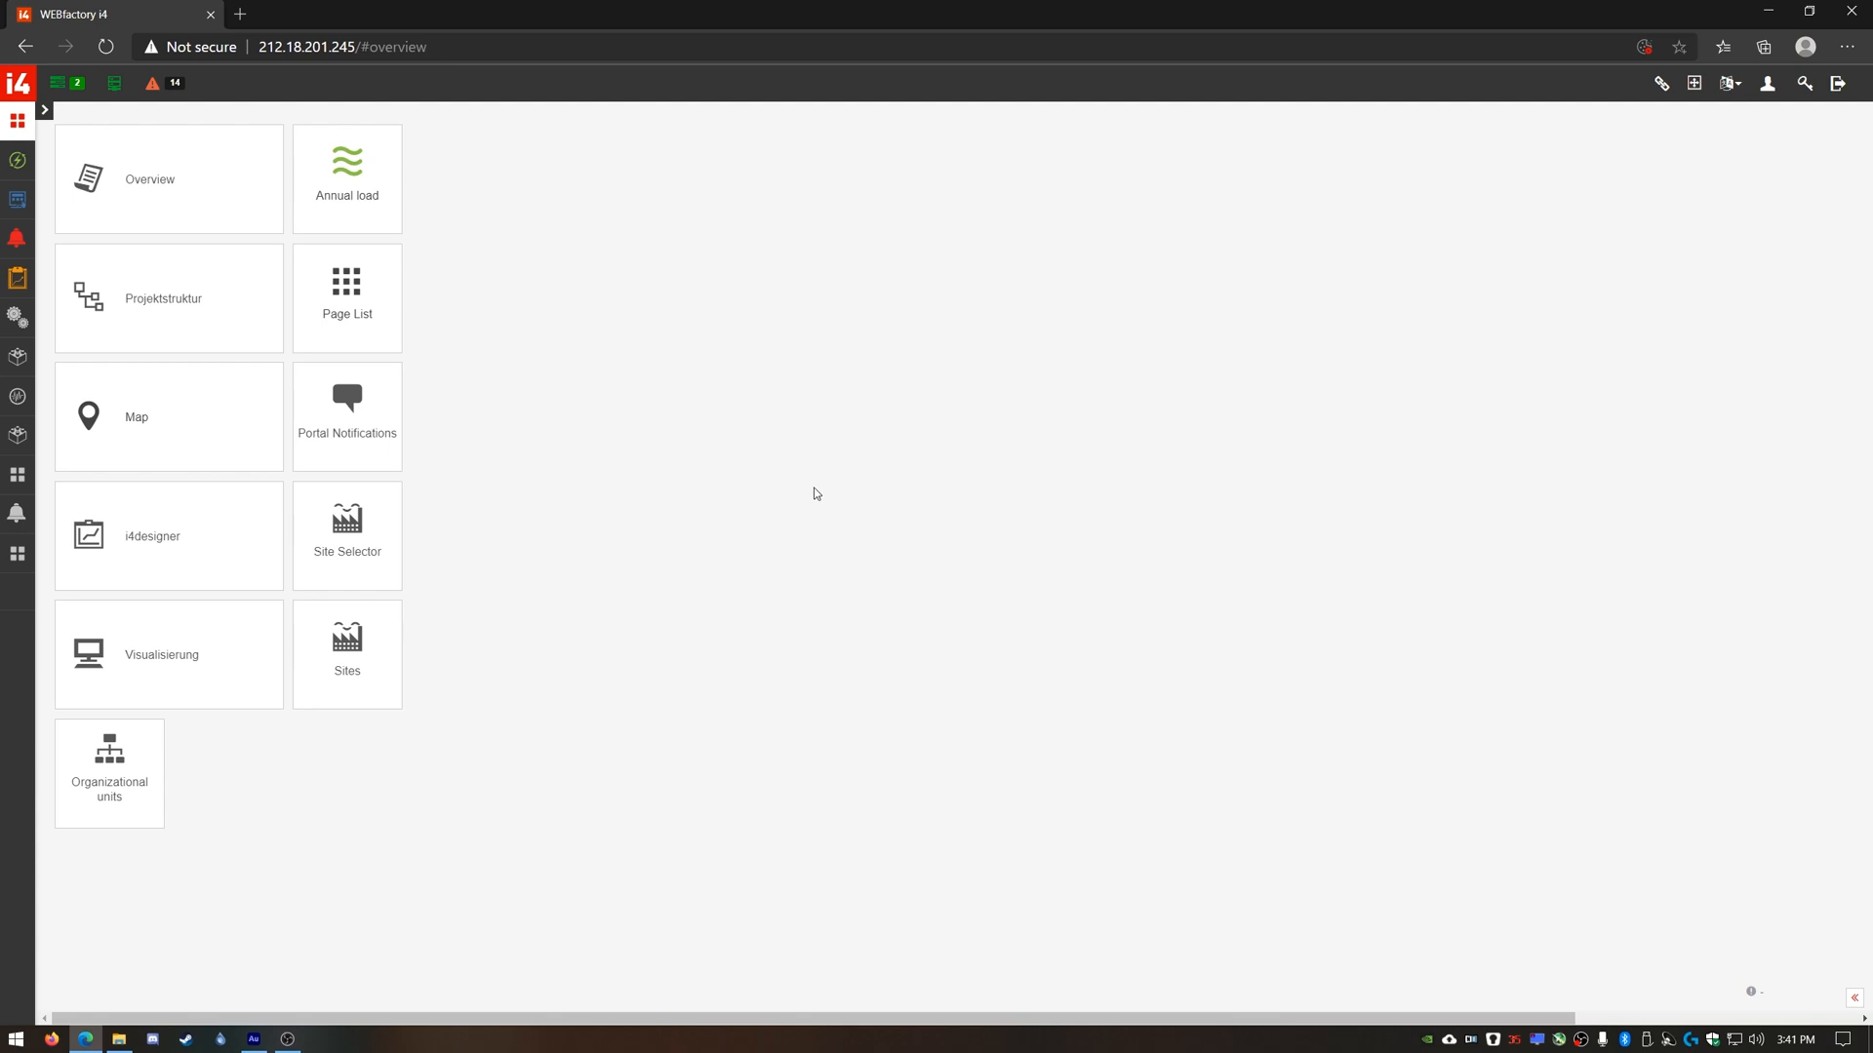
mouse_move(809, 488)
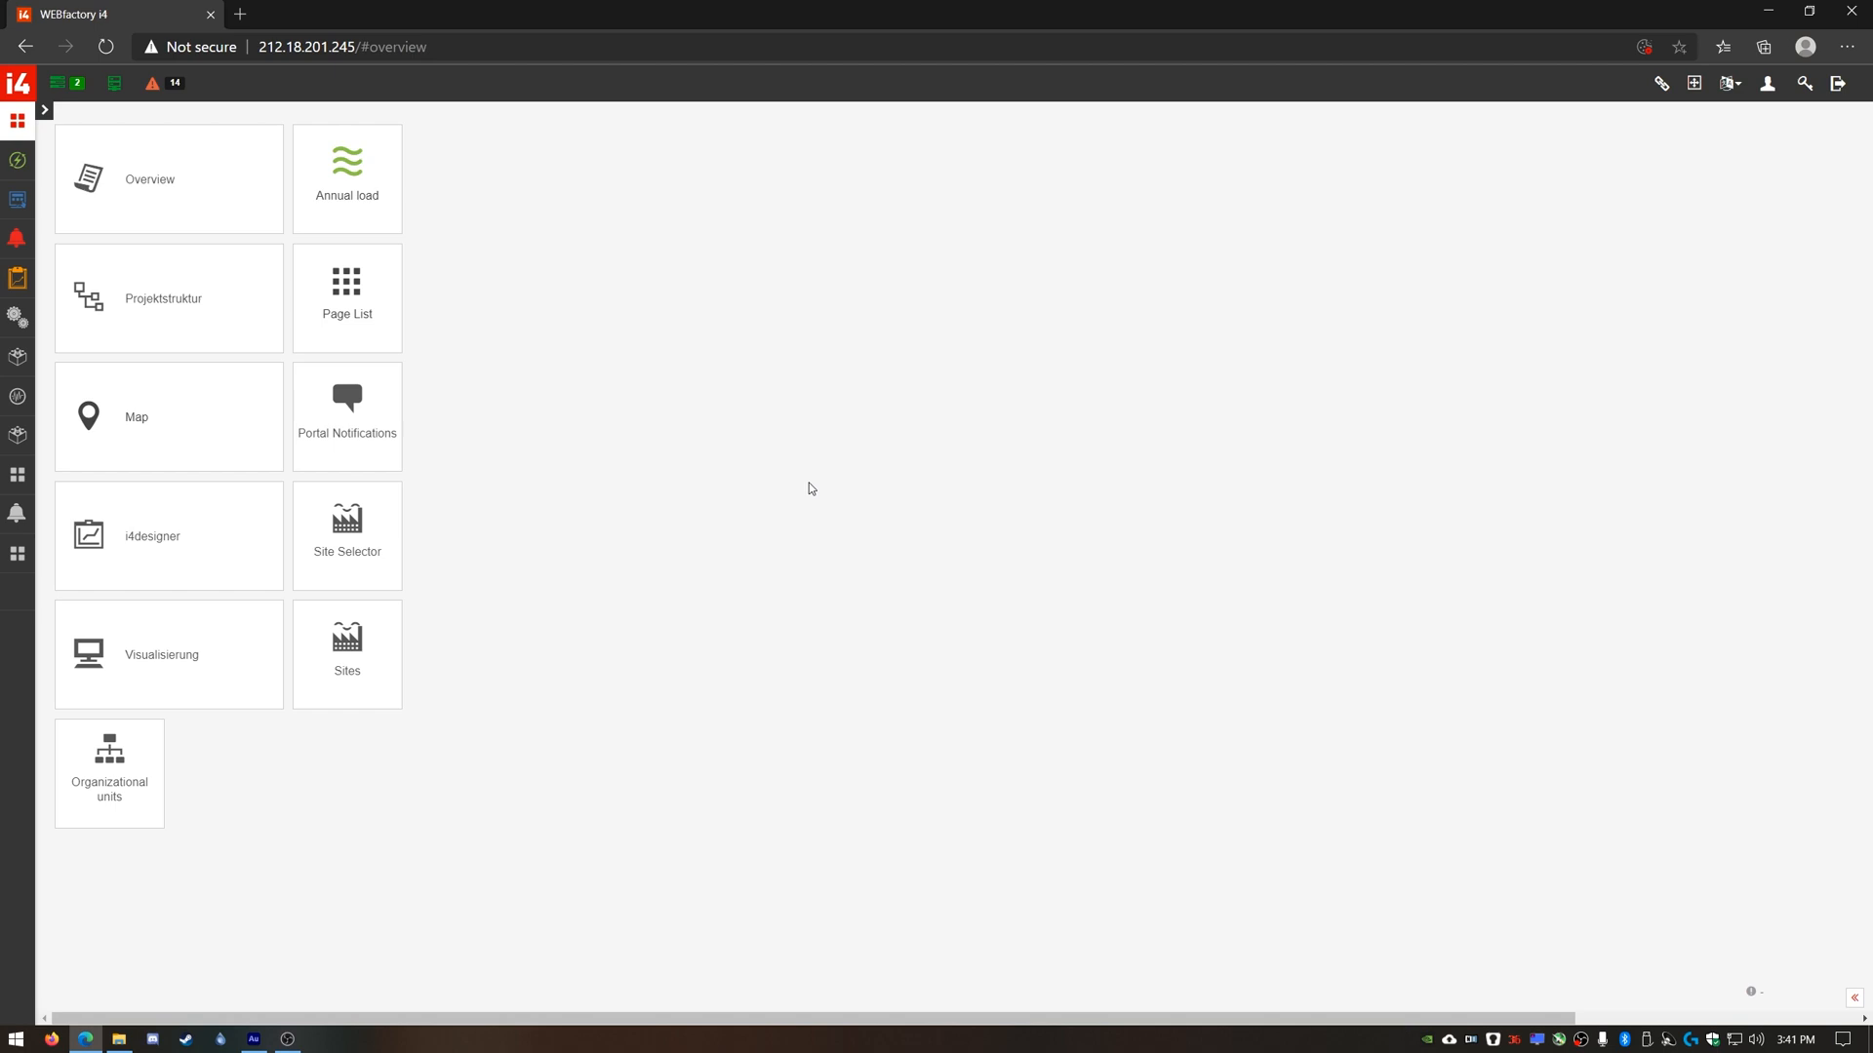
mouse_move(806, 480)
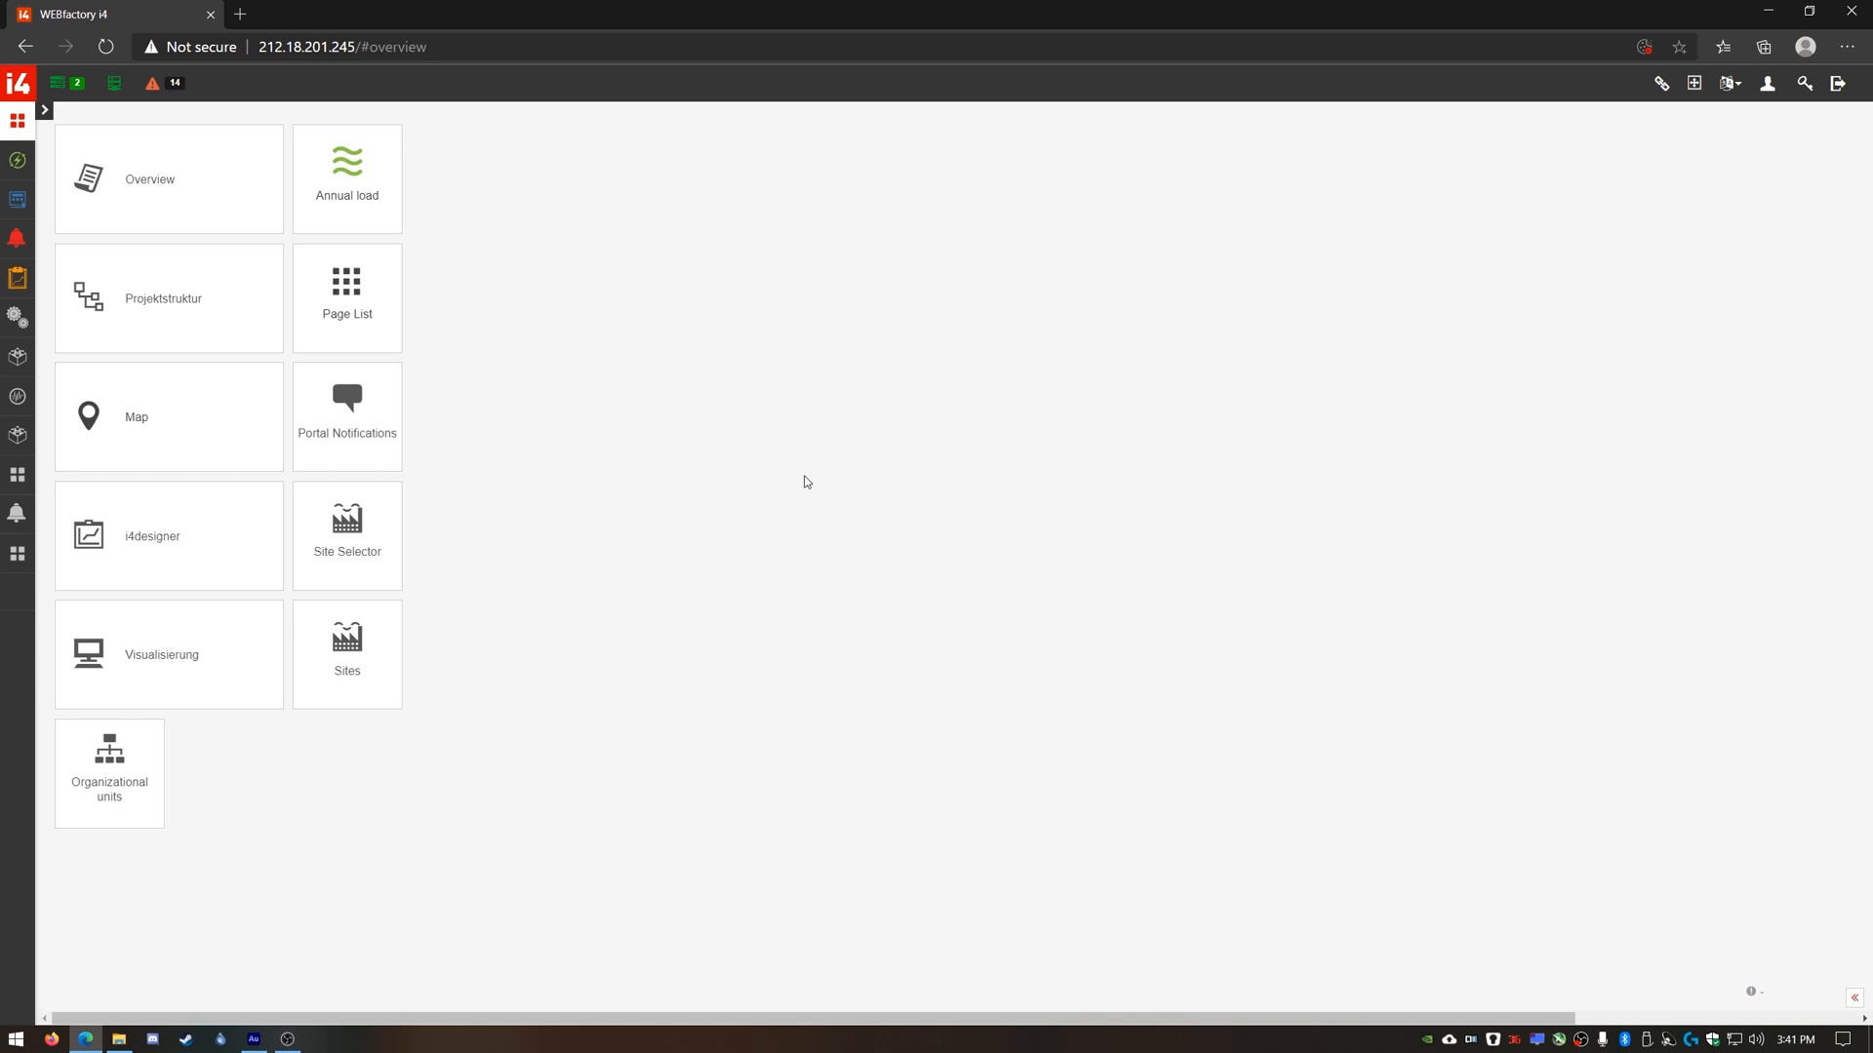
mouse_move(551, 383)
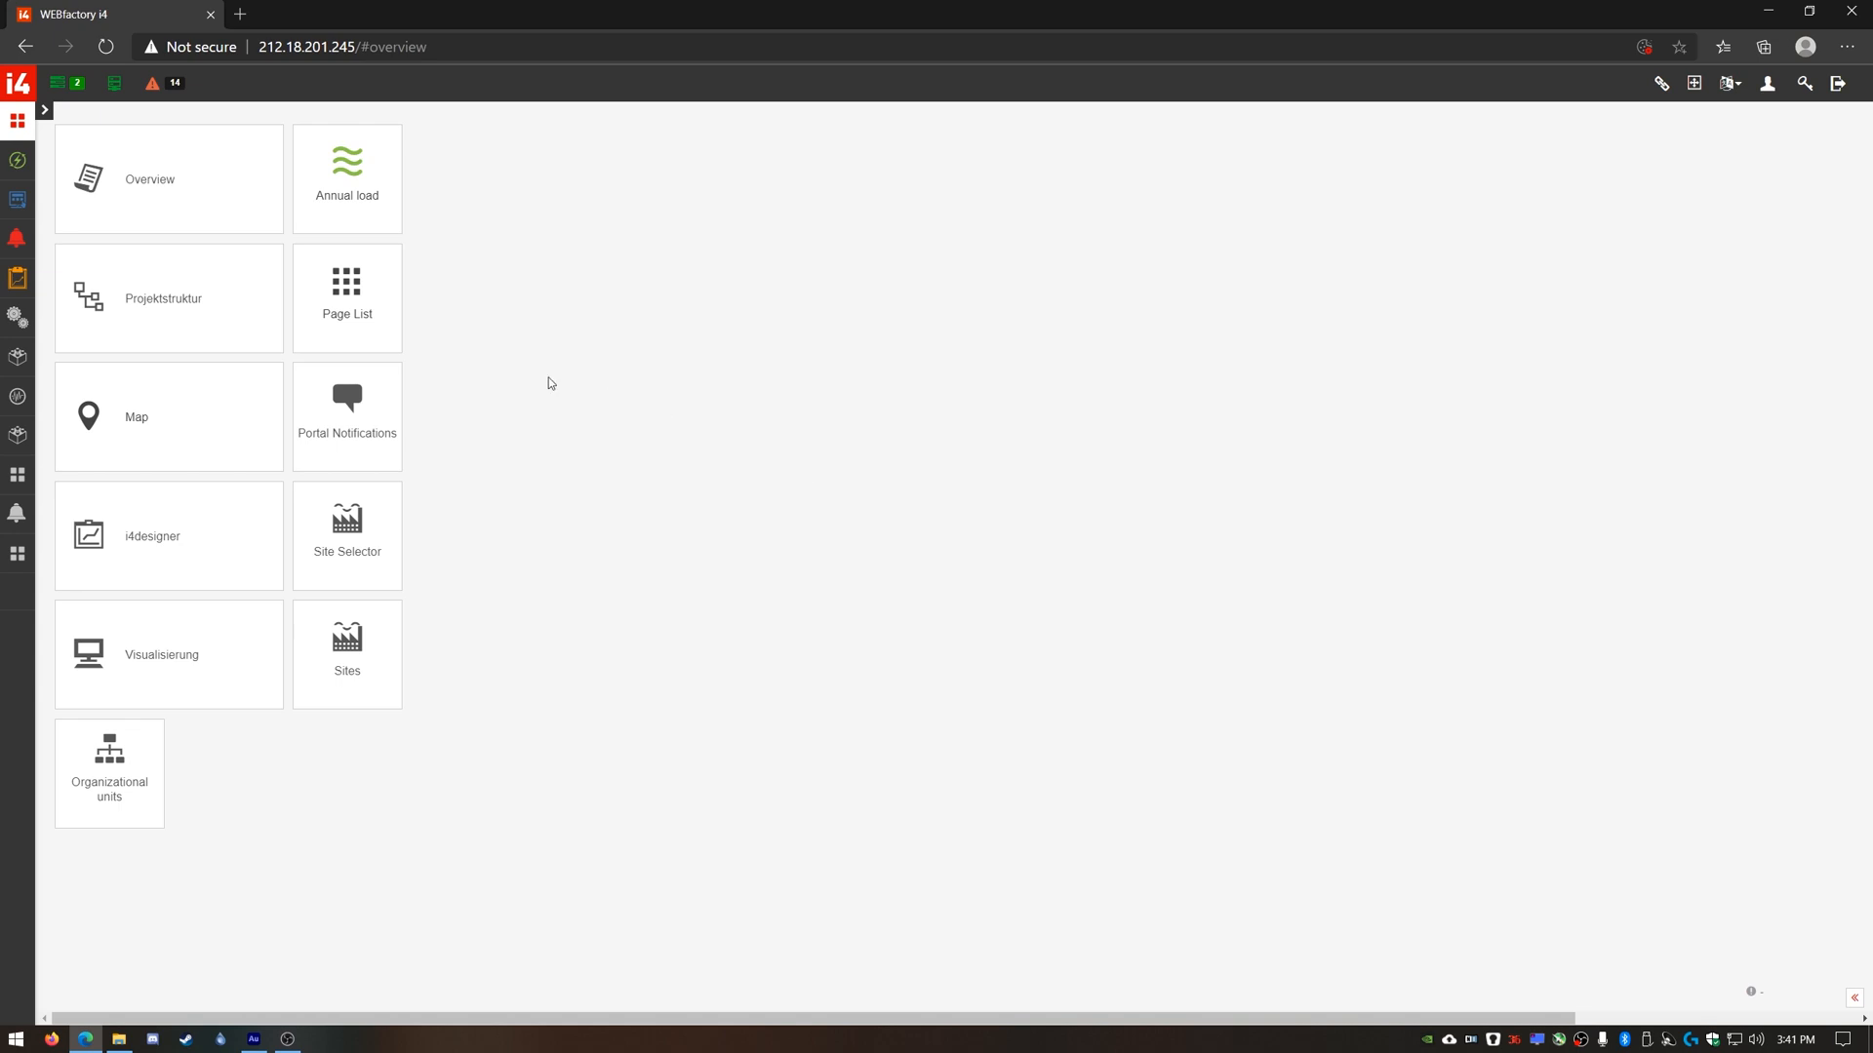
mouse_move(16, 316)
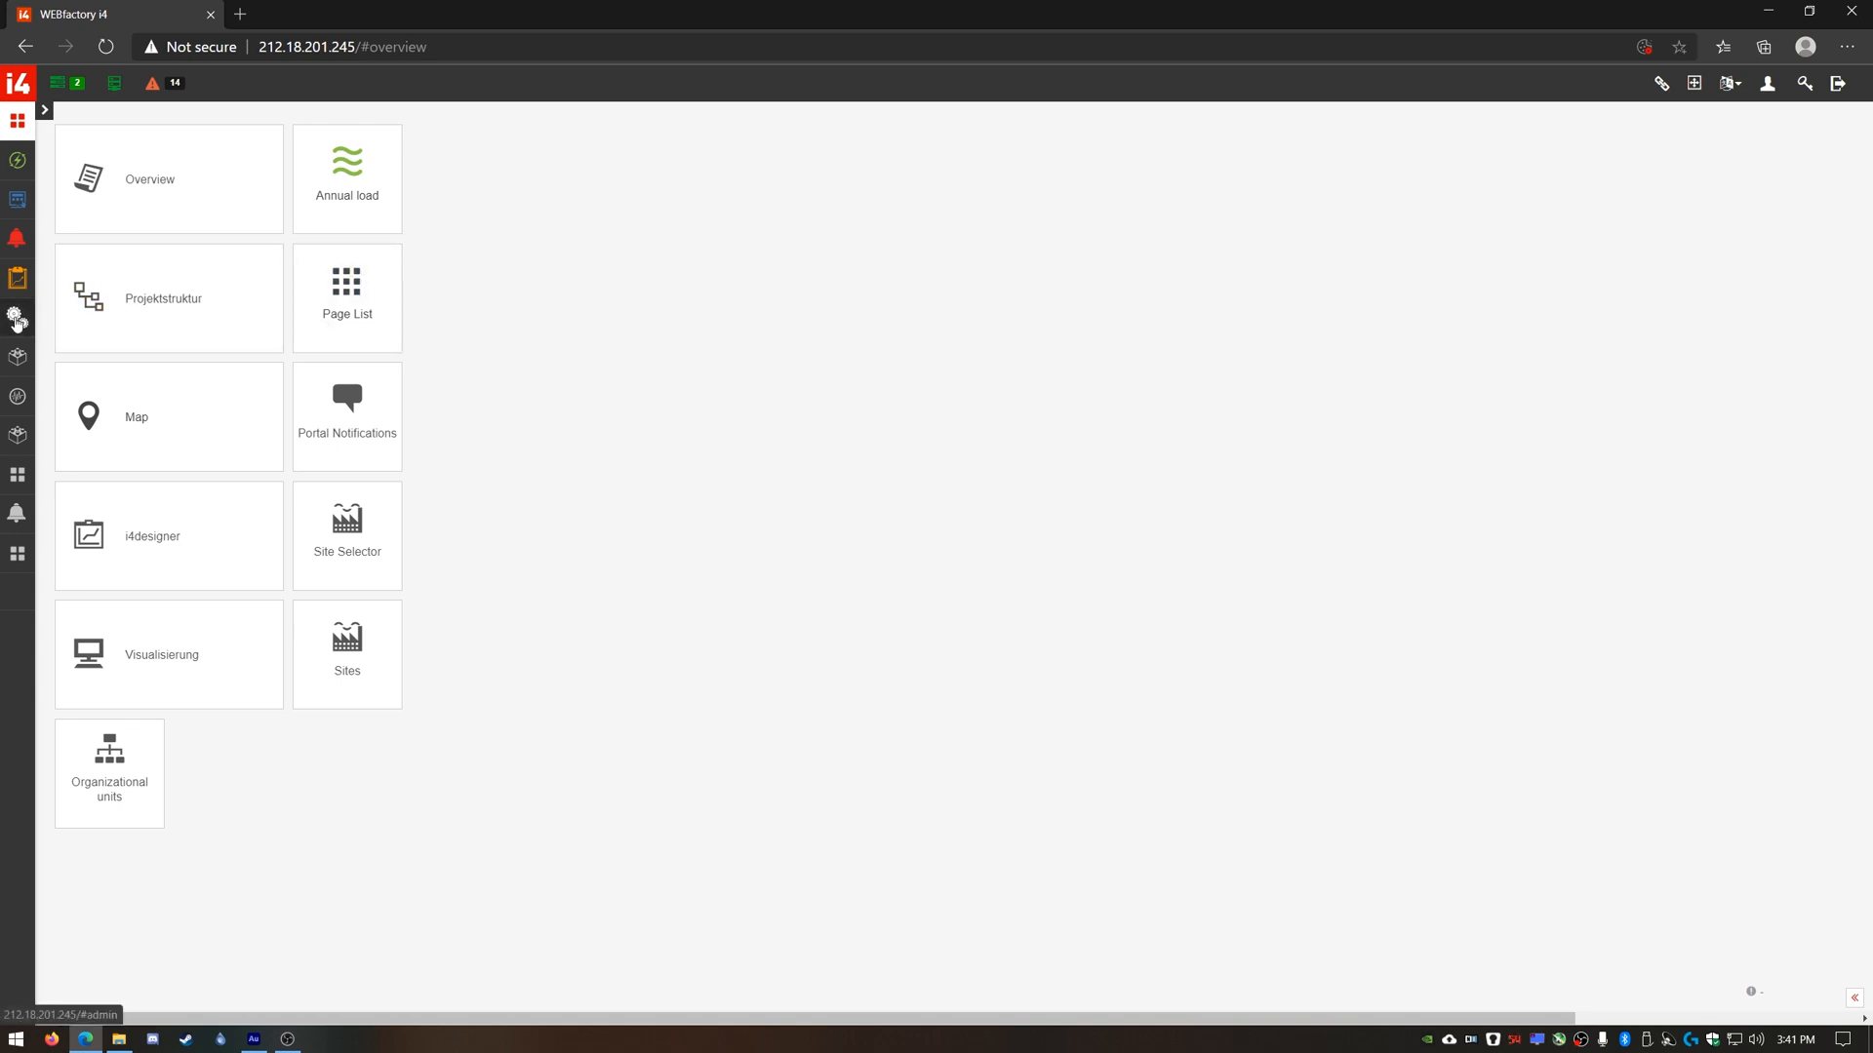
Navigate Administration > Sites > WEBfactory (Buchen) and show its 31 devices.
left_click(16, 314)
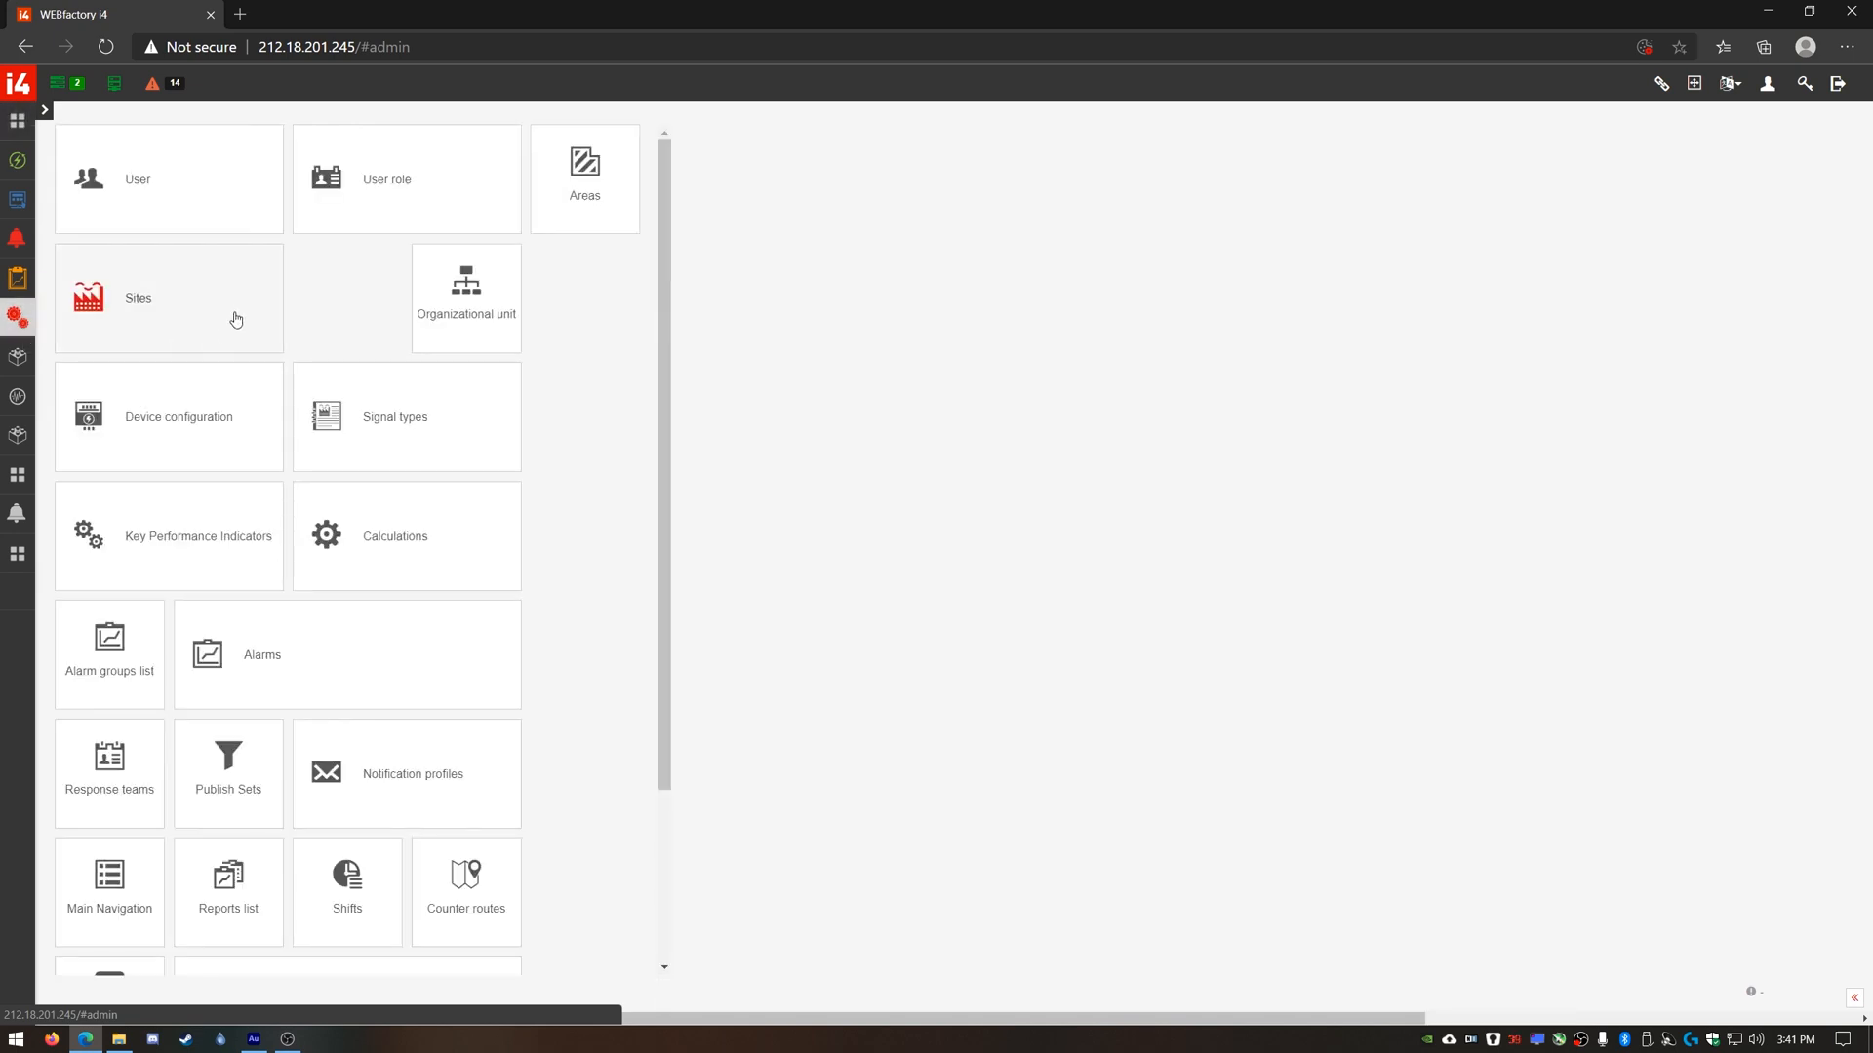
left_click(168, 299)
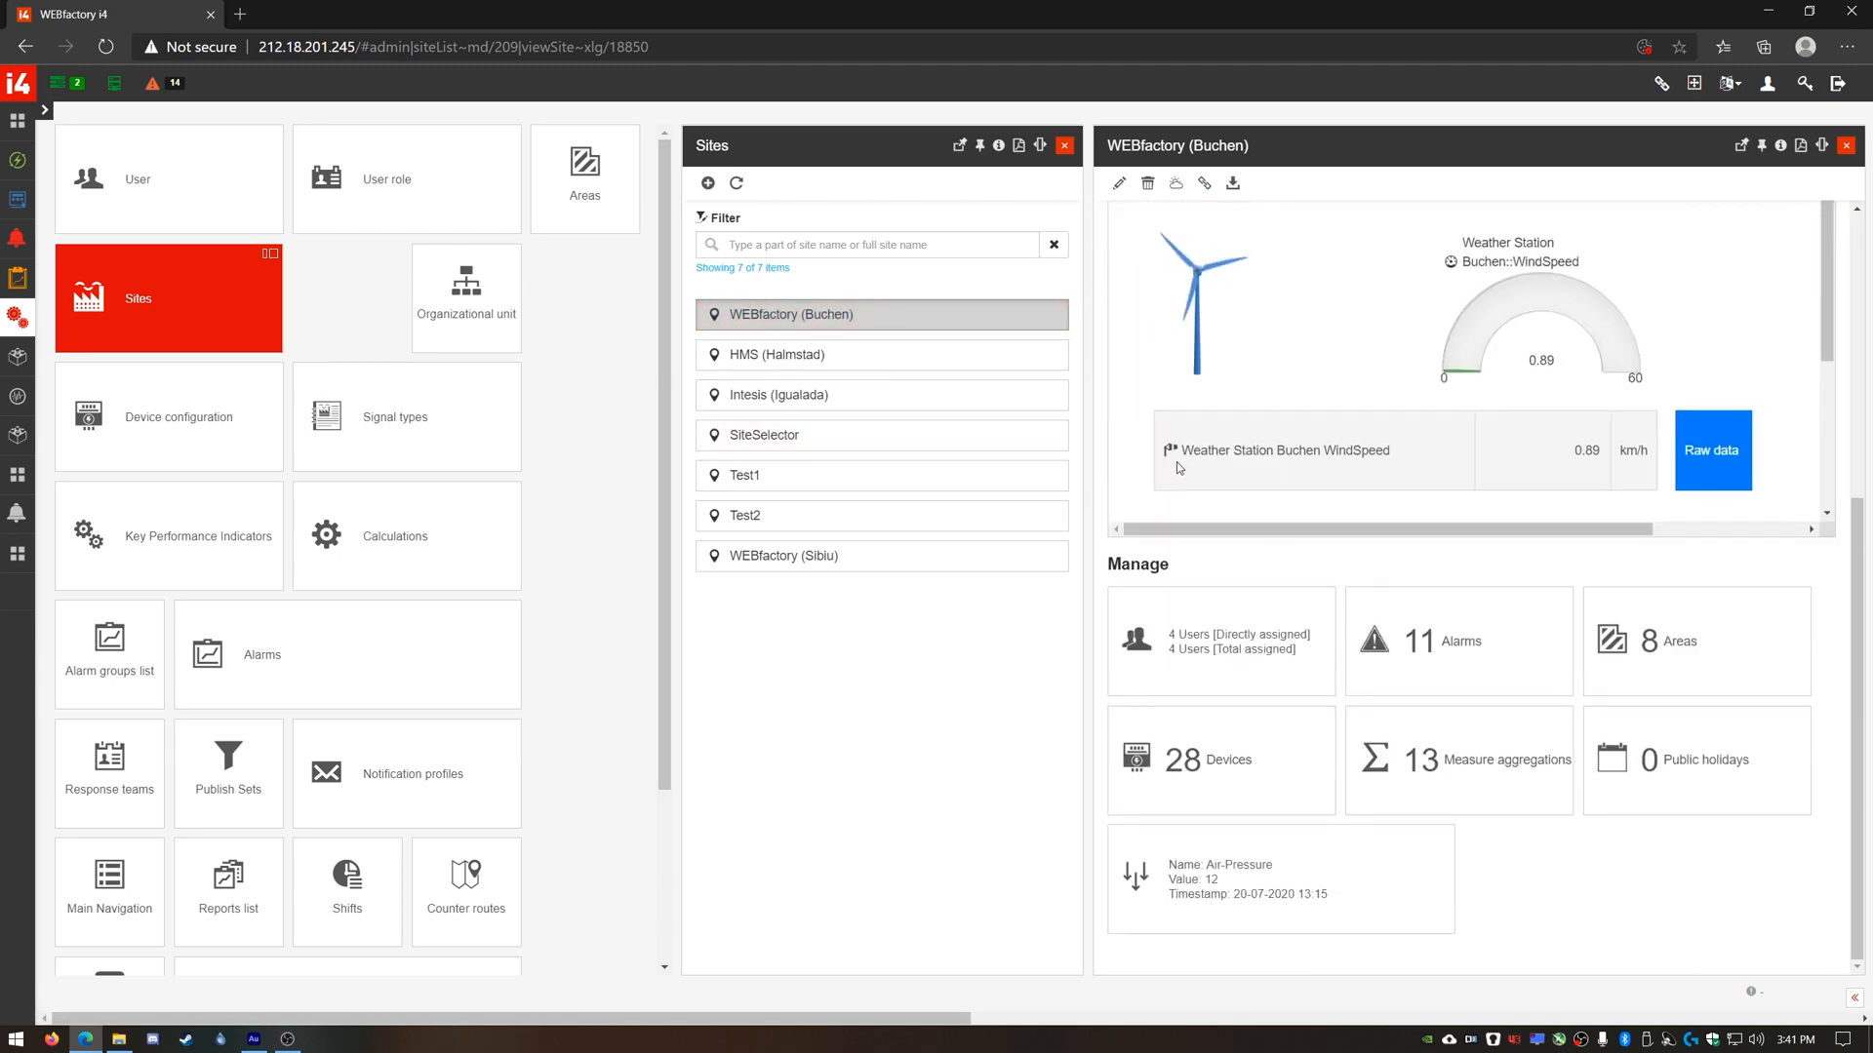
left_click(1212, 759)
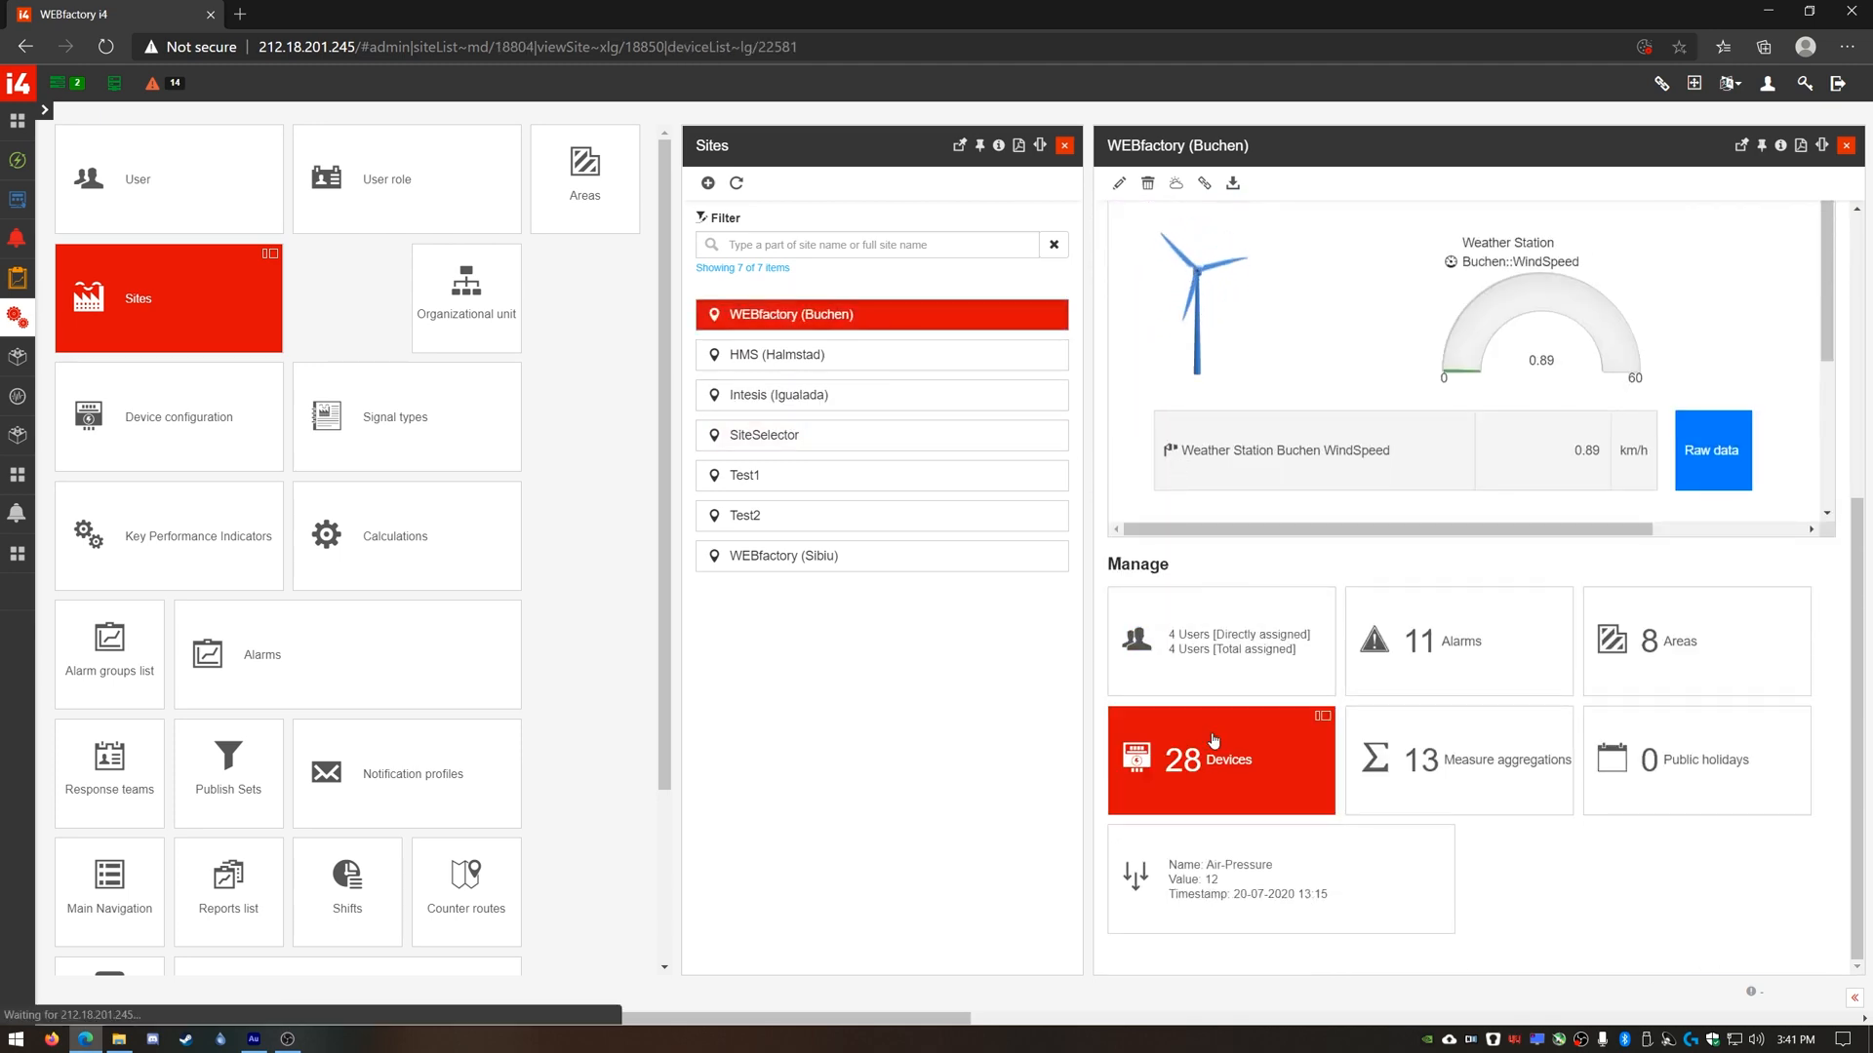
left_click(1214, 761)
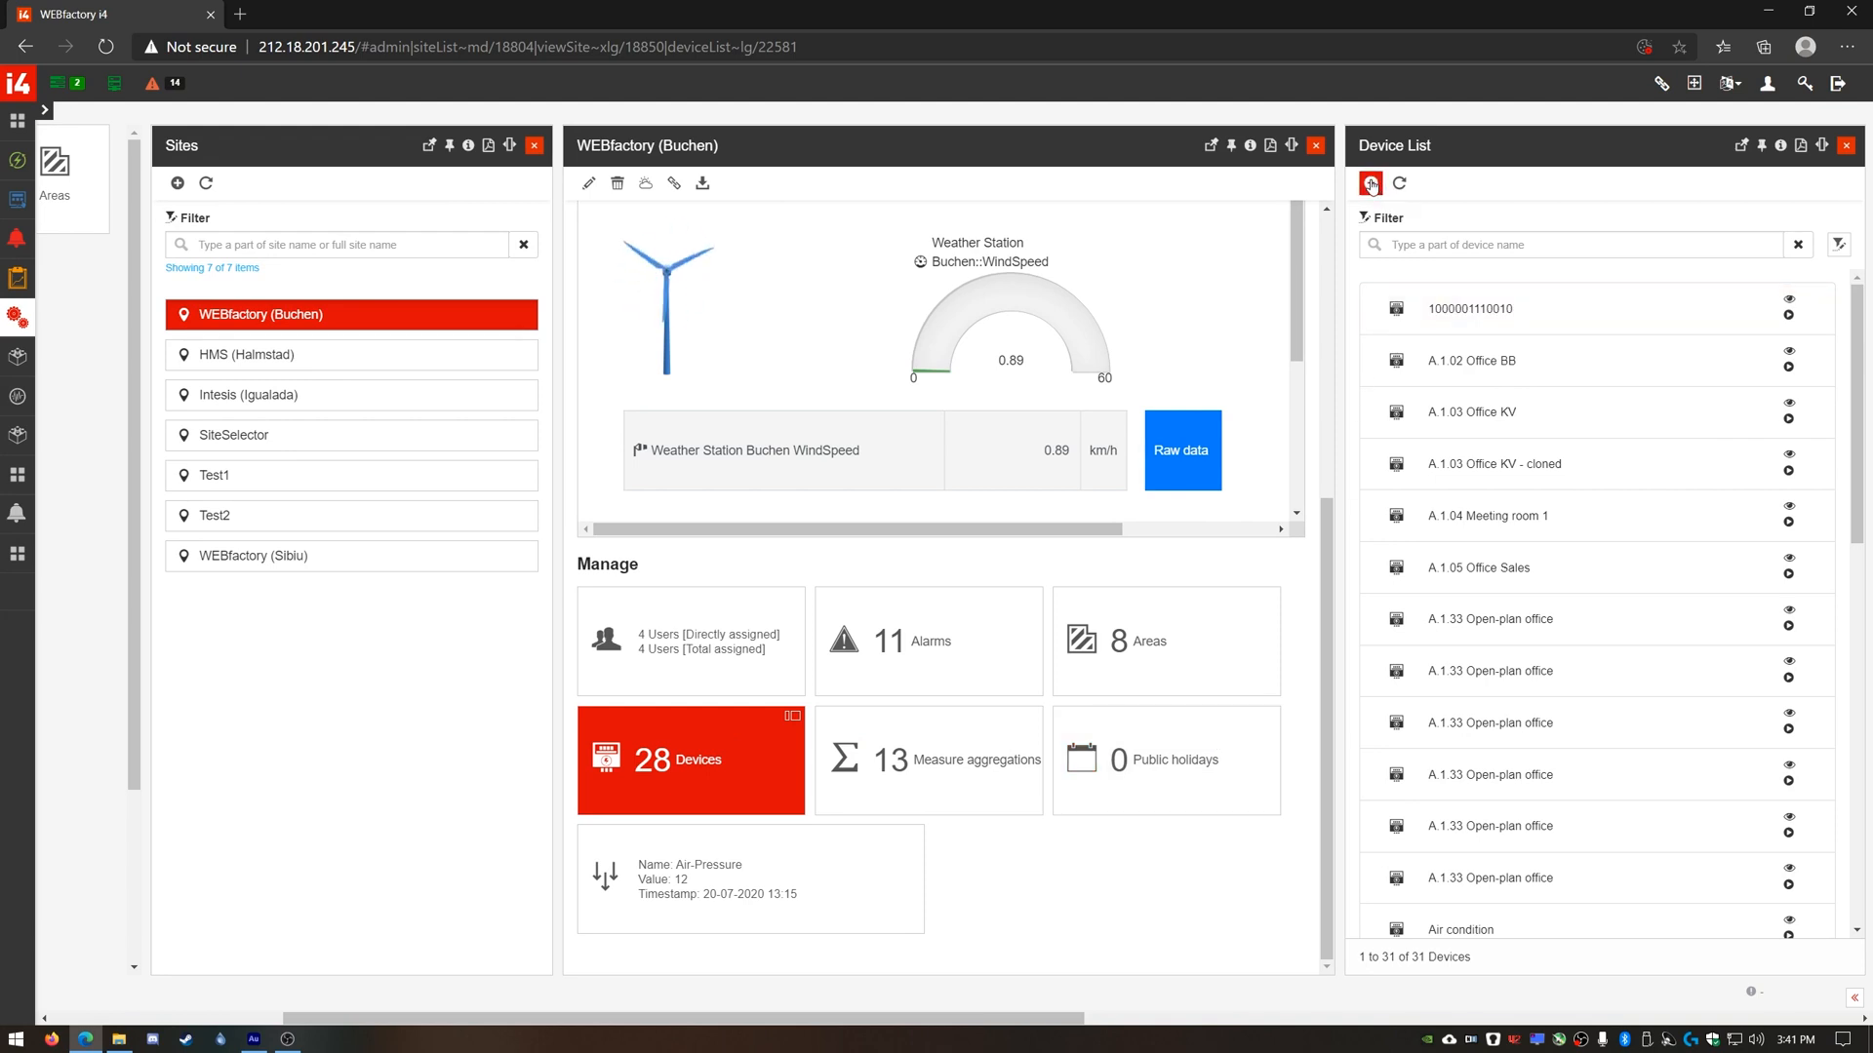
Add a new Ewon-type device named 'Ewon 01' and go to selecting its Ewon adapter.
left_click(1369, 184)
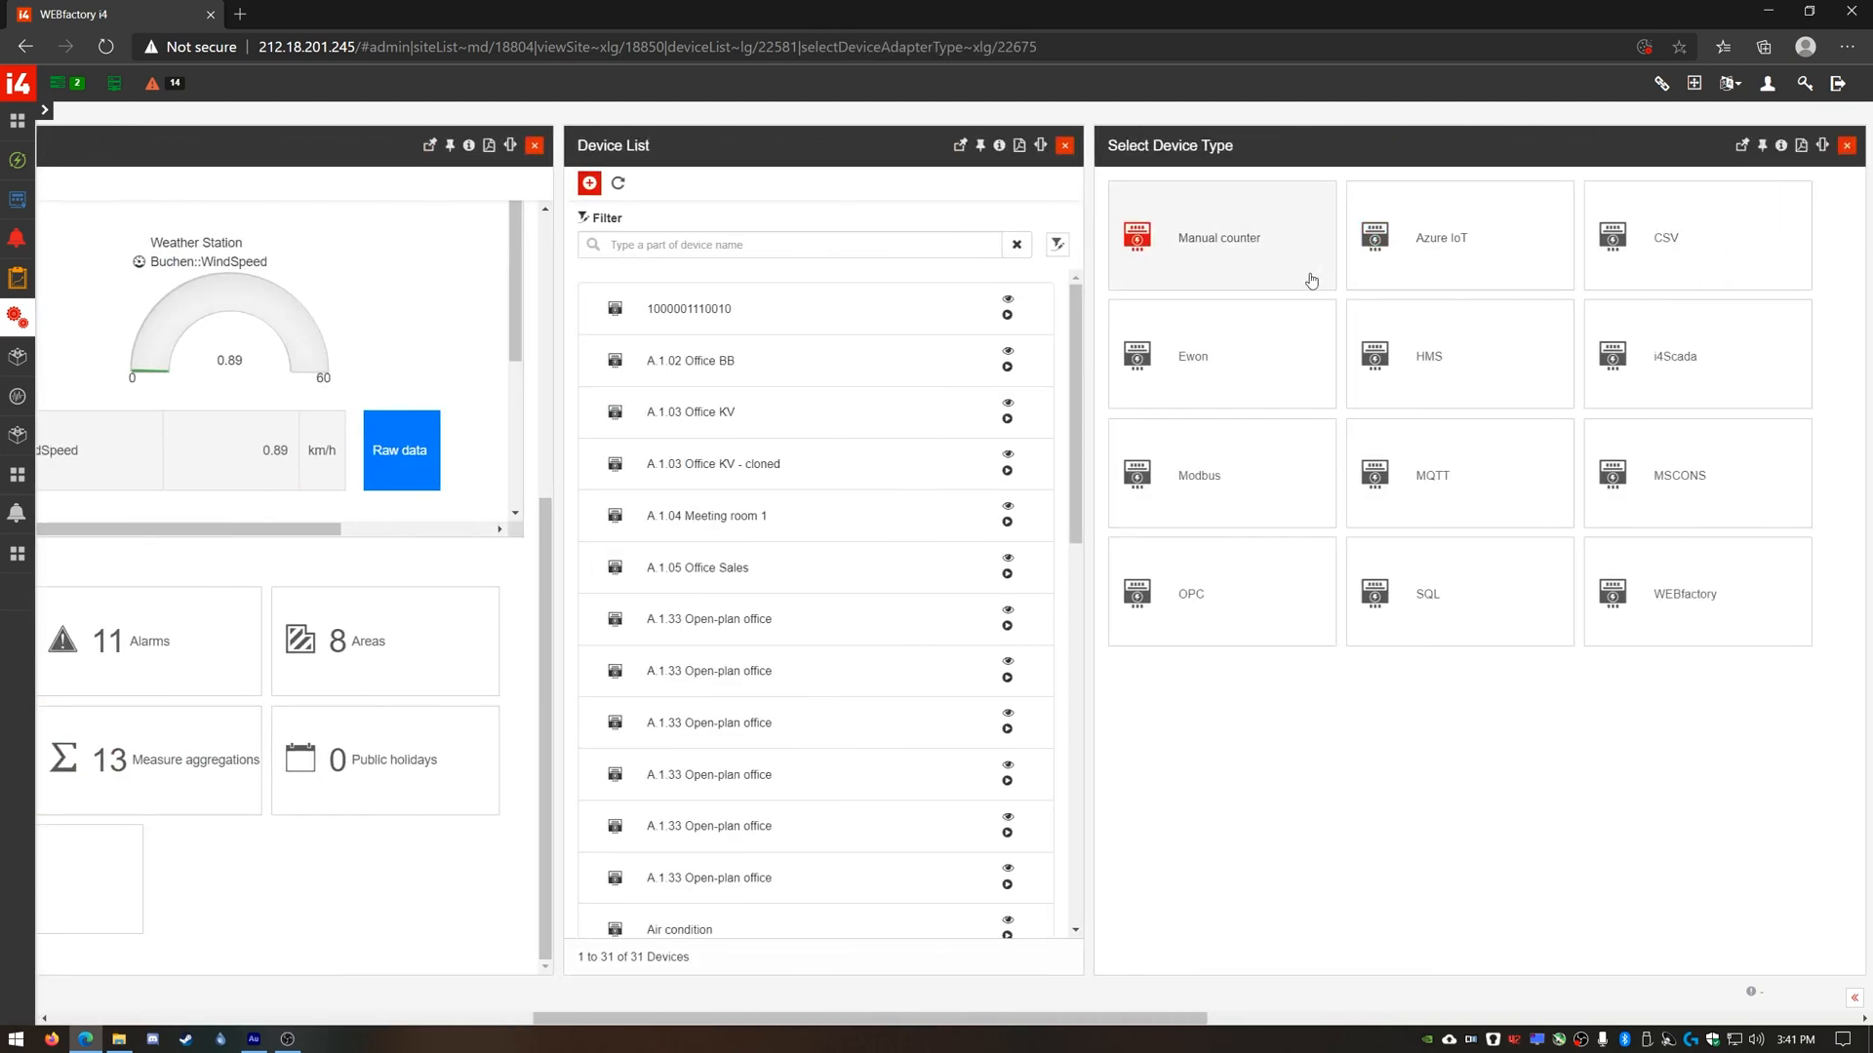
left_click(1221, 354)
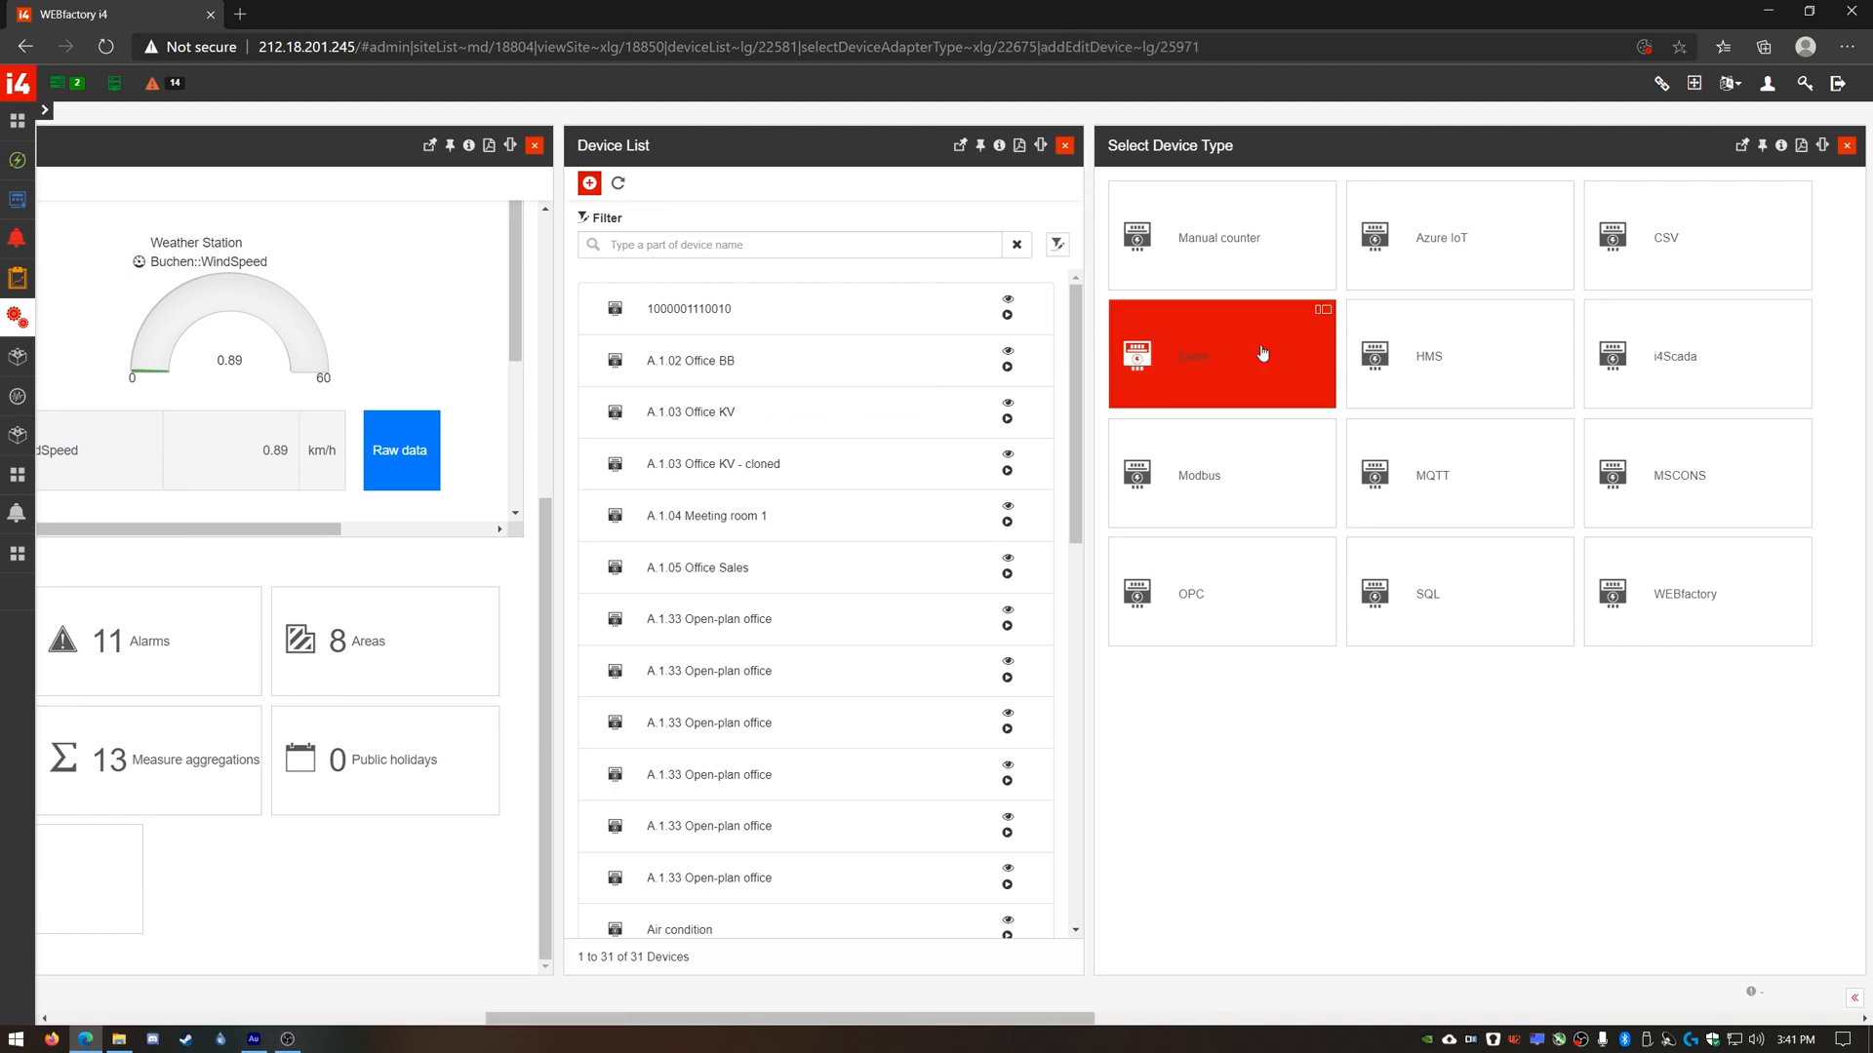
left_click(1222, 353)
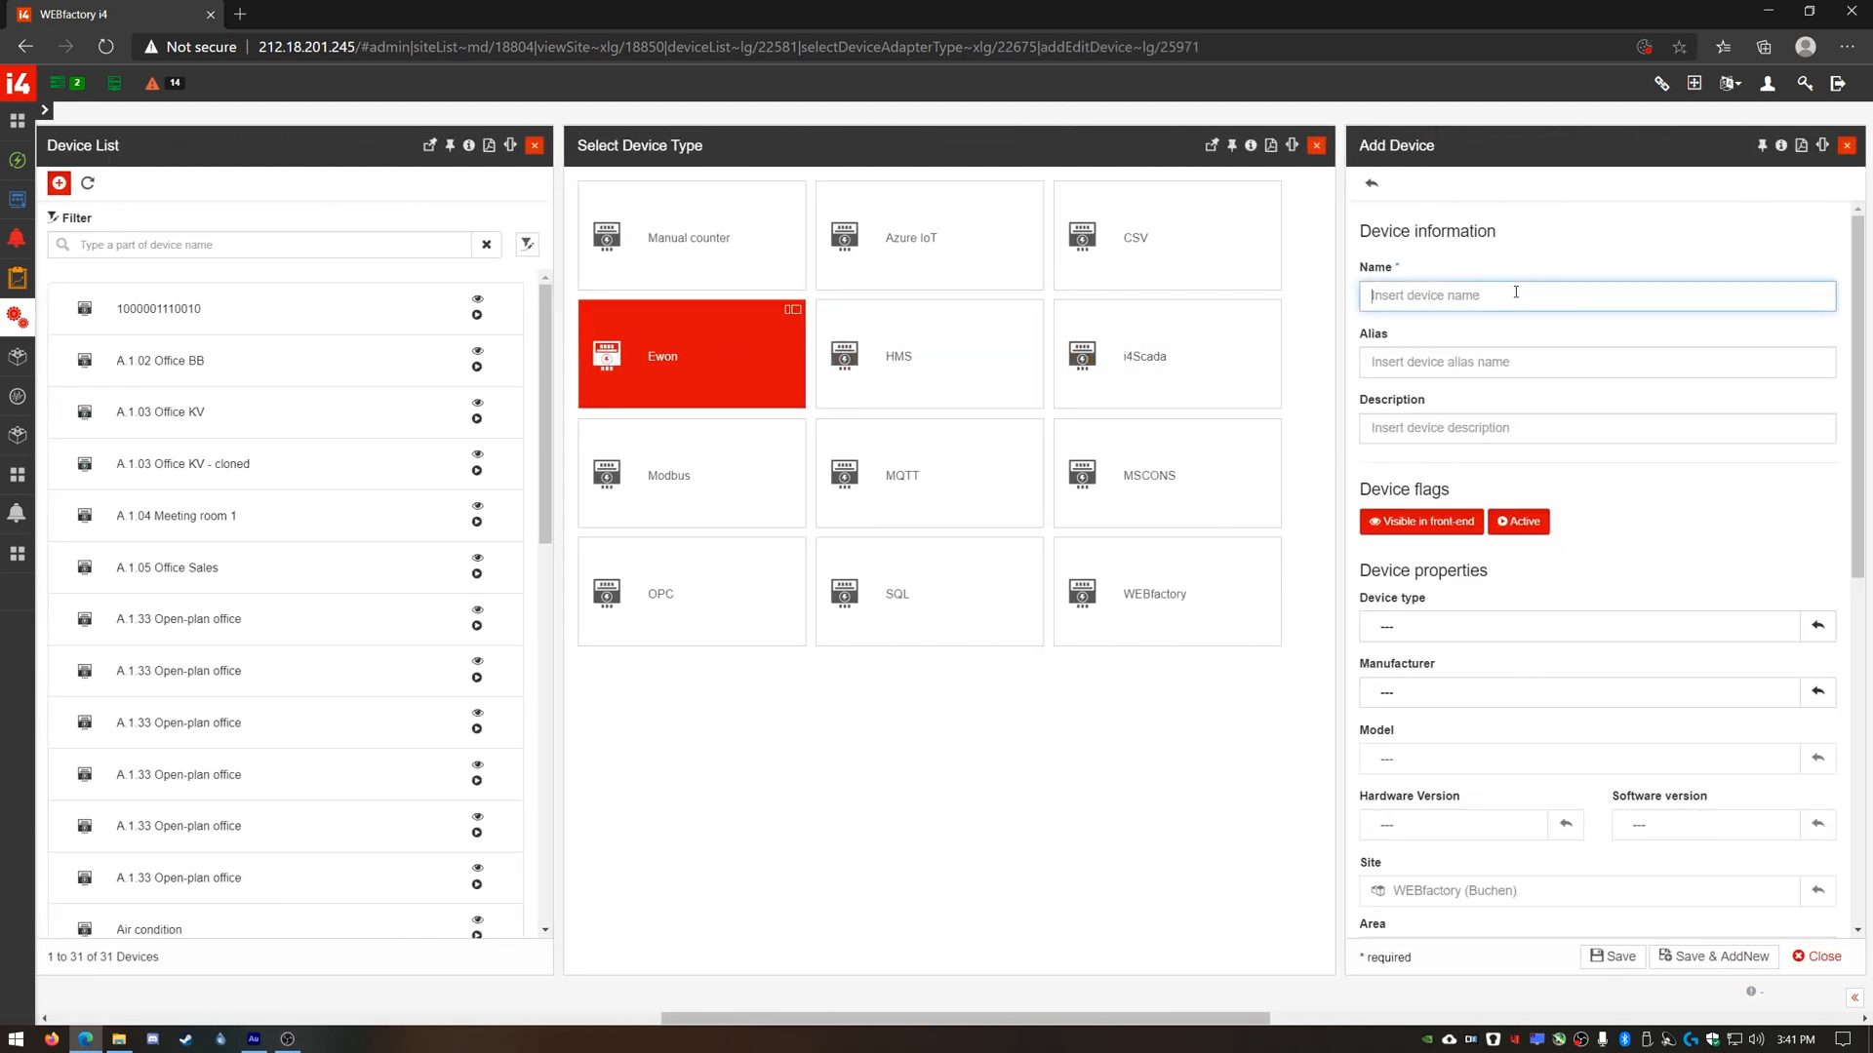
type("Ewon 01")
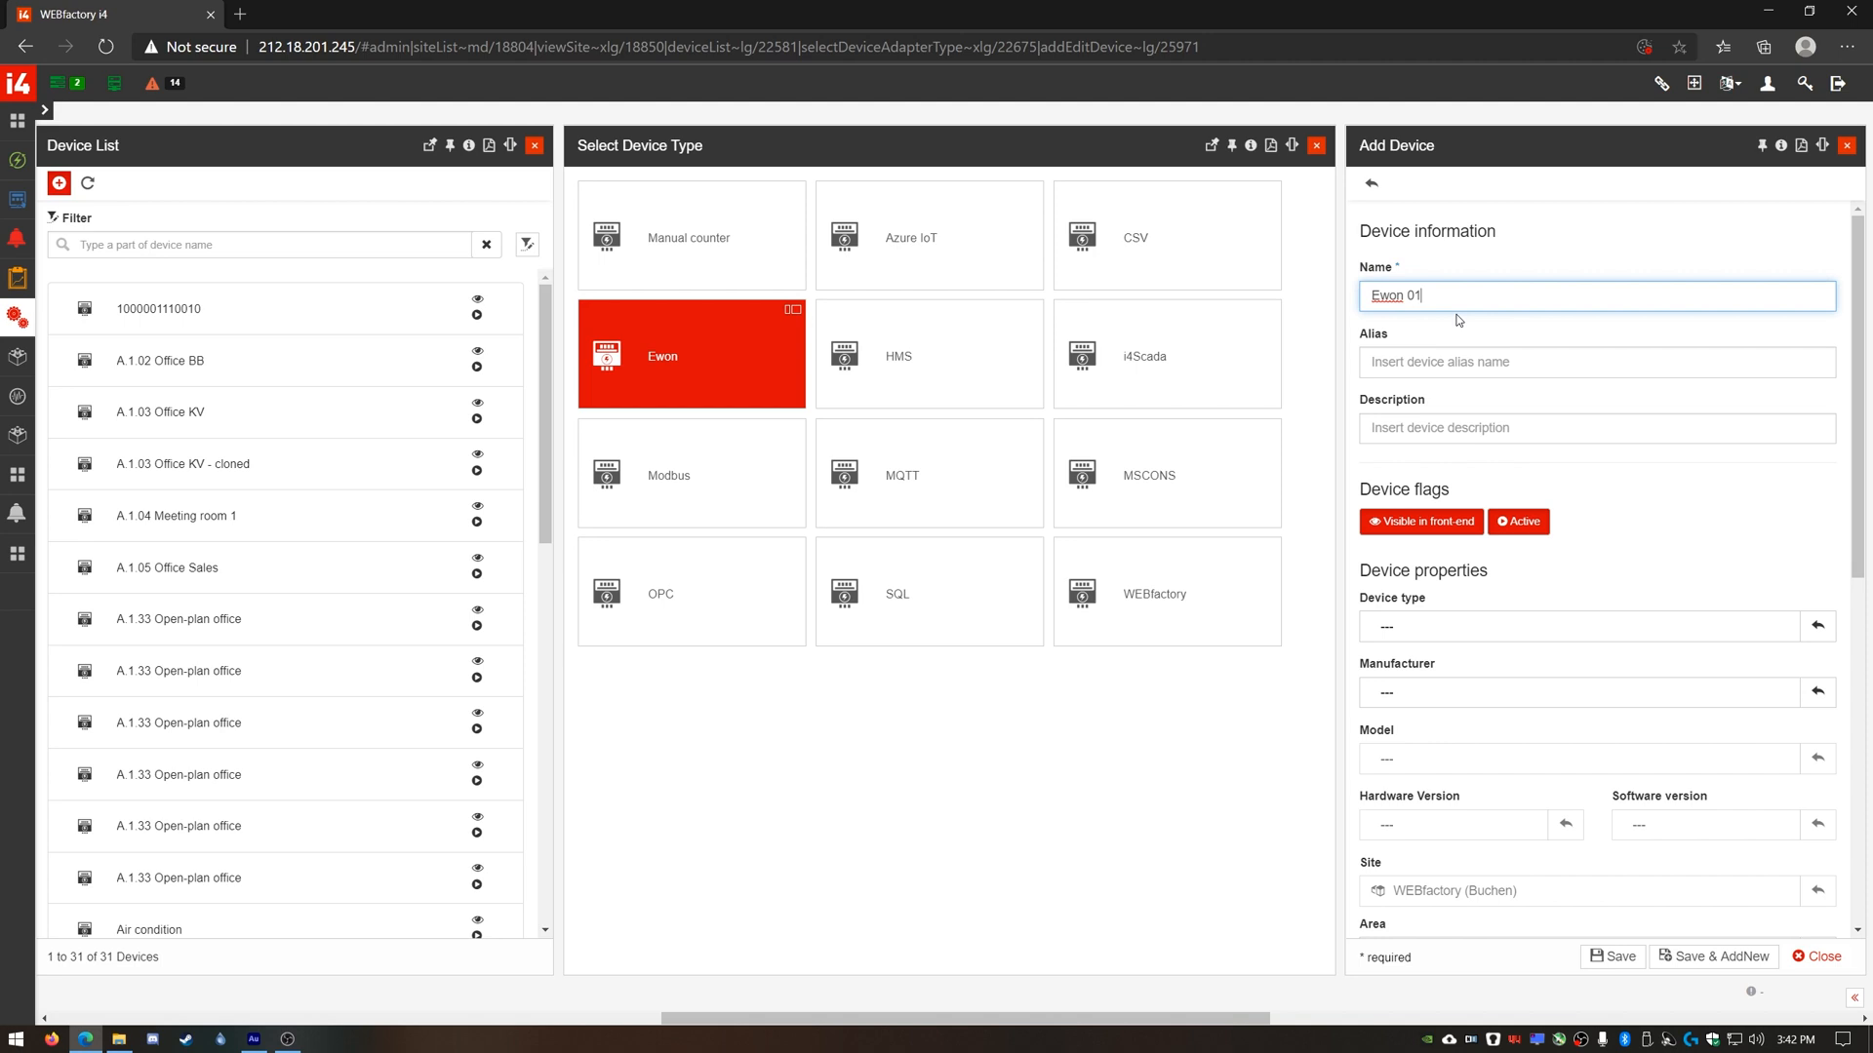
scroll("down", 3)
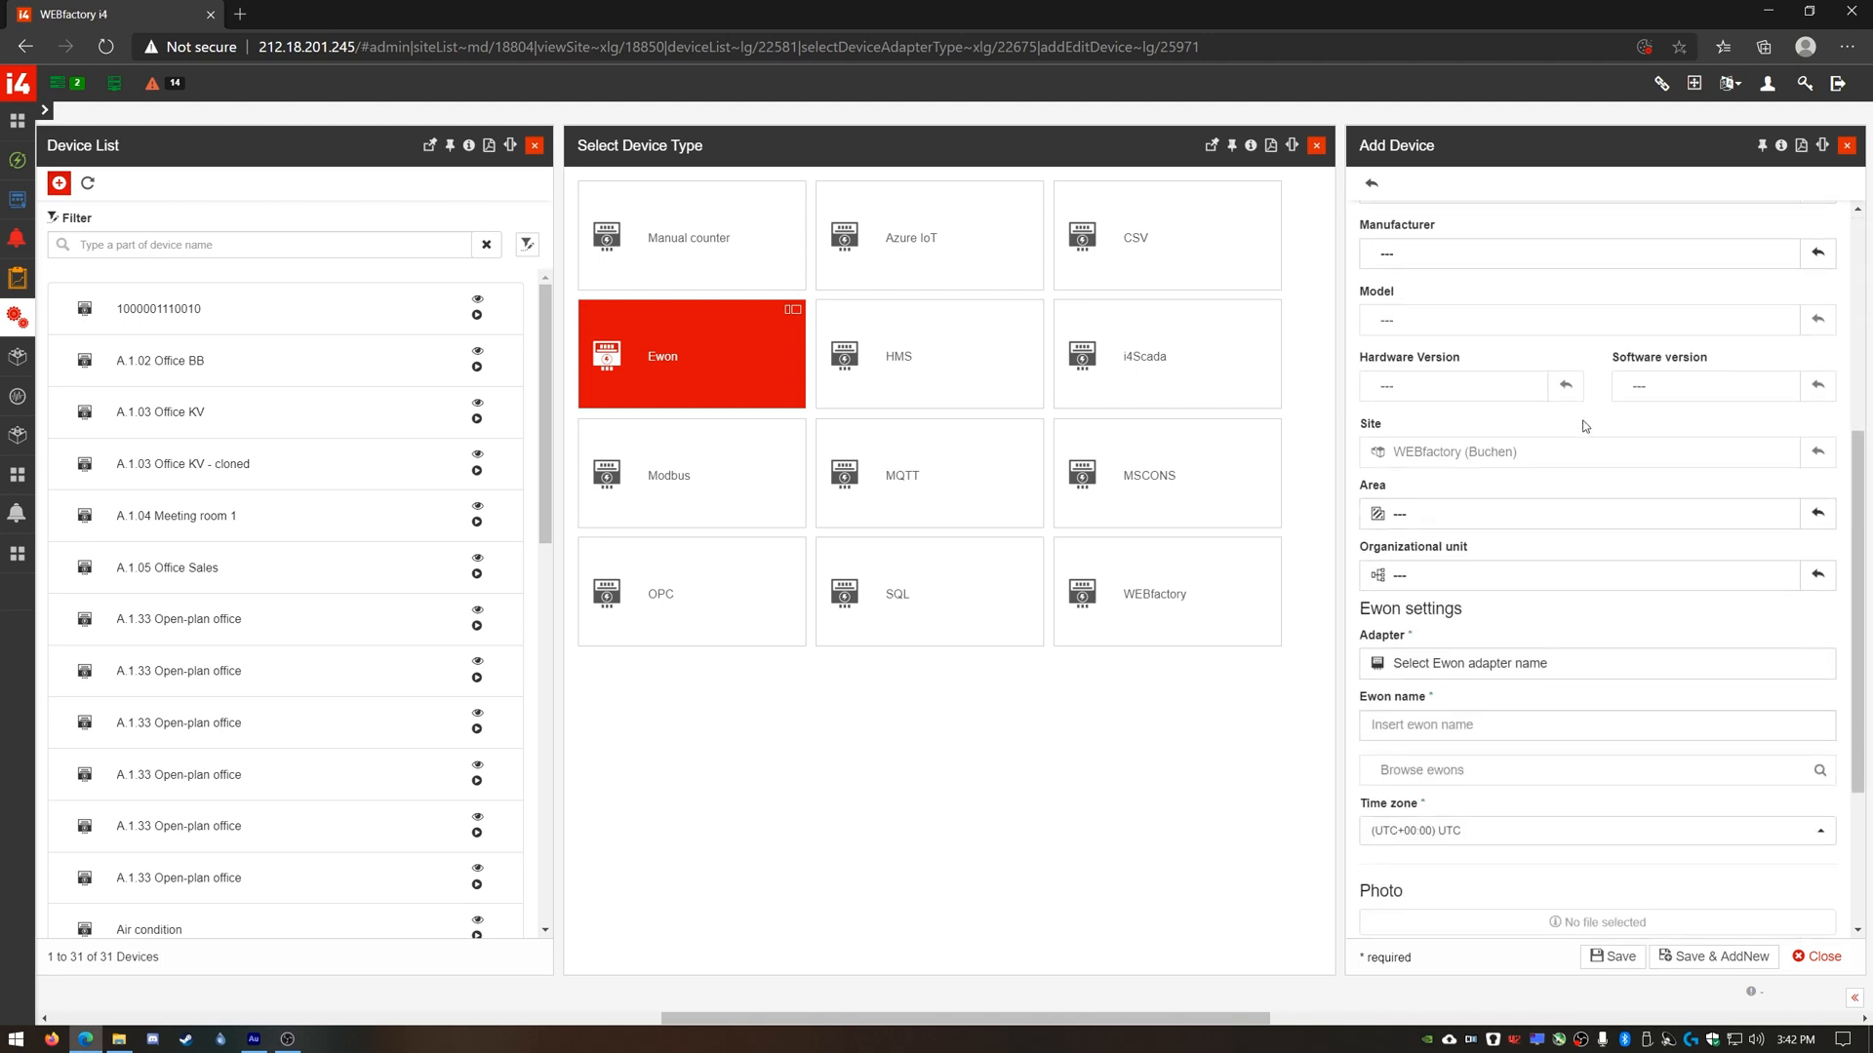
left_click(1469, 663)
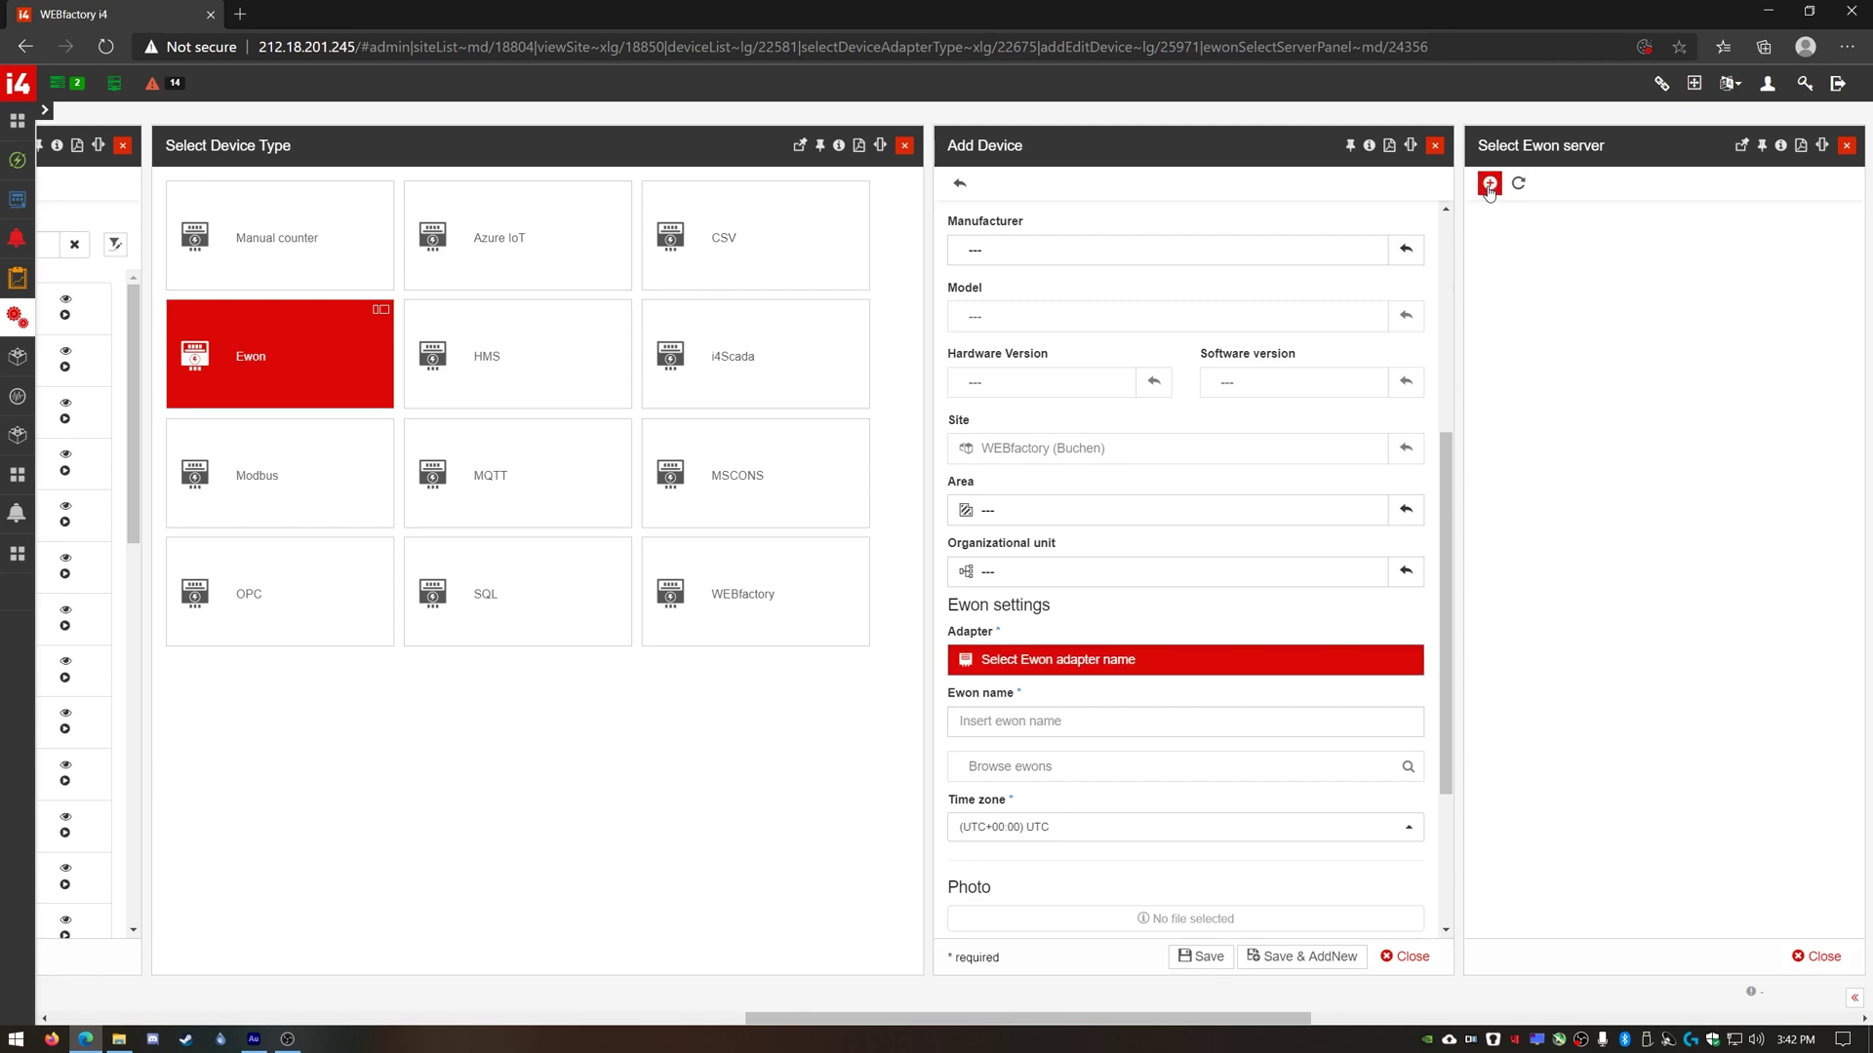
Add an Ewon server 'Ewon Adapter' with account WEBfactory, user Stefan, poll interval 60000 ms, delete-after-reading off.
left_click(1487, 183)
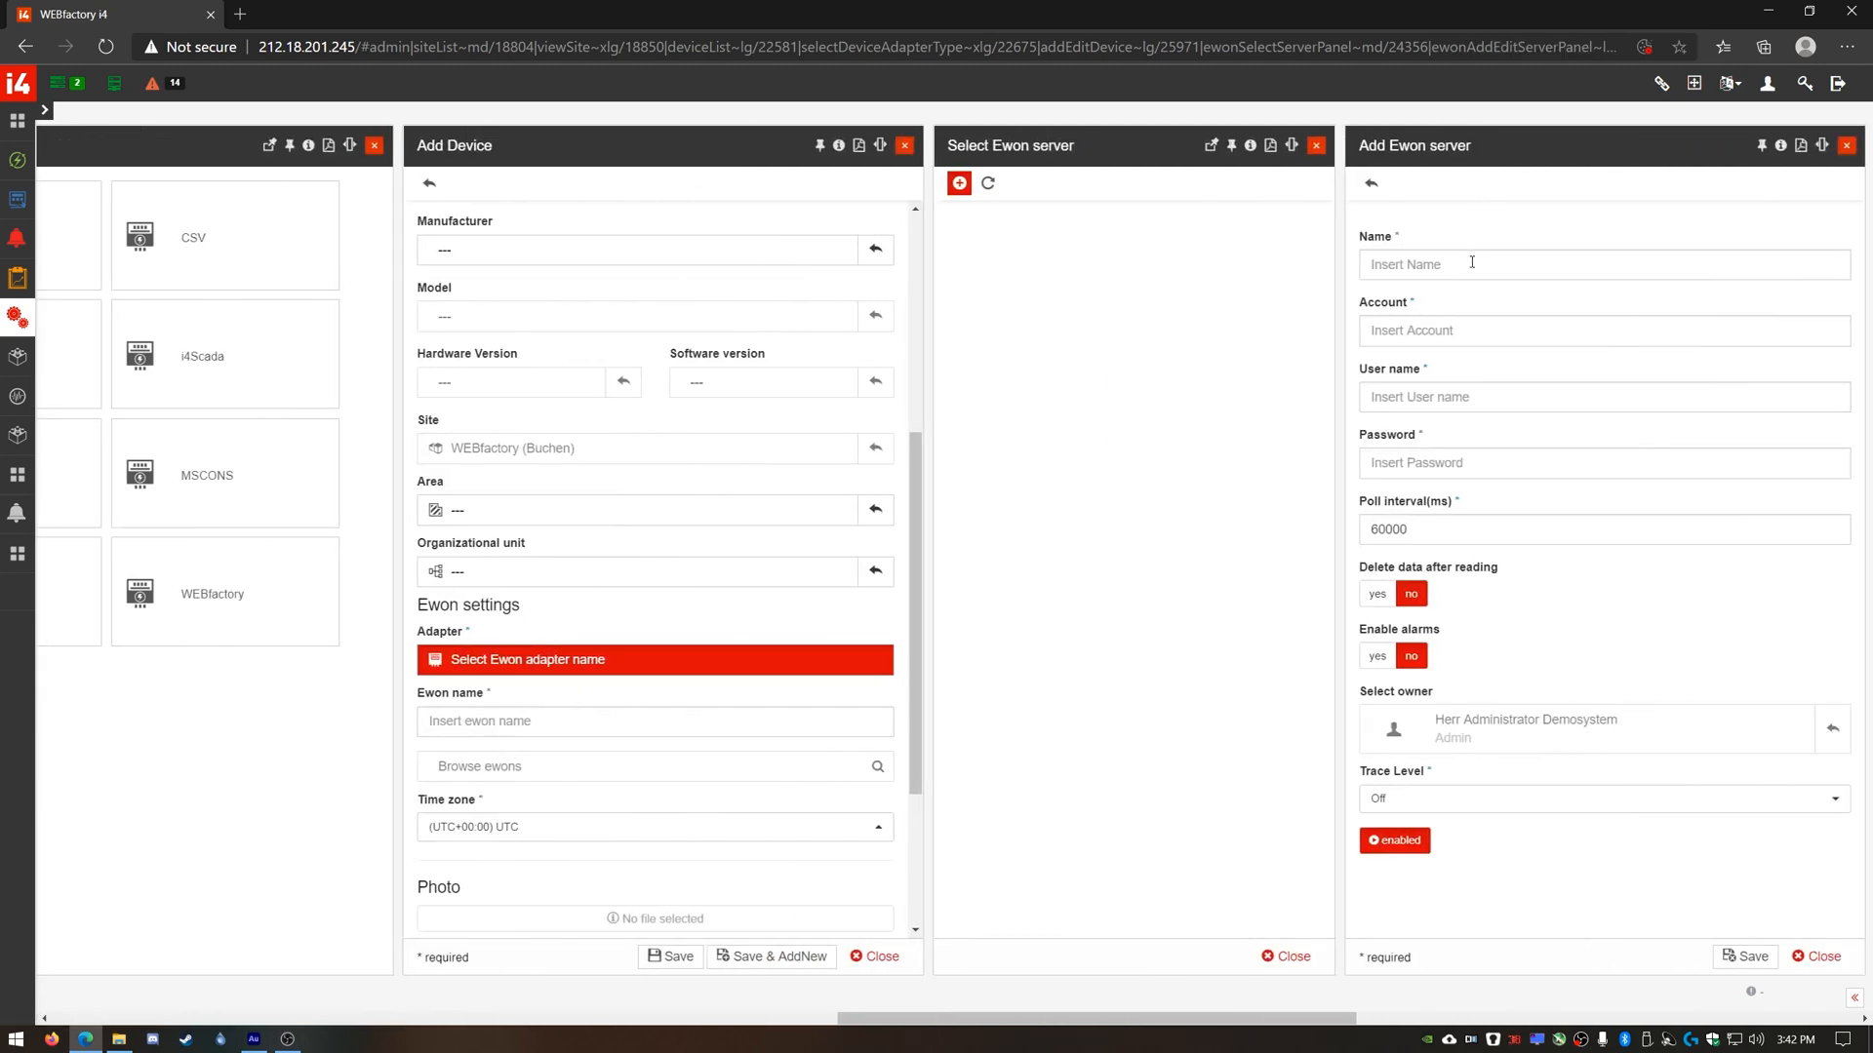
type("Ewon Adapter")
left_click(1605, 330)
type("WEBfactory")
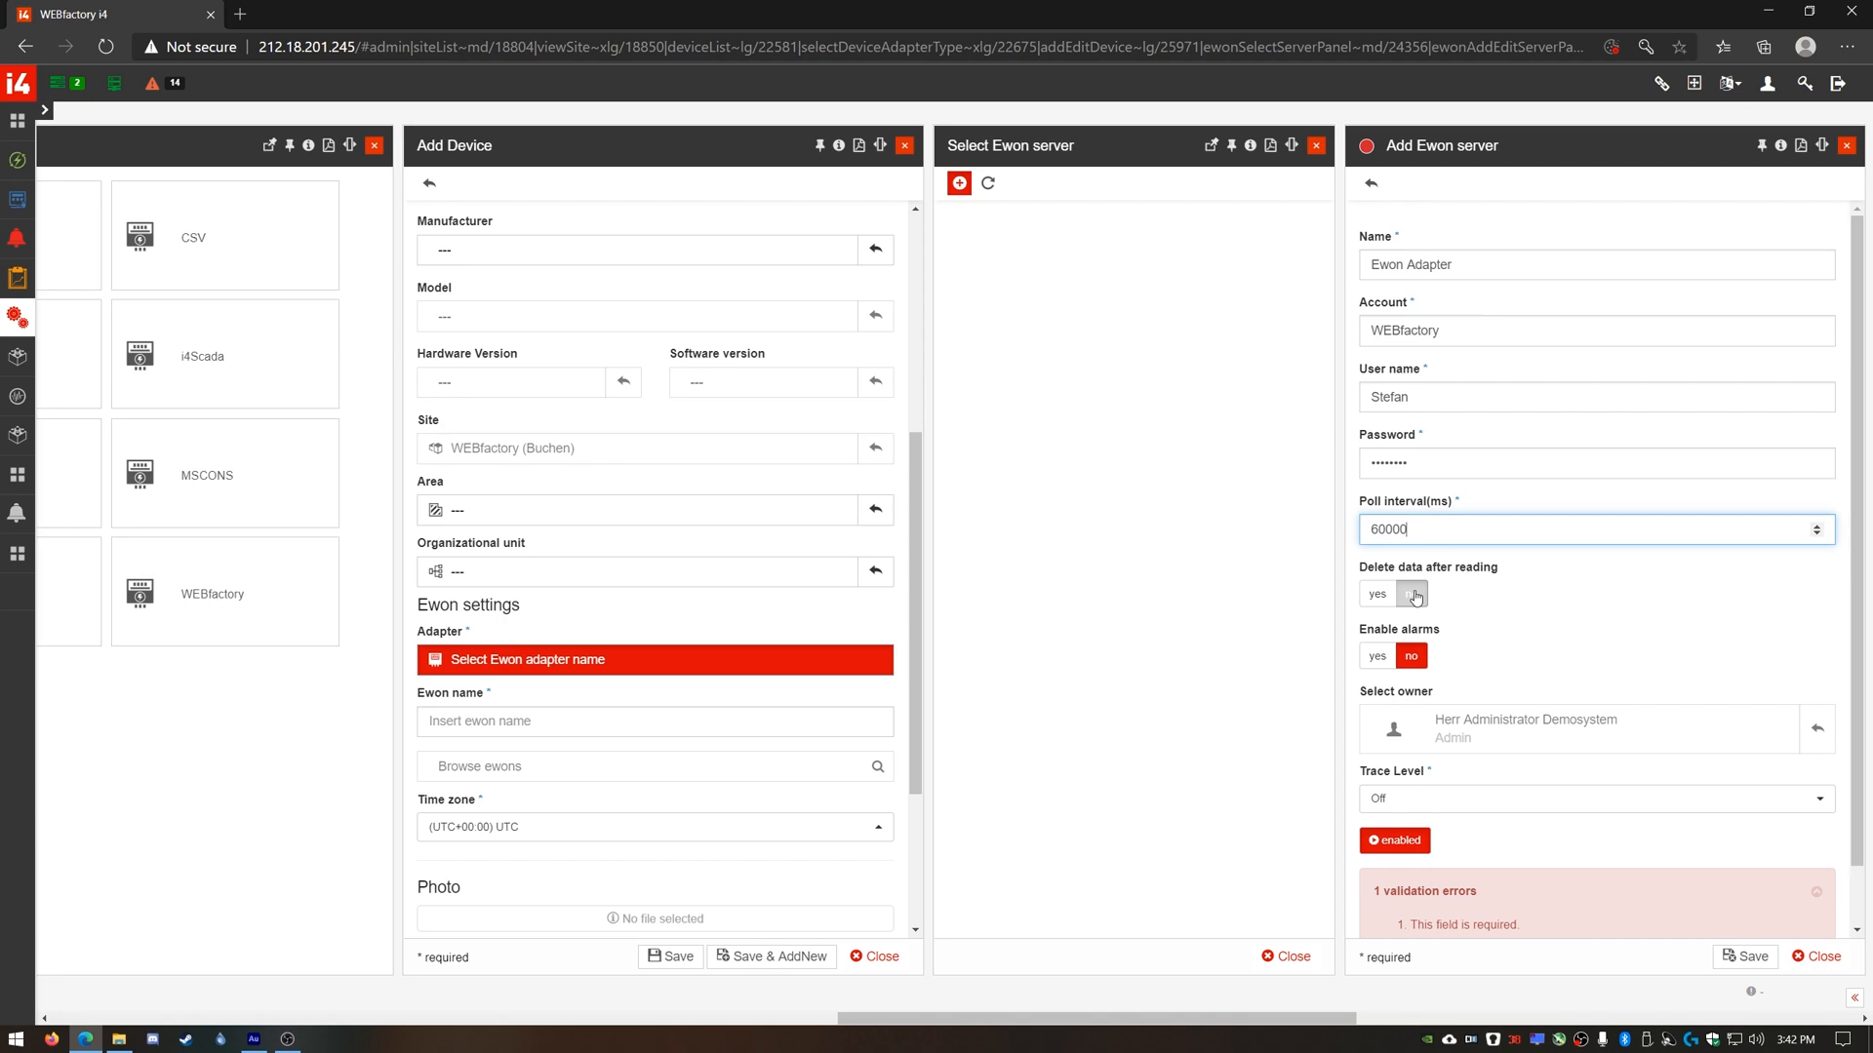
left_click(1413, 593)
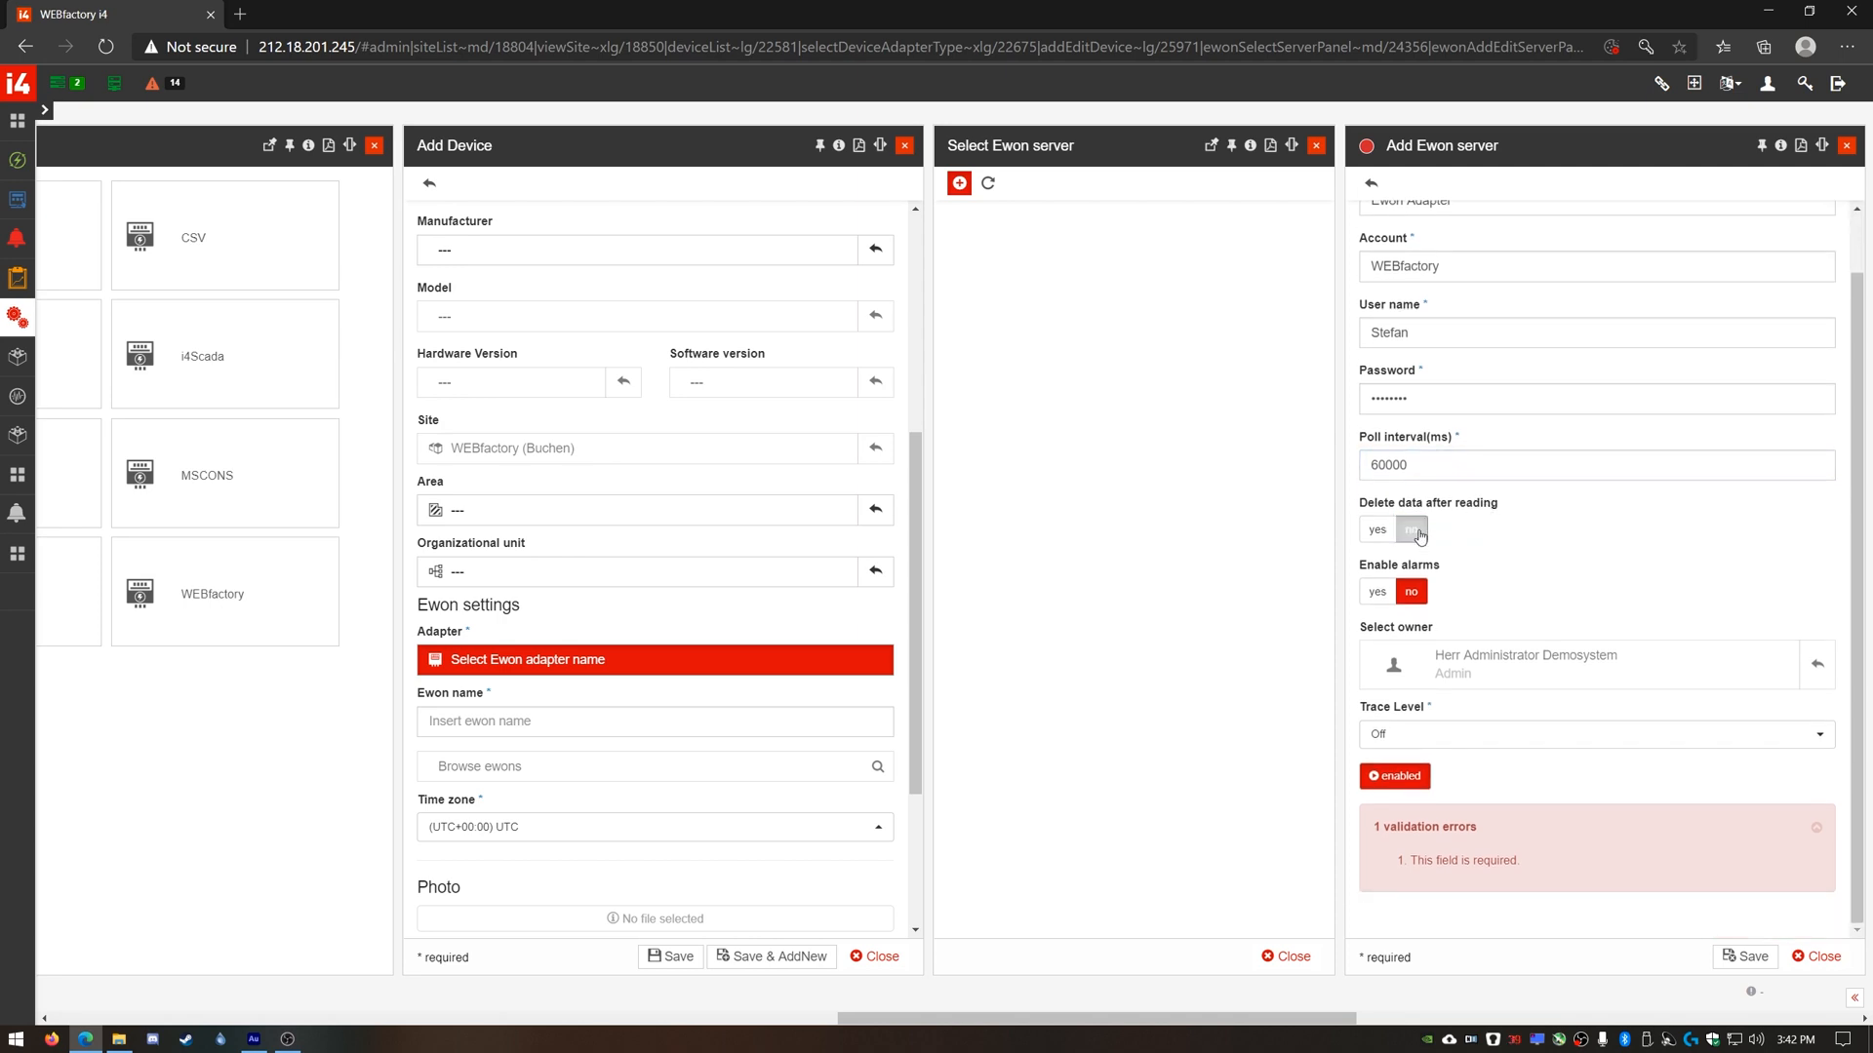
mouse_move(1412, 533)
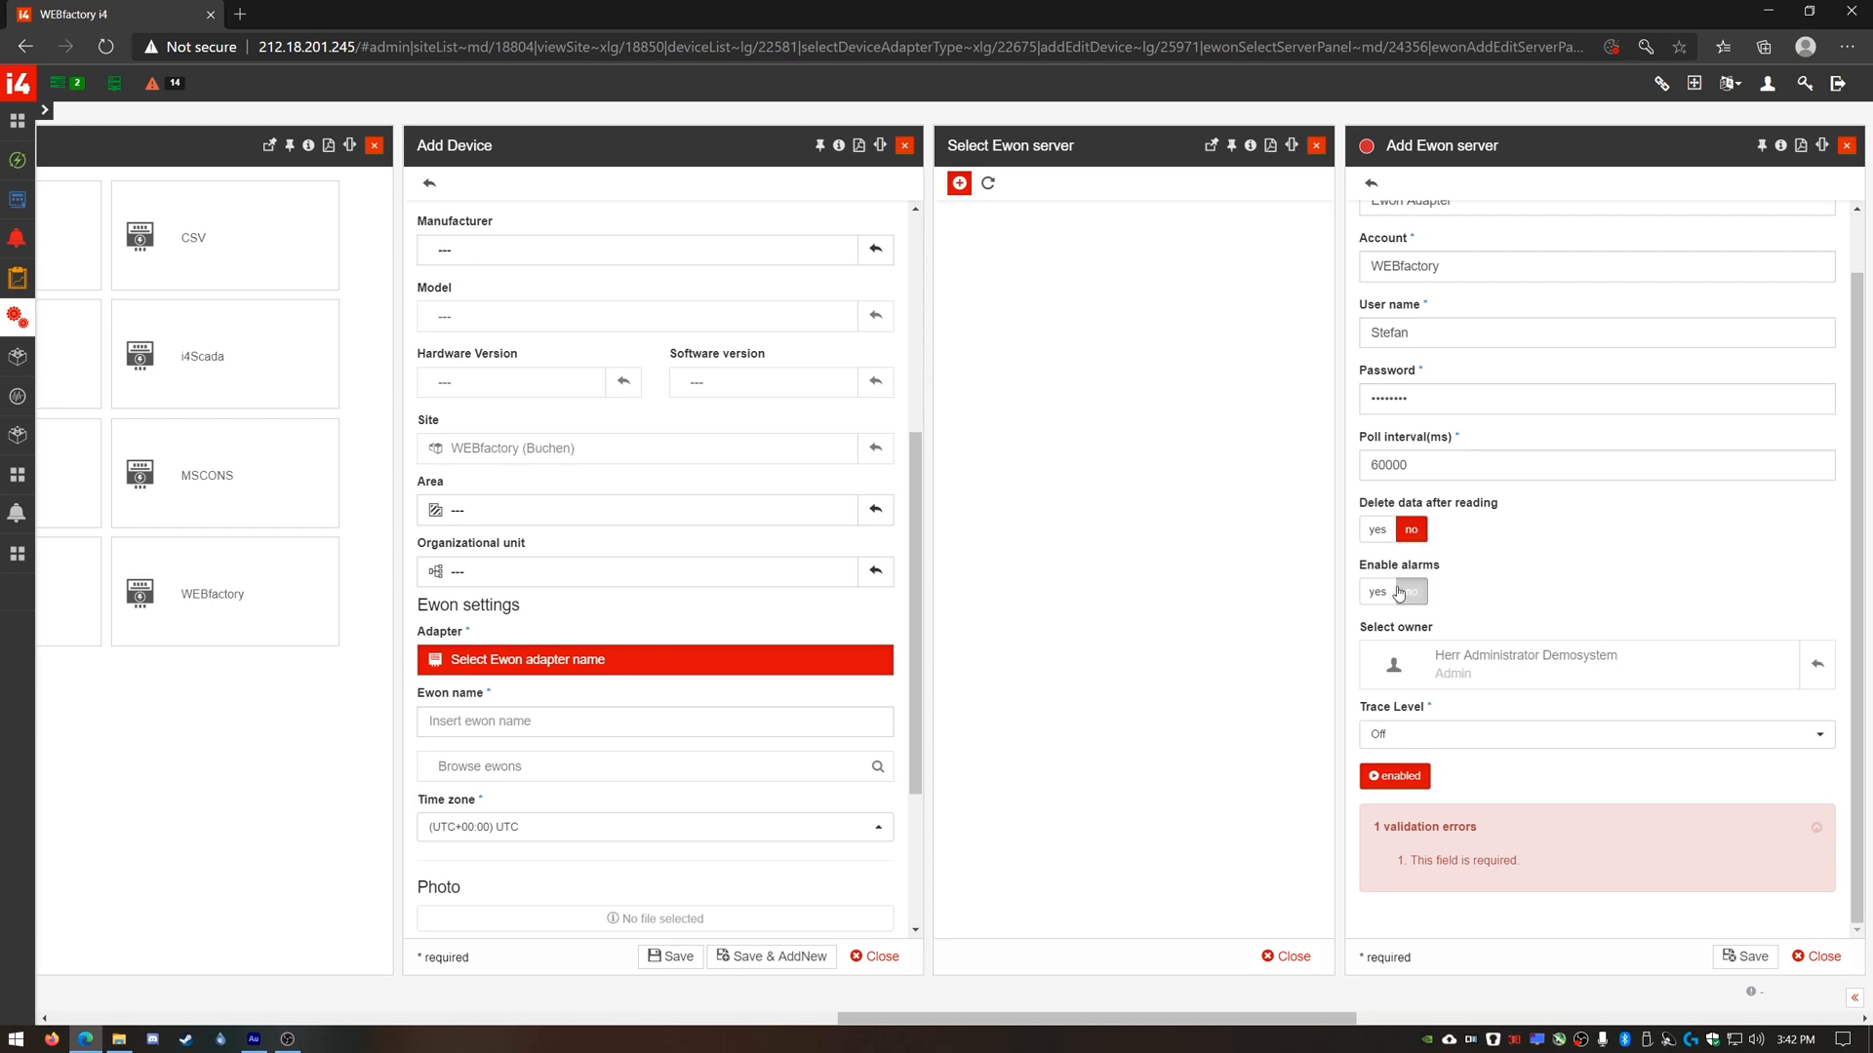
Enable alarms and review the High/high, Low/low and Set/set alarm prefixes and suffixes.
scroll("down", 3)
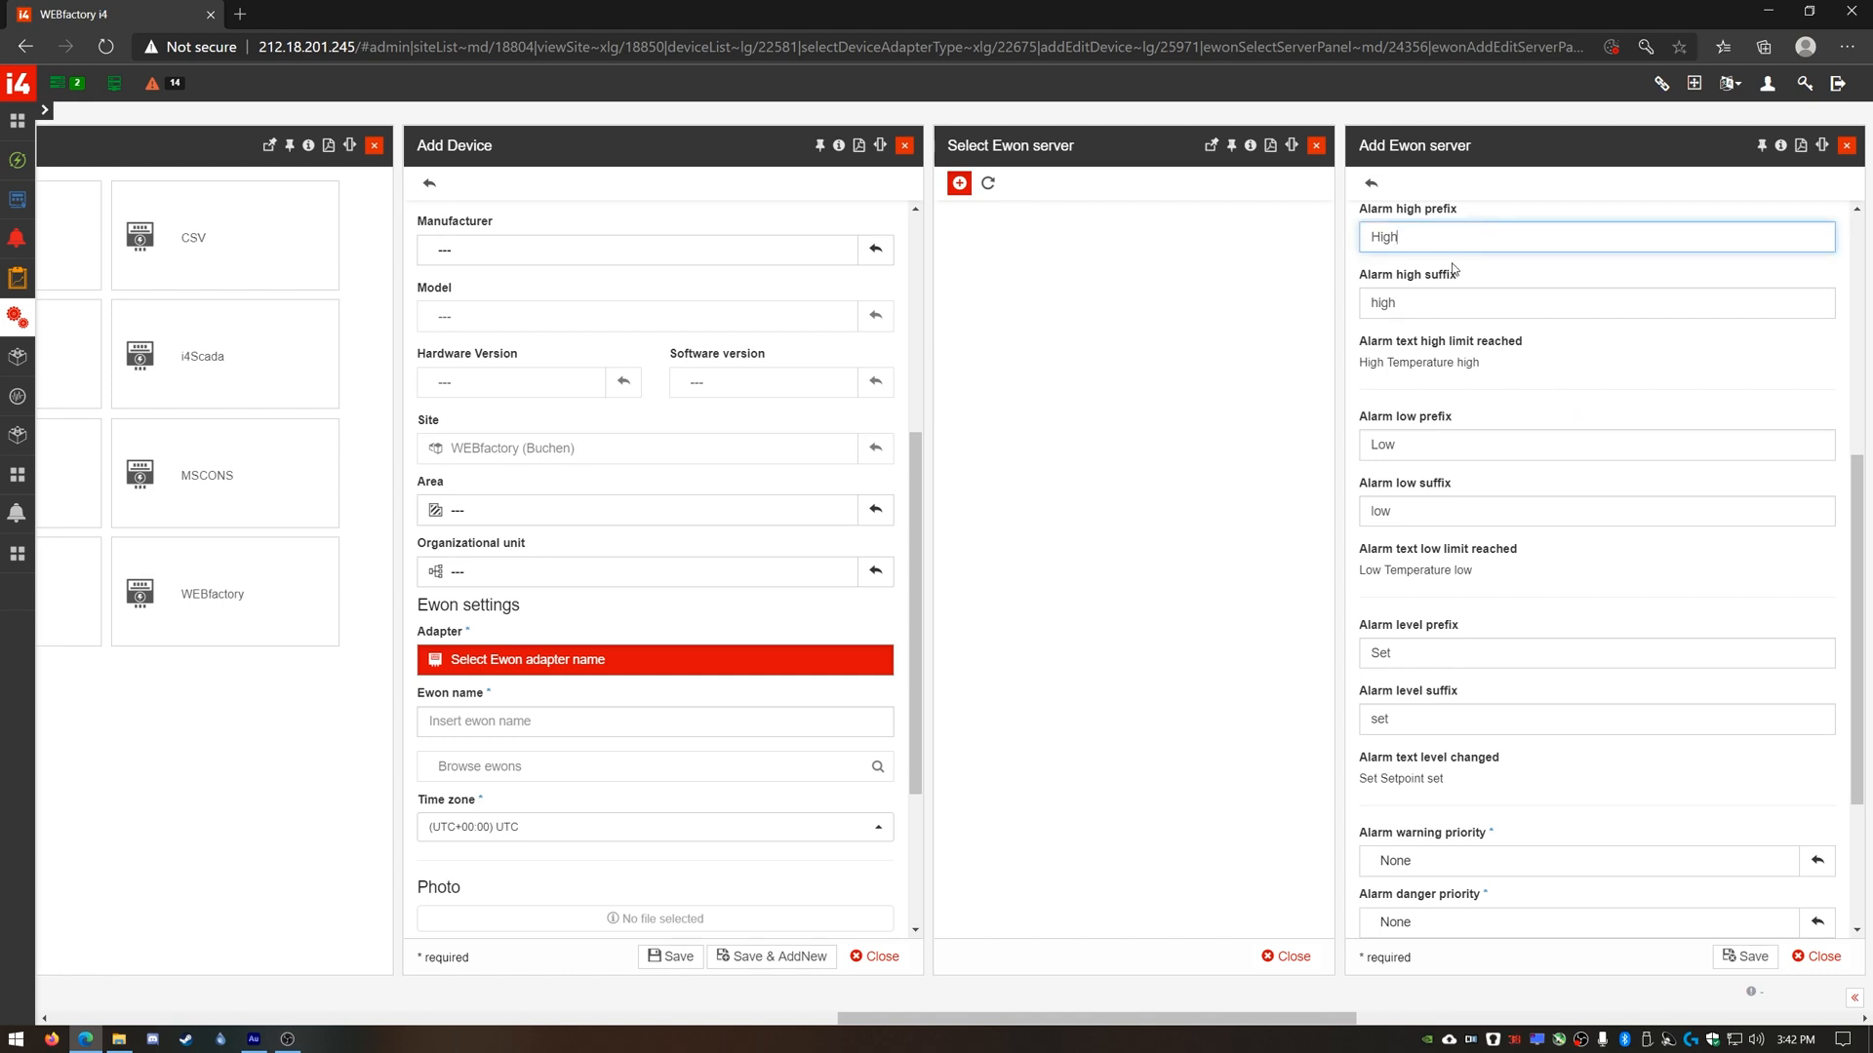
left_click(1596, 302)
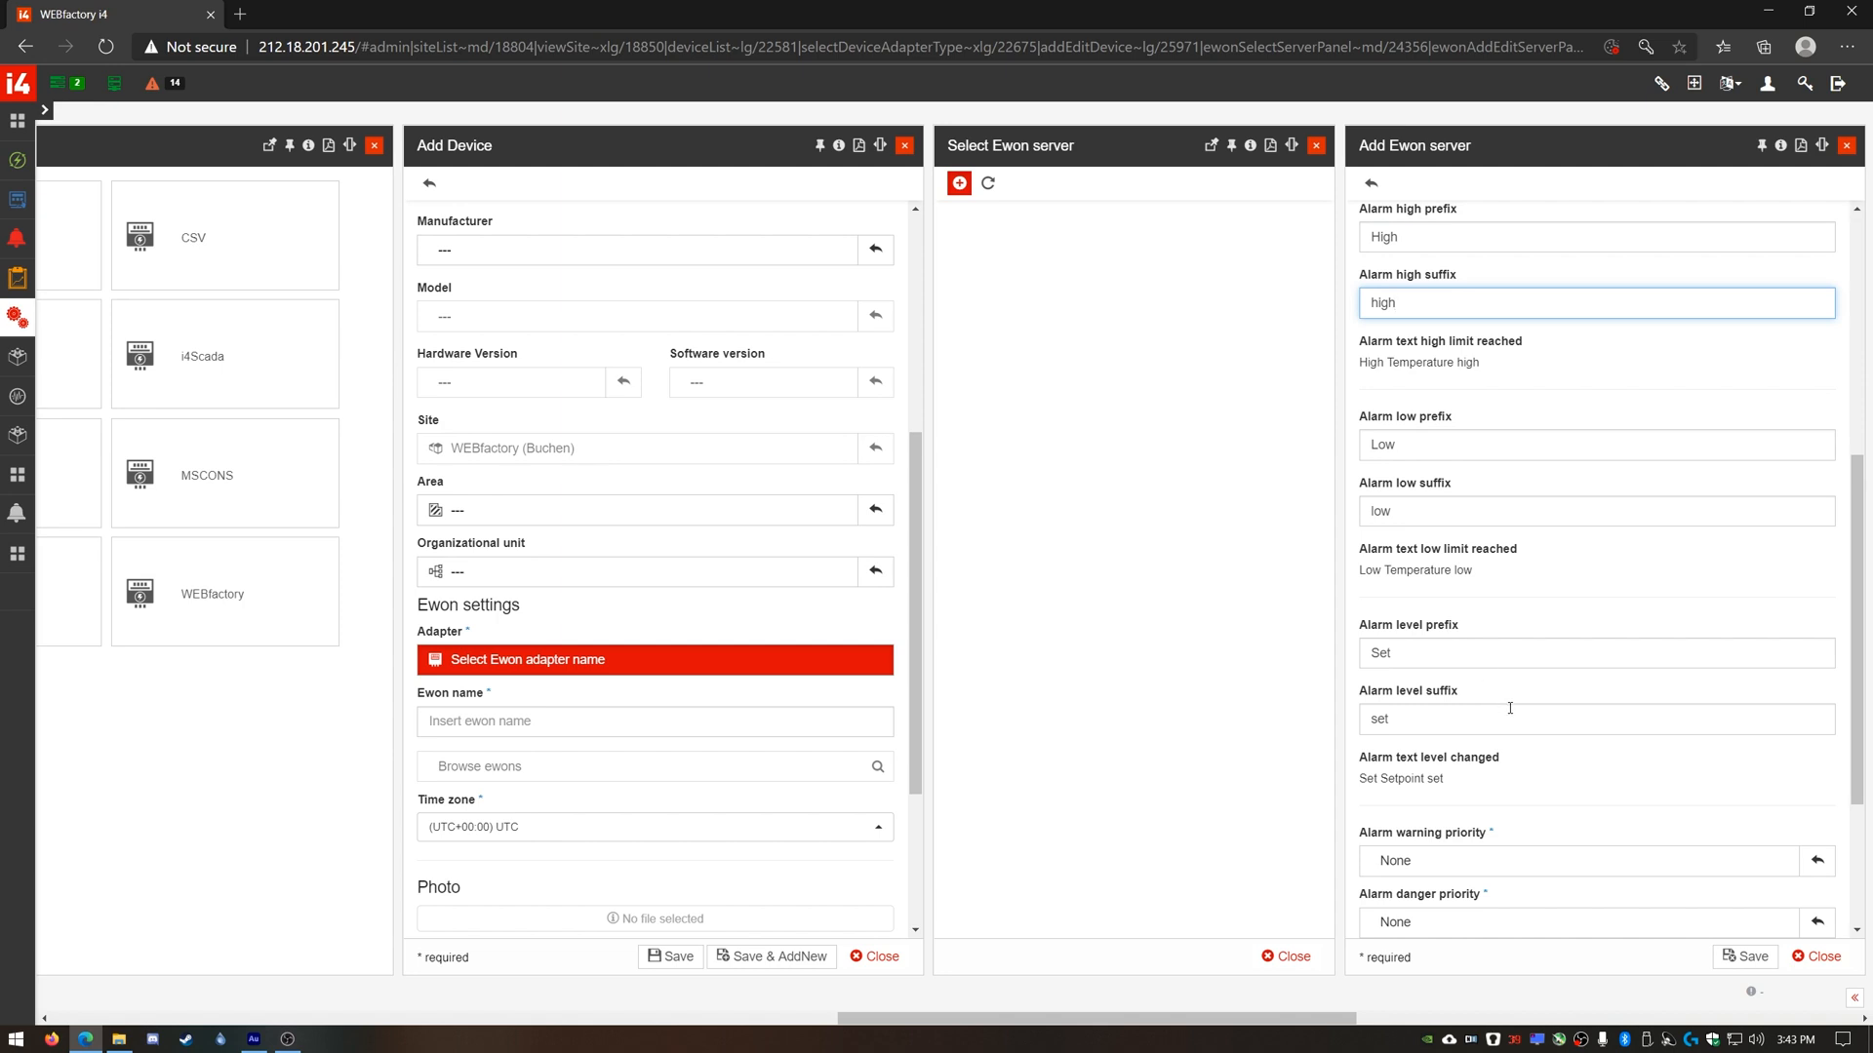
triple_click(1401, 778)
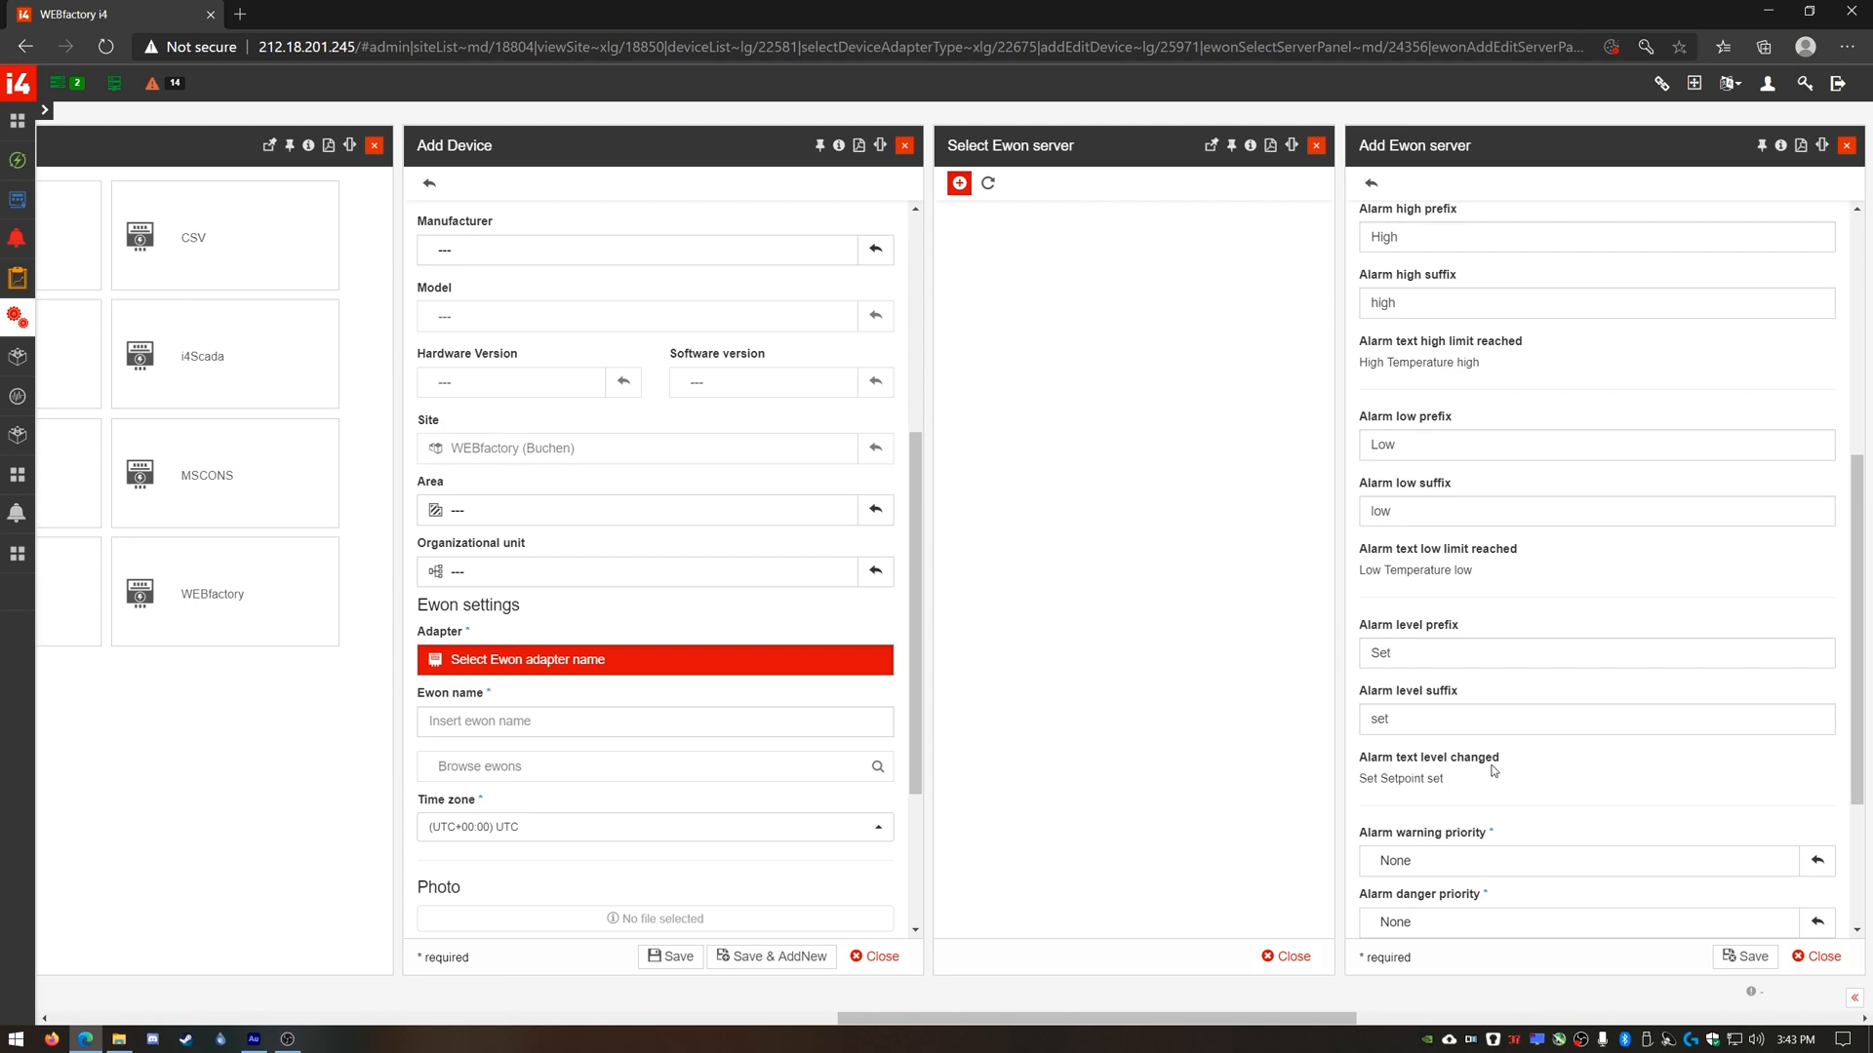
mouse_move(1500, 765)
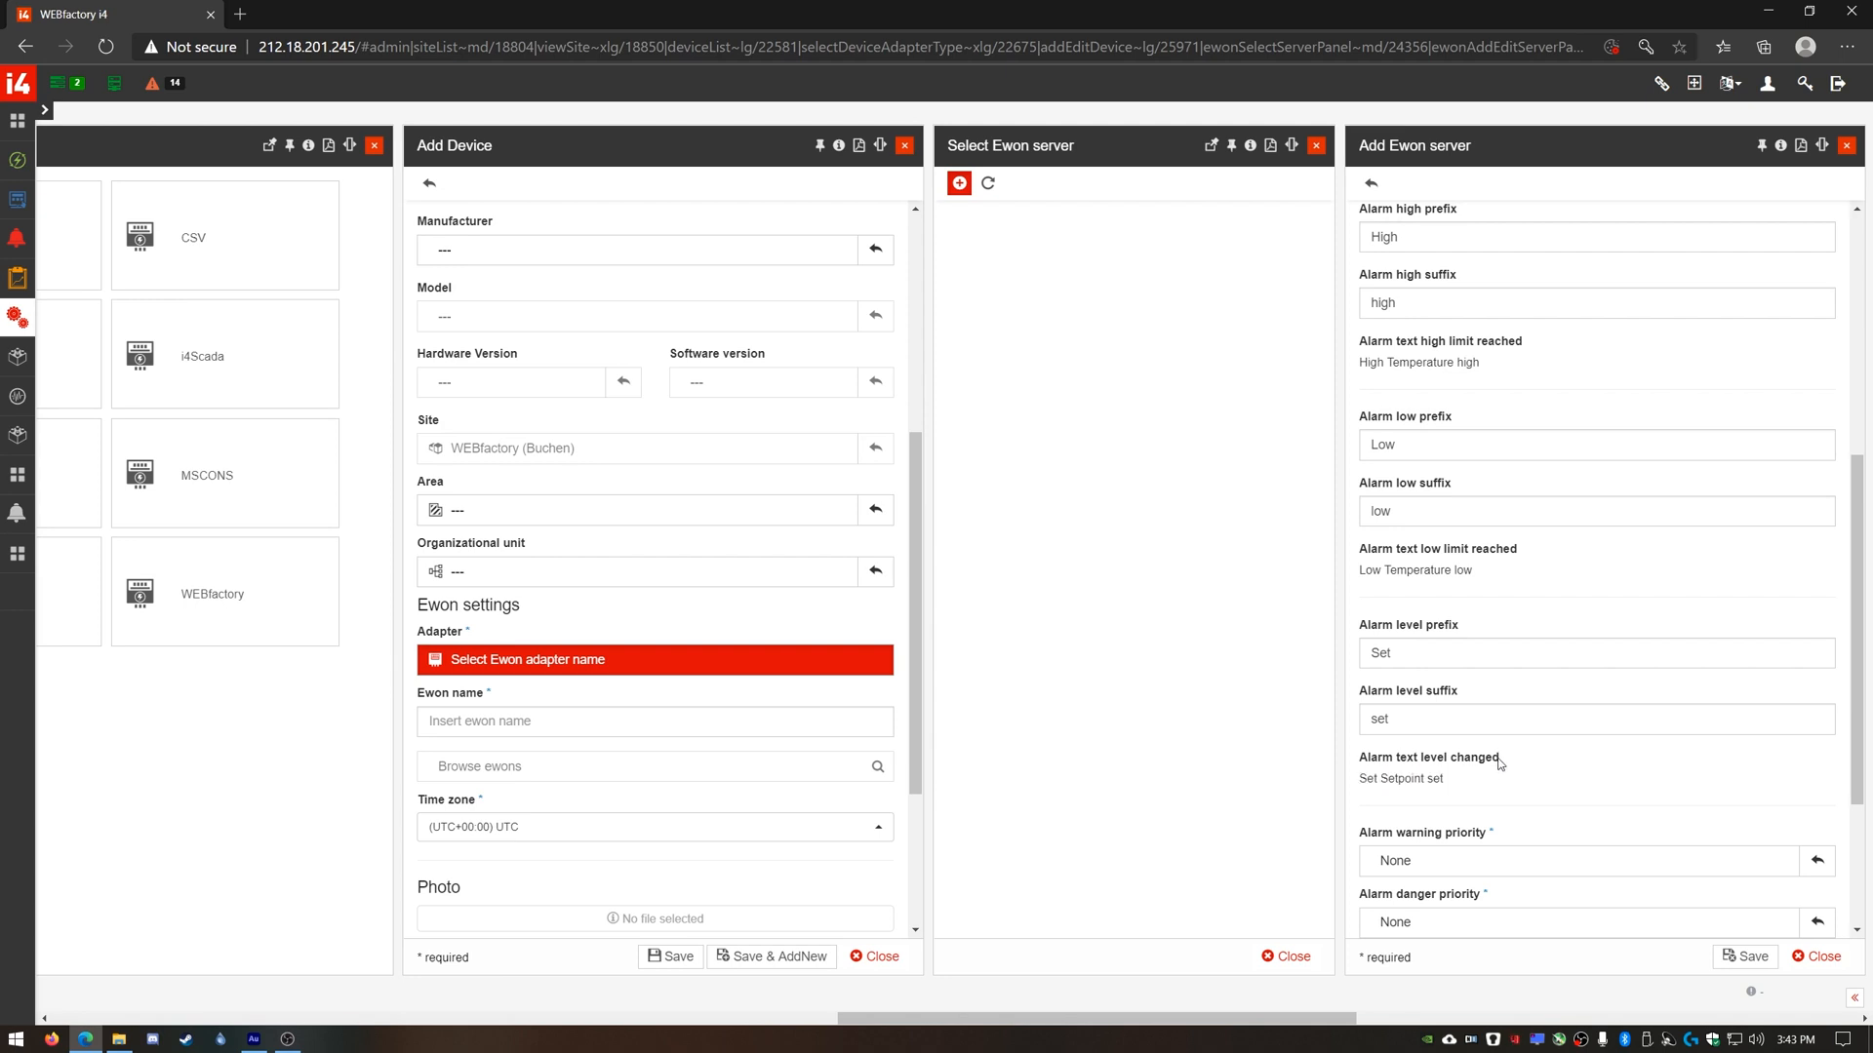
mouse_move(1510, 757)
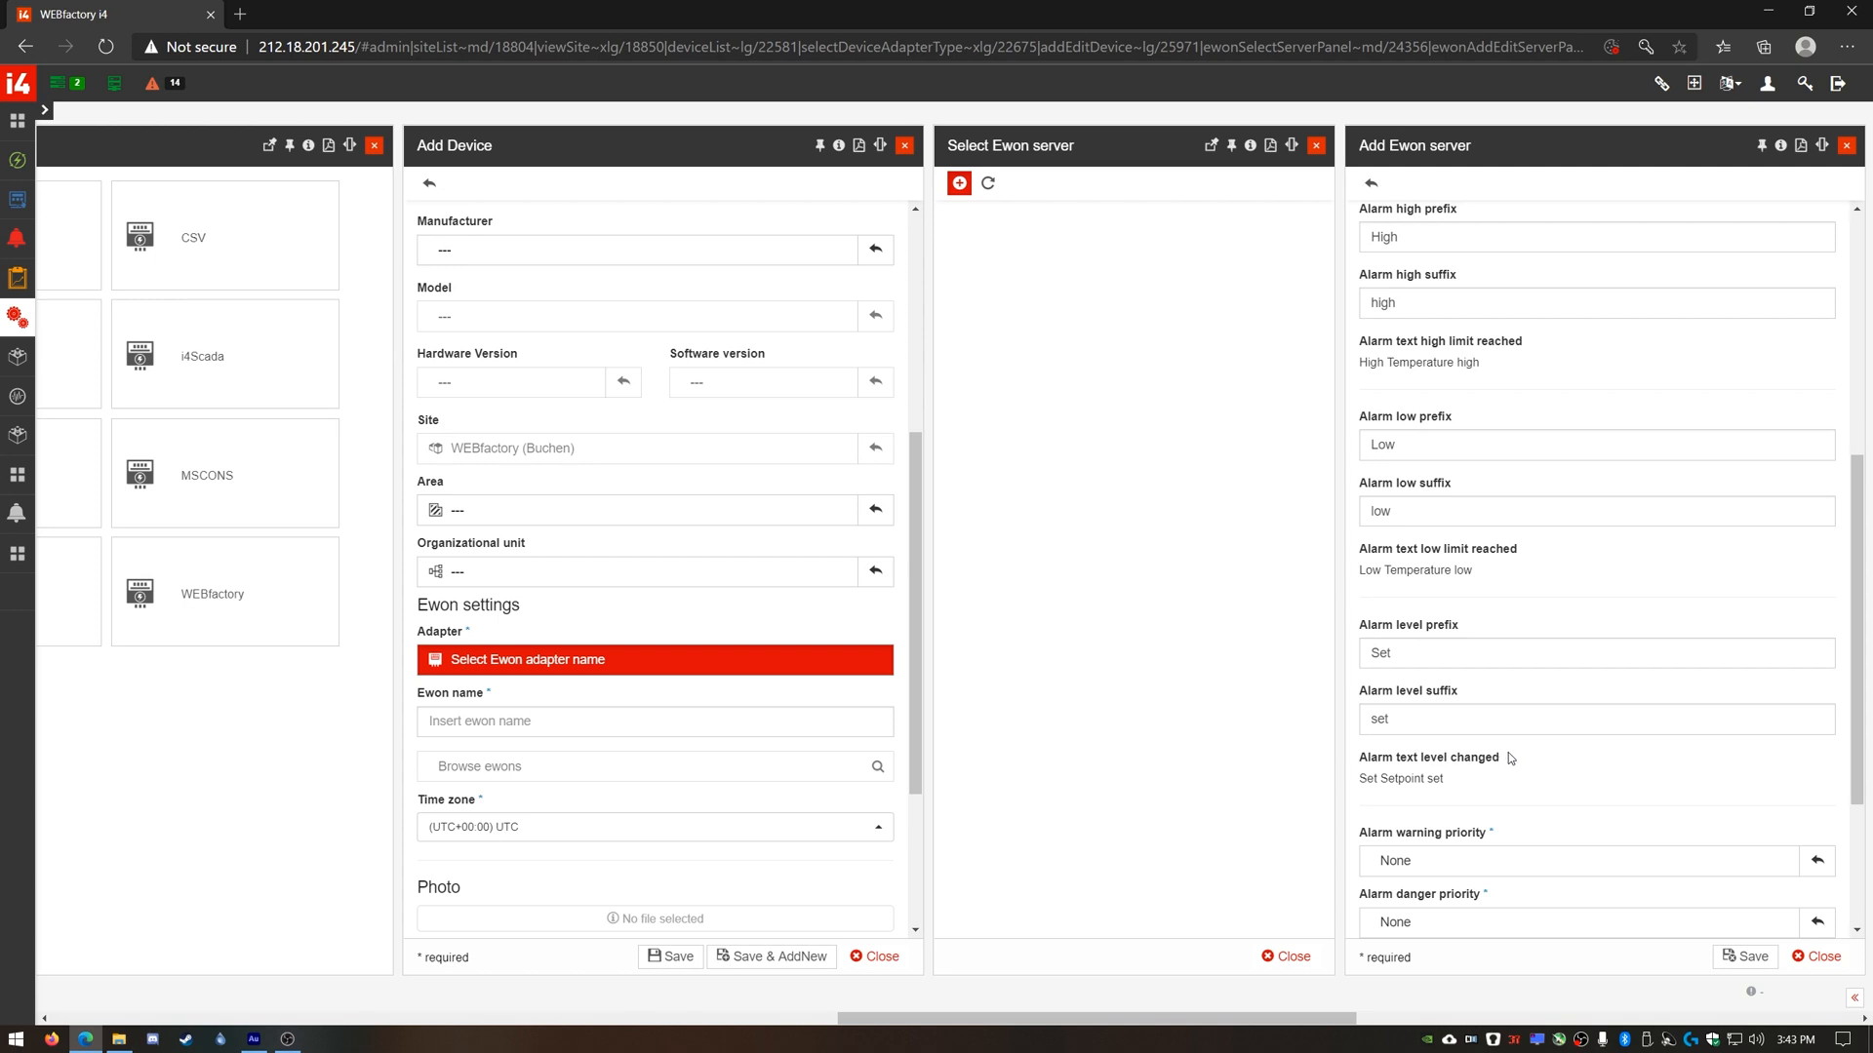
mouse_move(1539, 742)
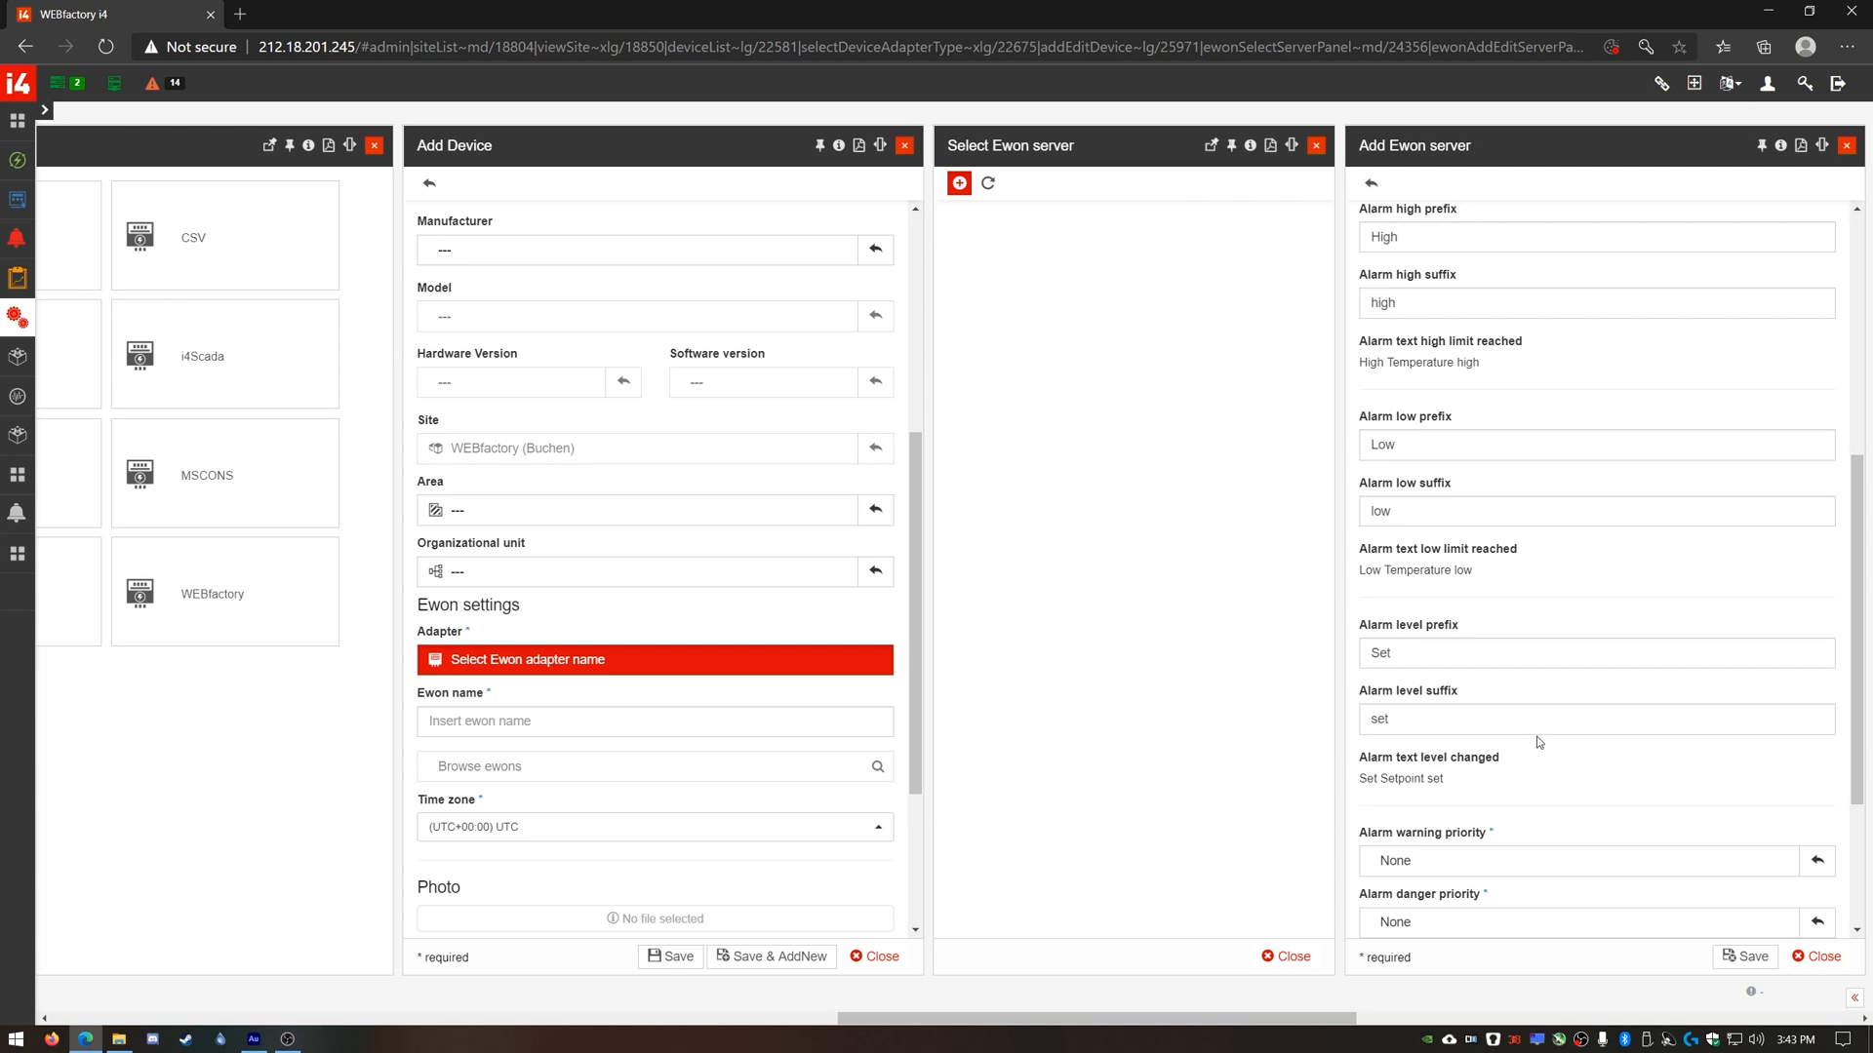
mouse_move(1549, 692)
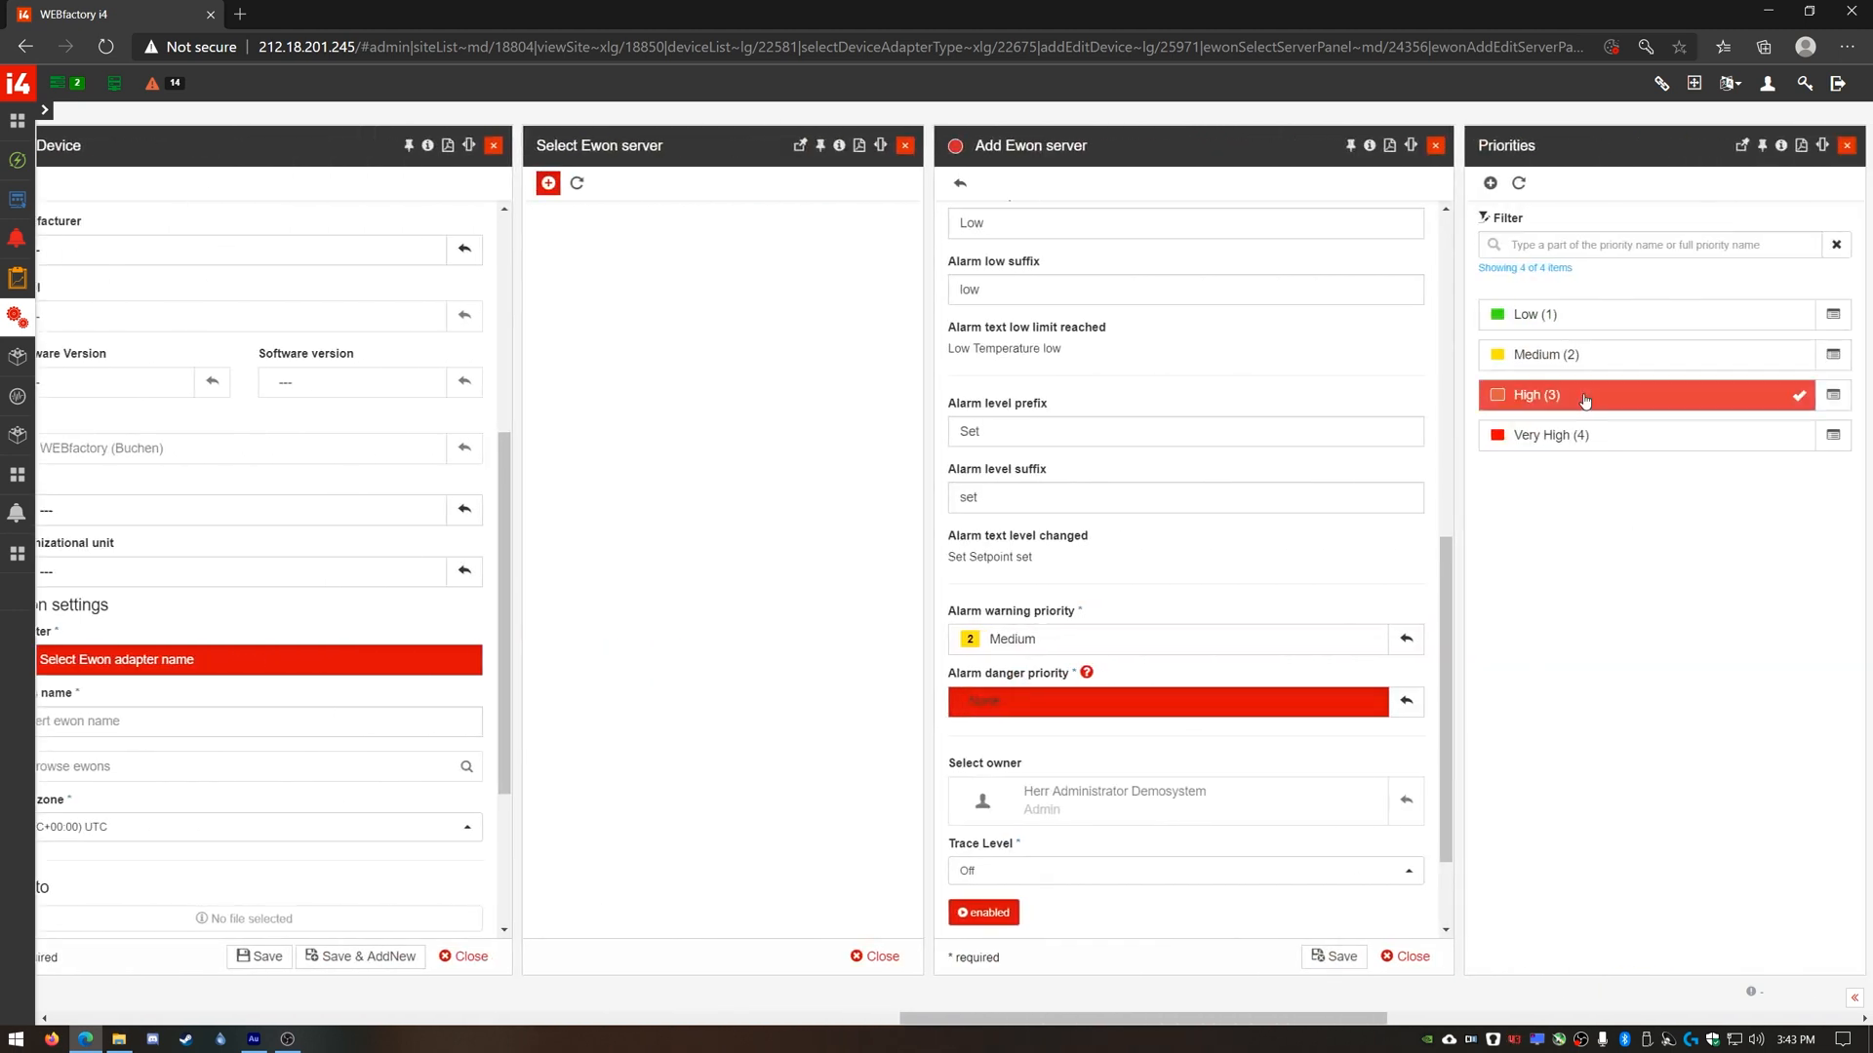
Set alarm warning priority to Medium (2) and alarm danger priority to High (3).
left_click(1573, 394)
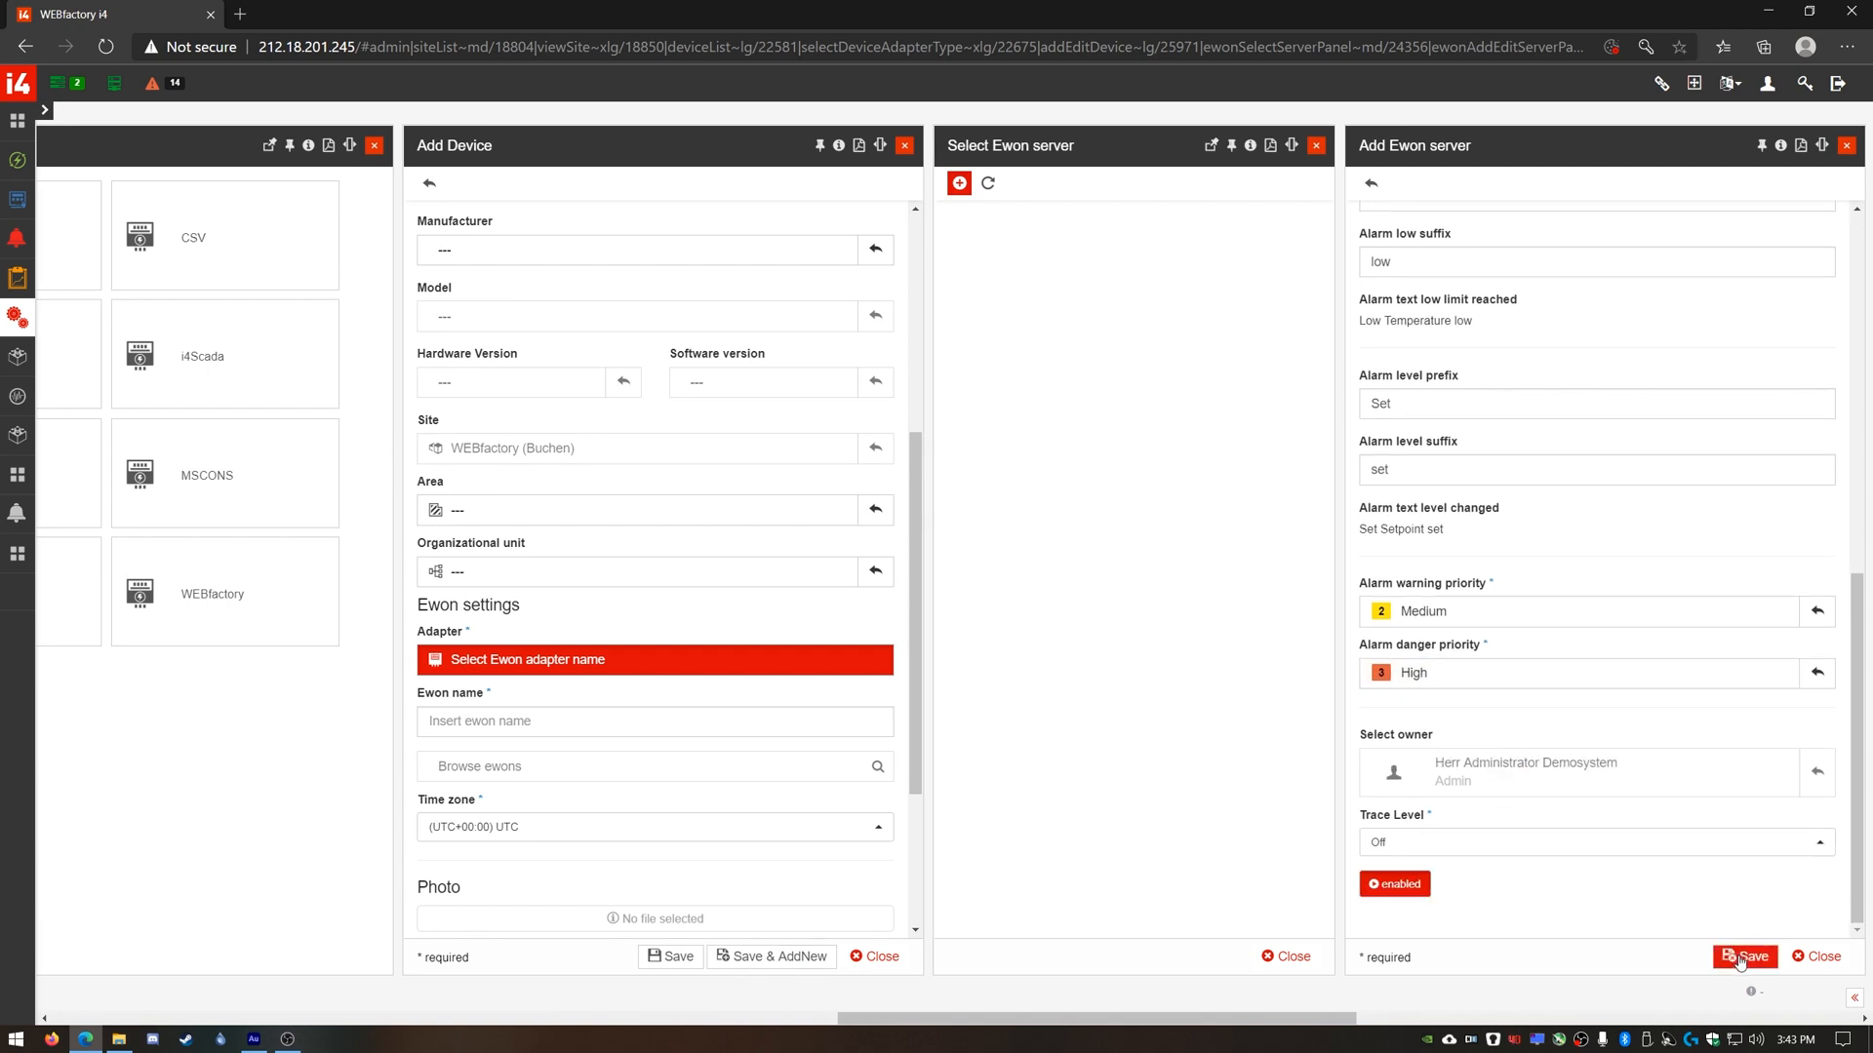
Save the Ewon Adapter server so it becomes the new device's adapter.
left_click(1746, 958)
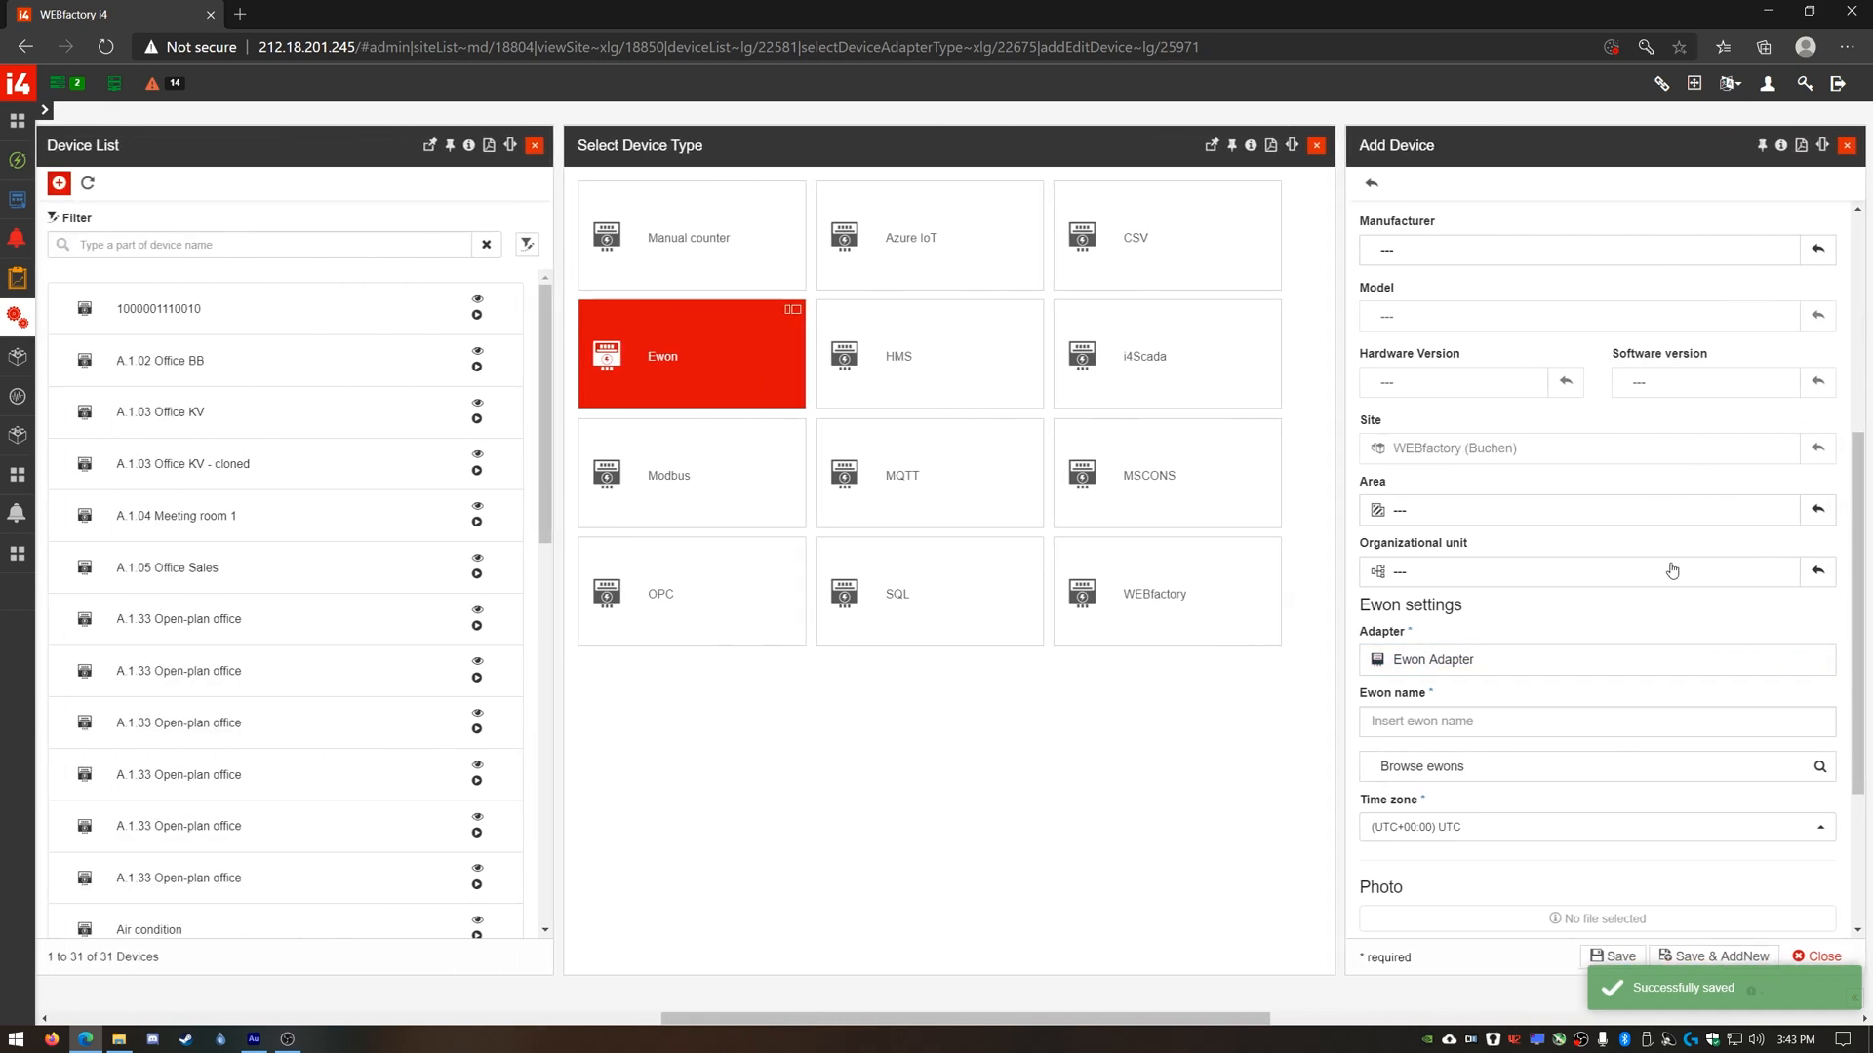
left_click(1588, 722)
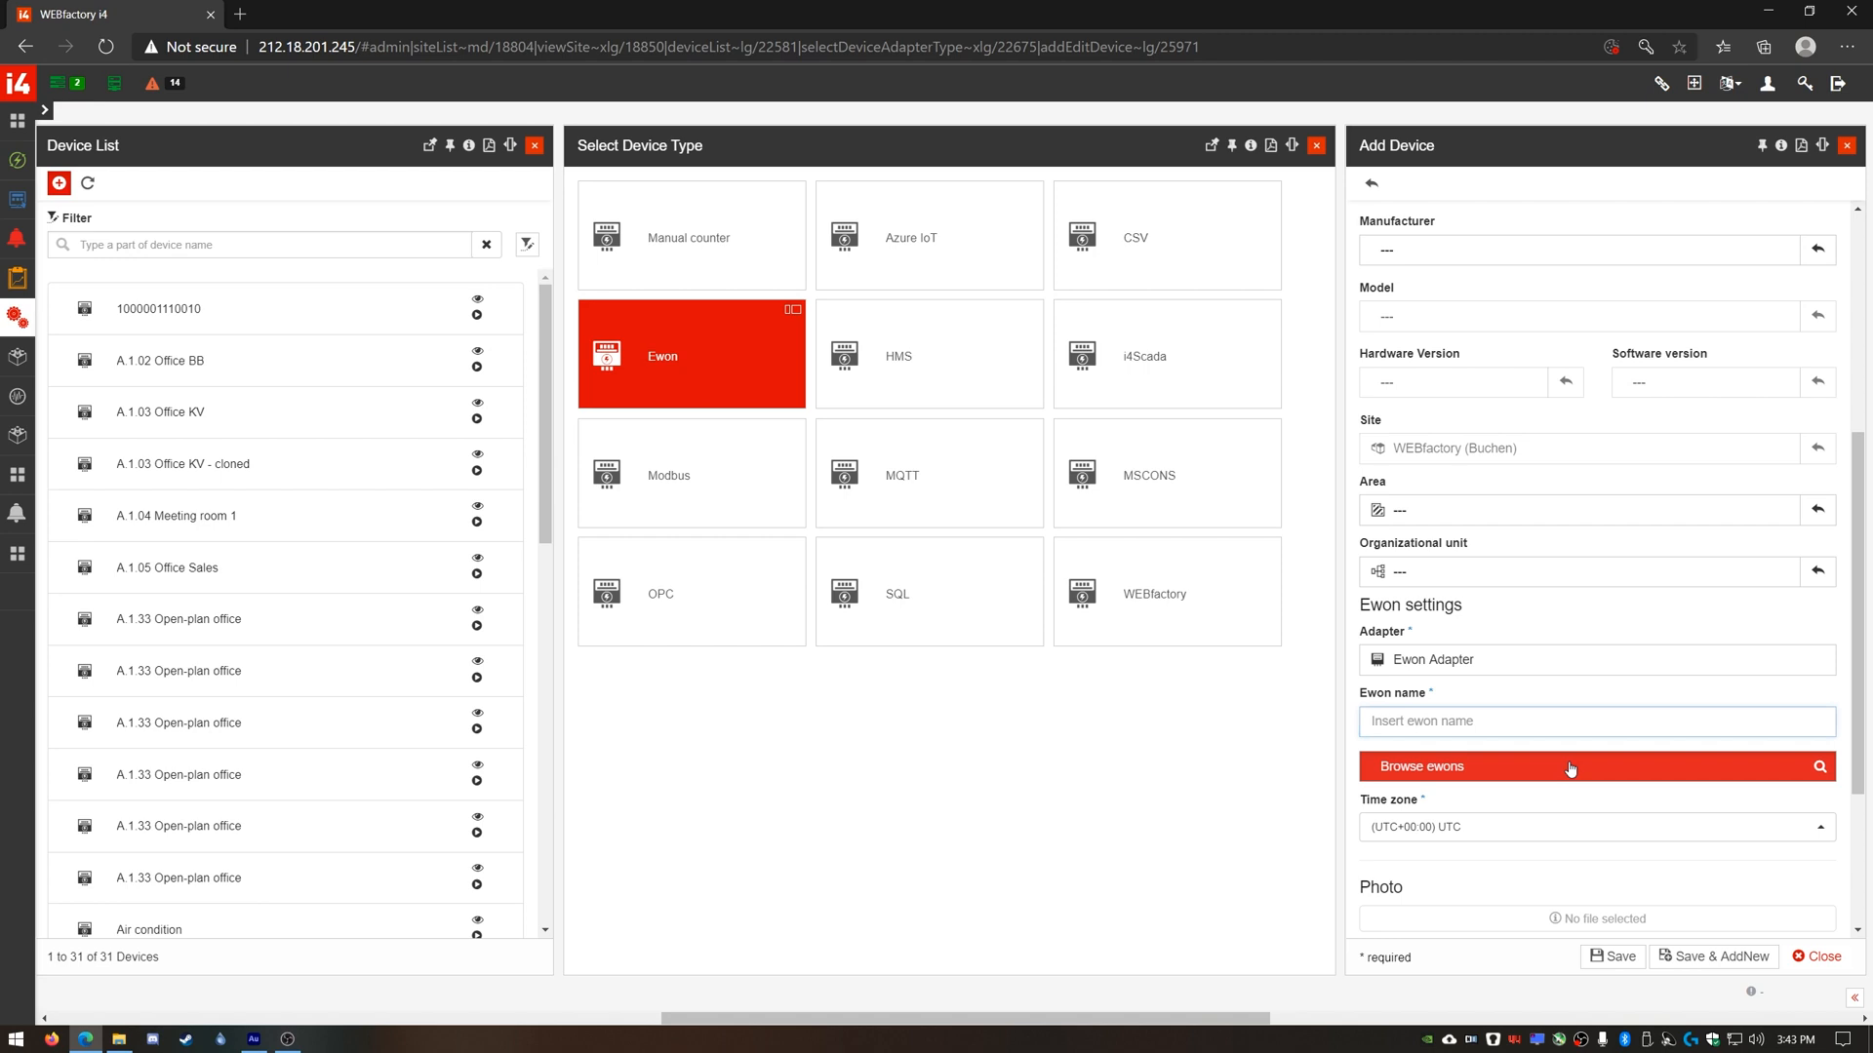
Browse ewons, choose WEBfactory001 as the Ewon name and save the Ewon 01 device.
left_click(1571, 766)
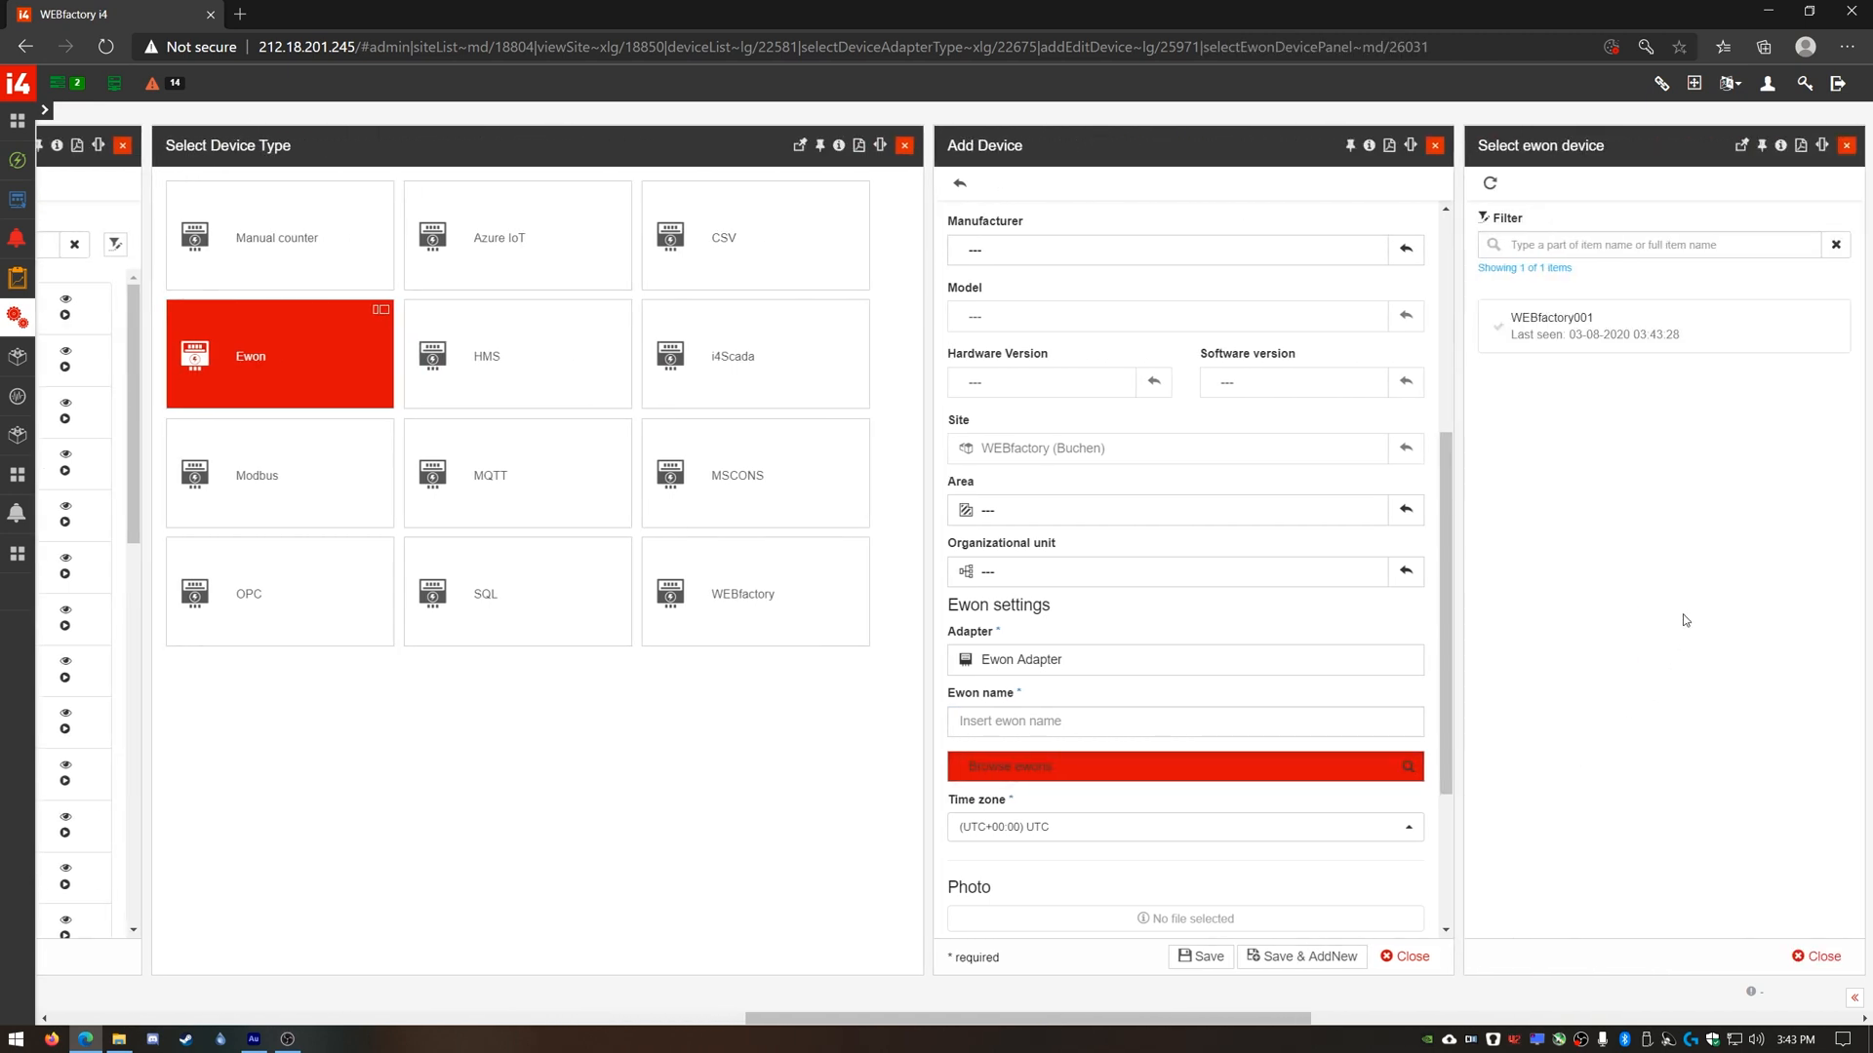
left_click(1650, 326)
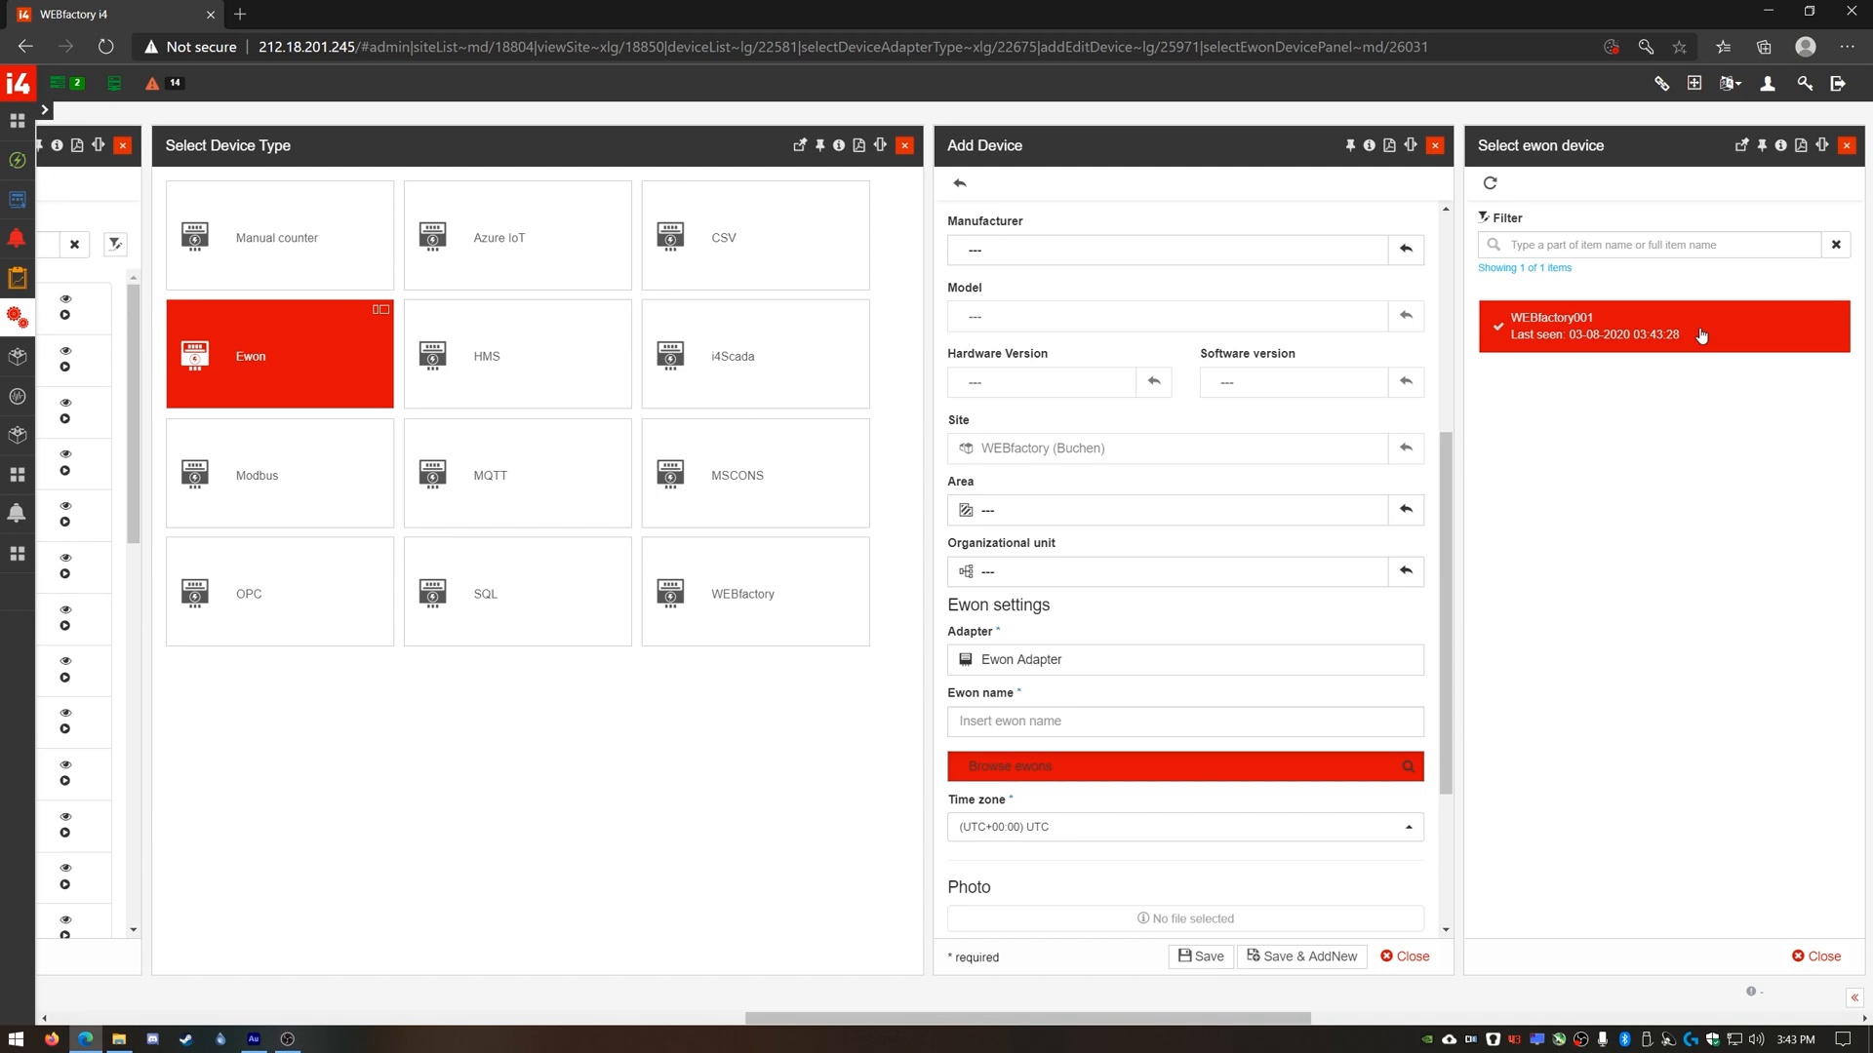
left_click(1661, 328)
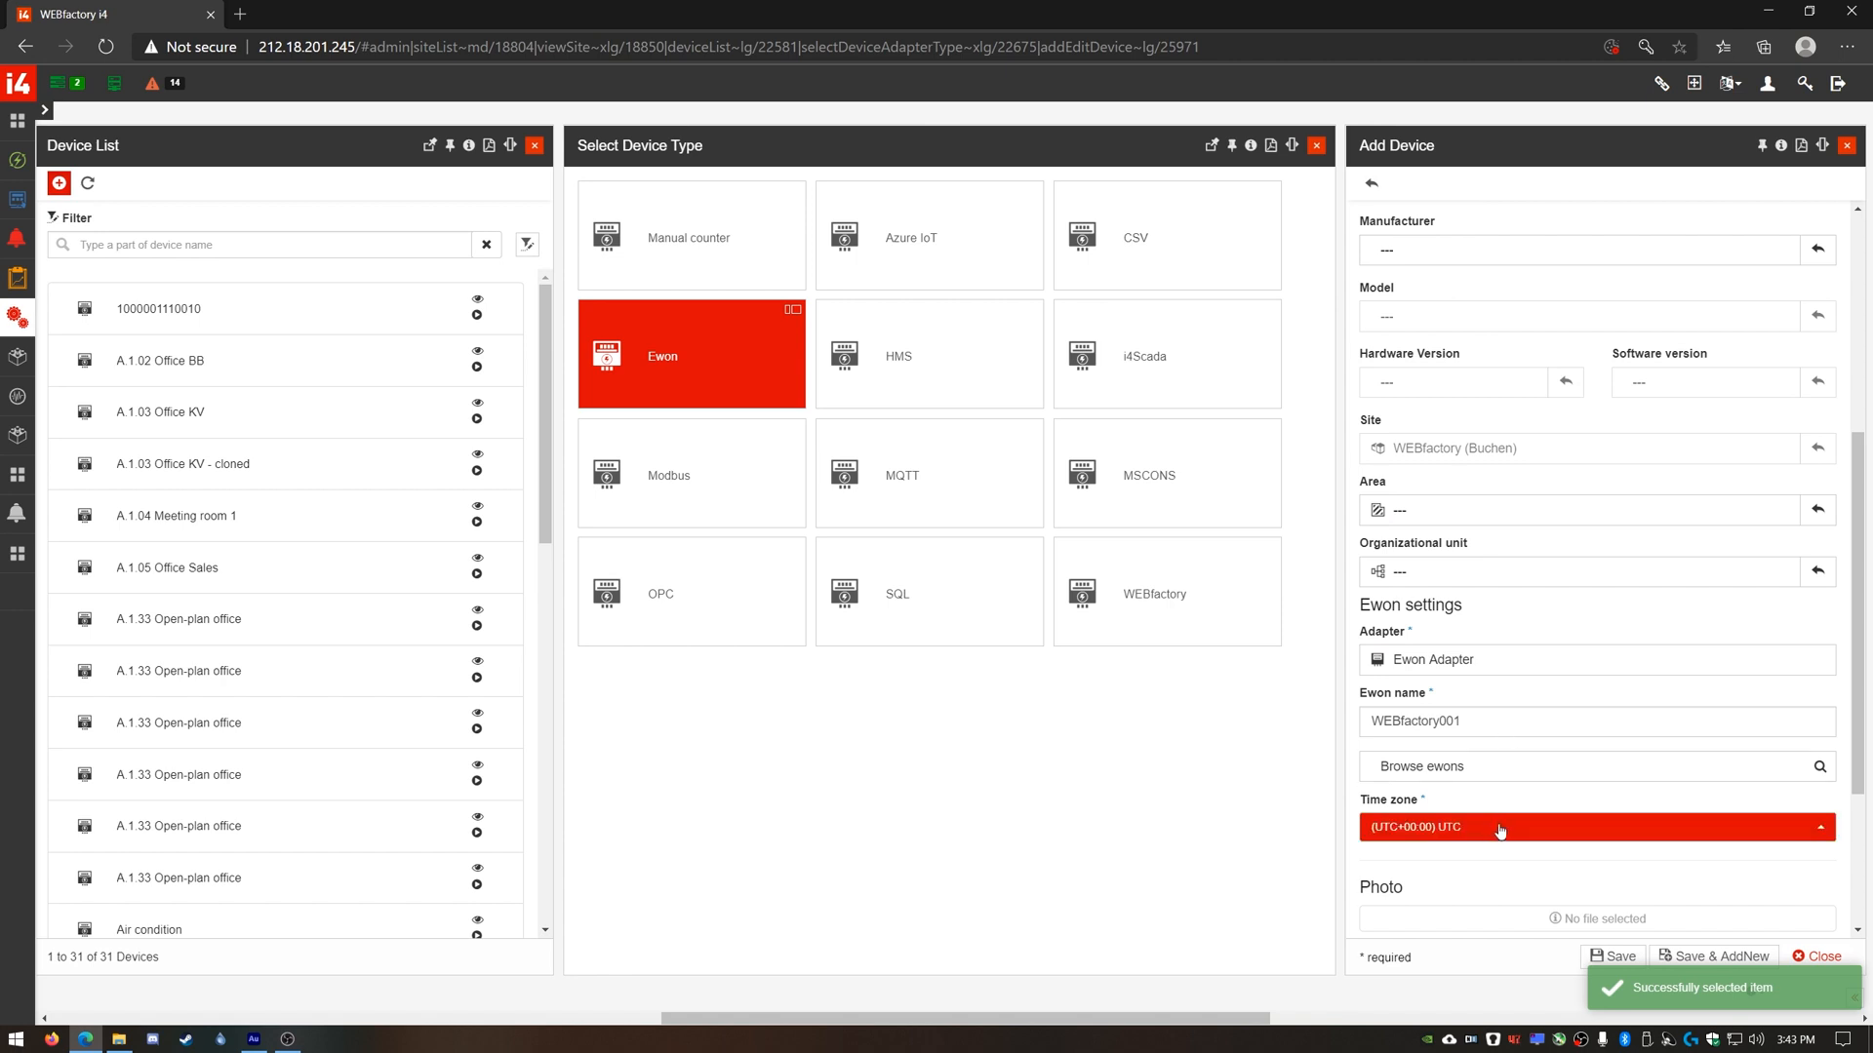
mouse_move(1545, 827)
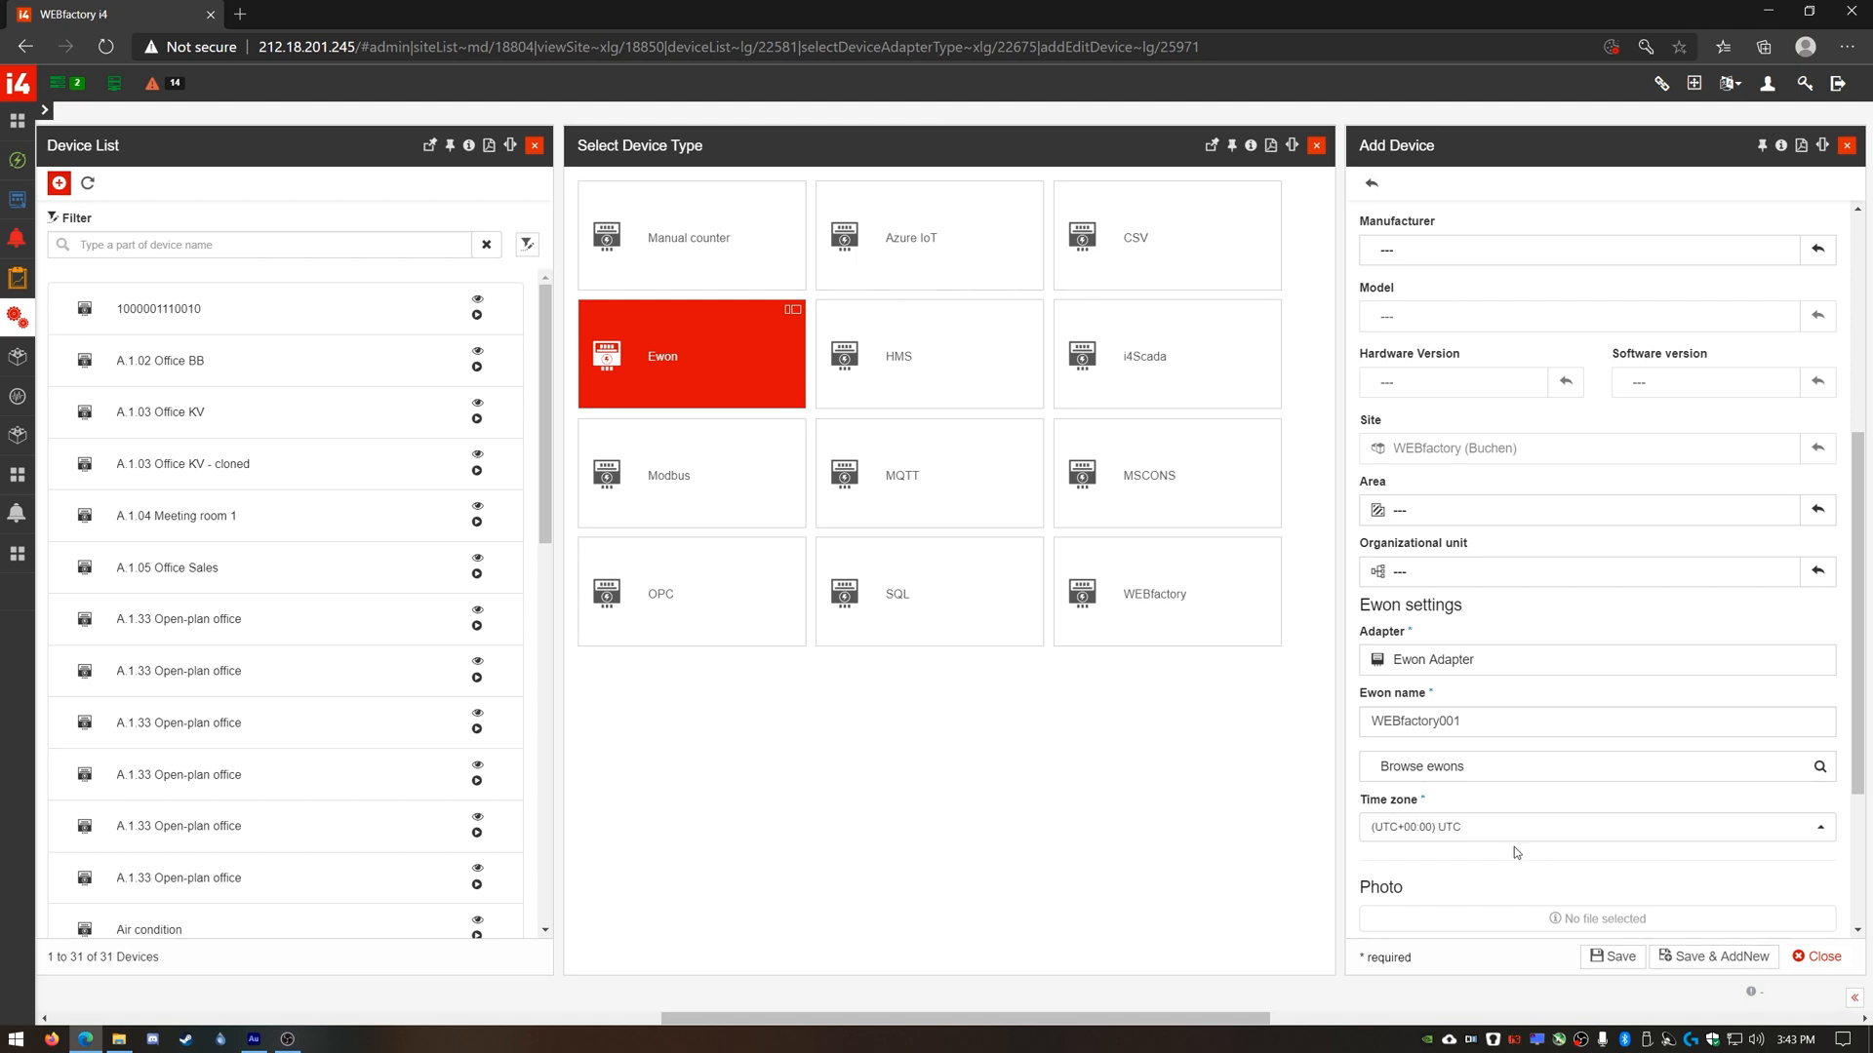
mouse_move(1534, 849)
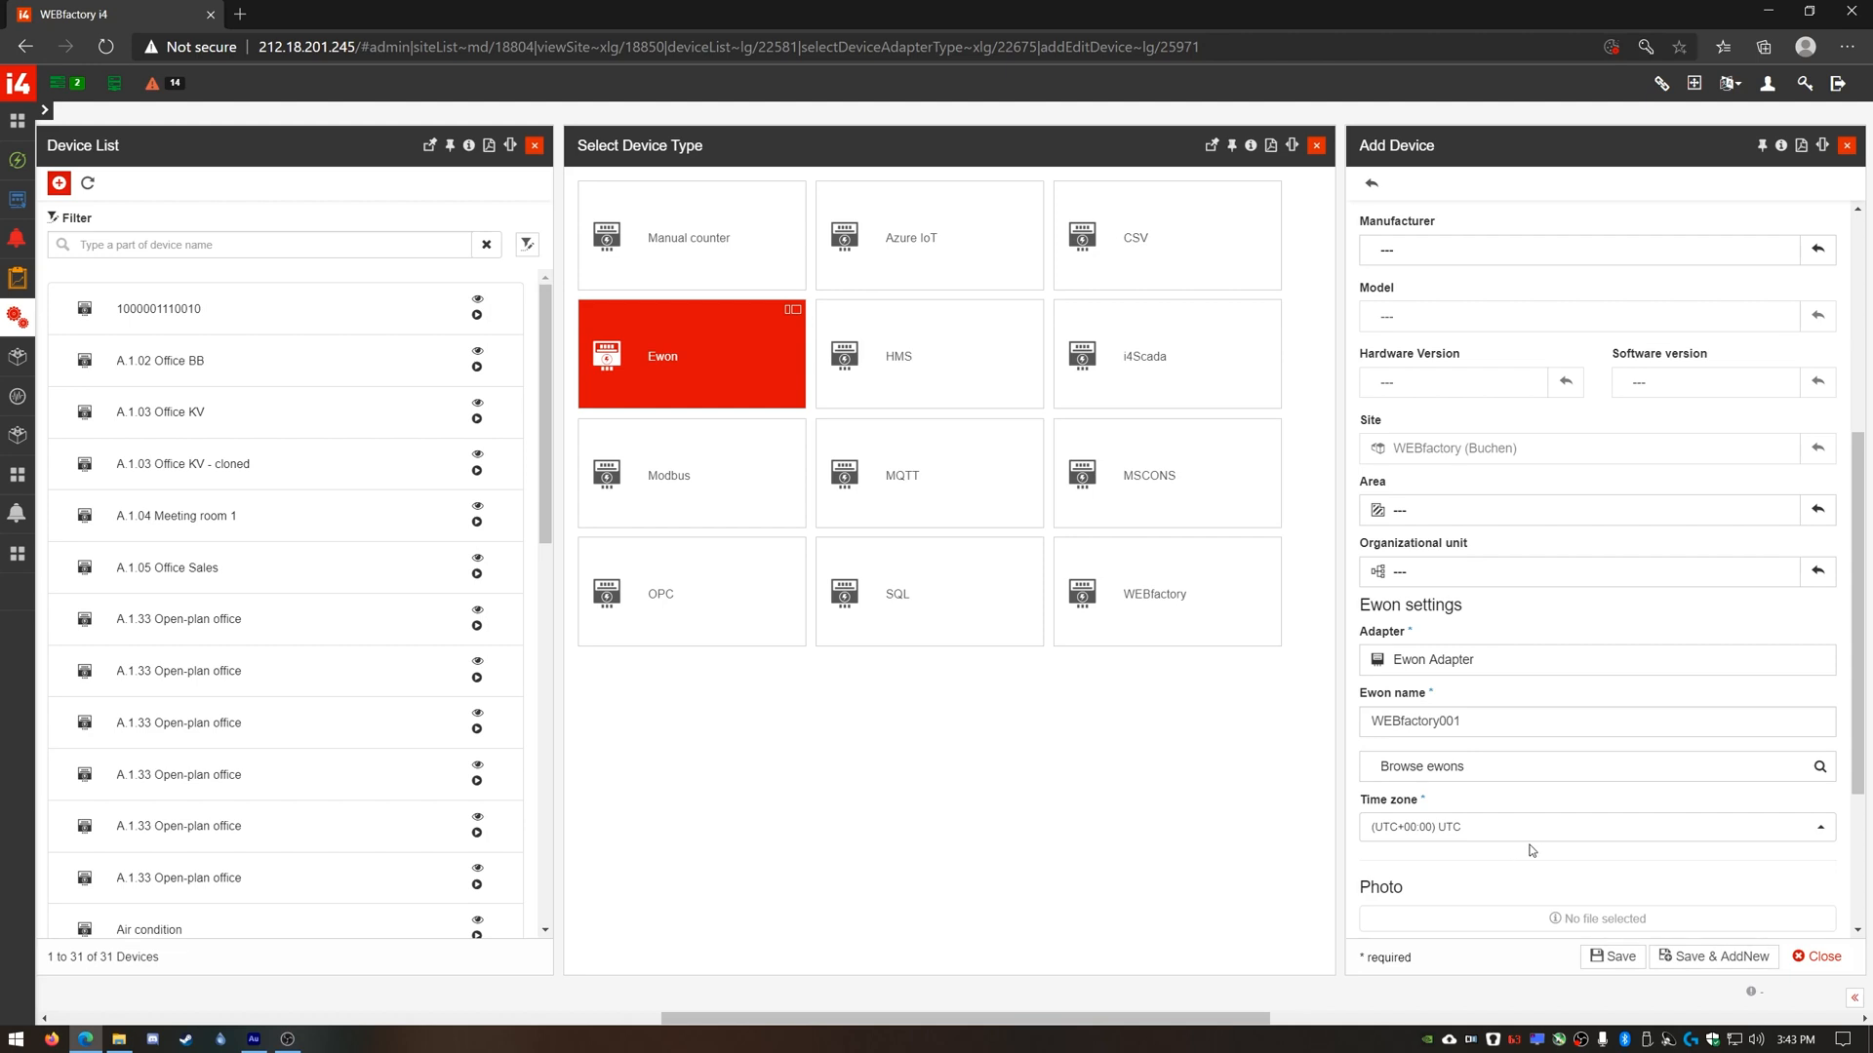
mouse_move(1526, 856)
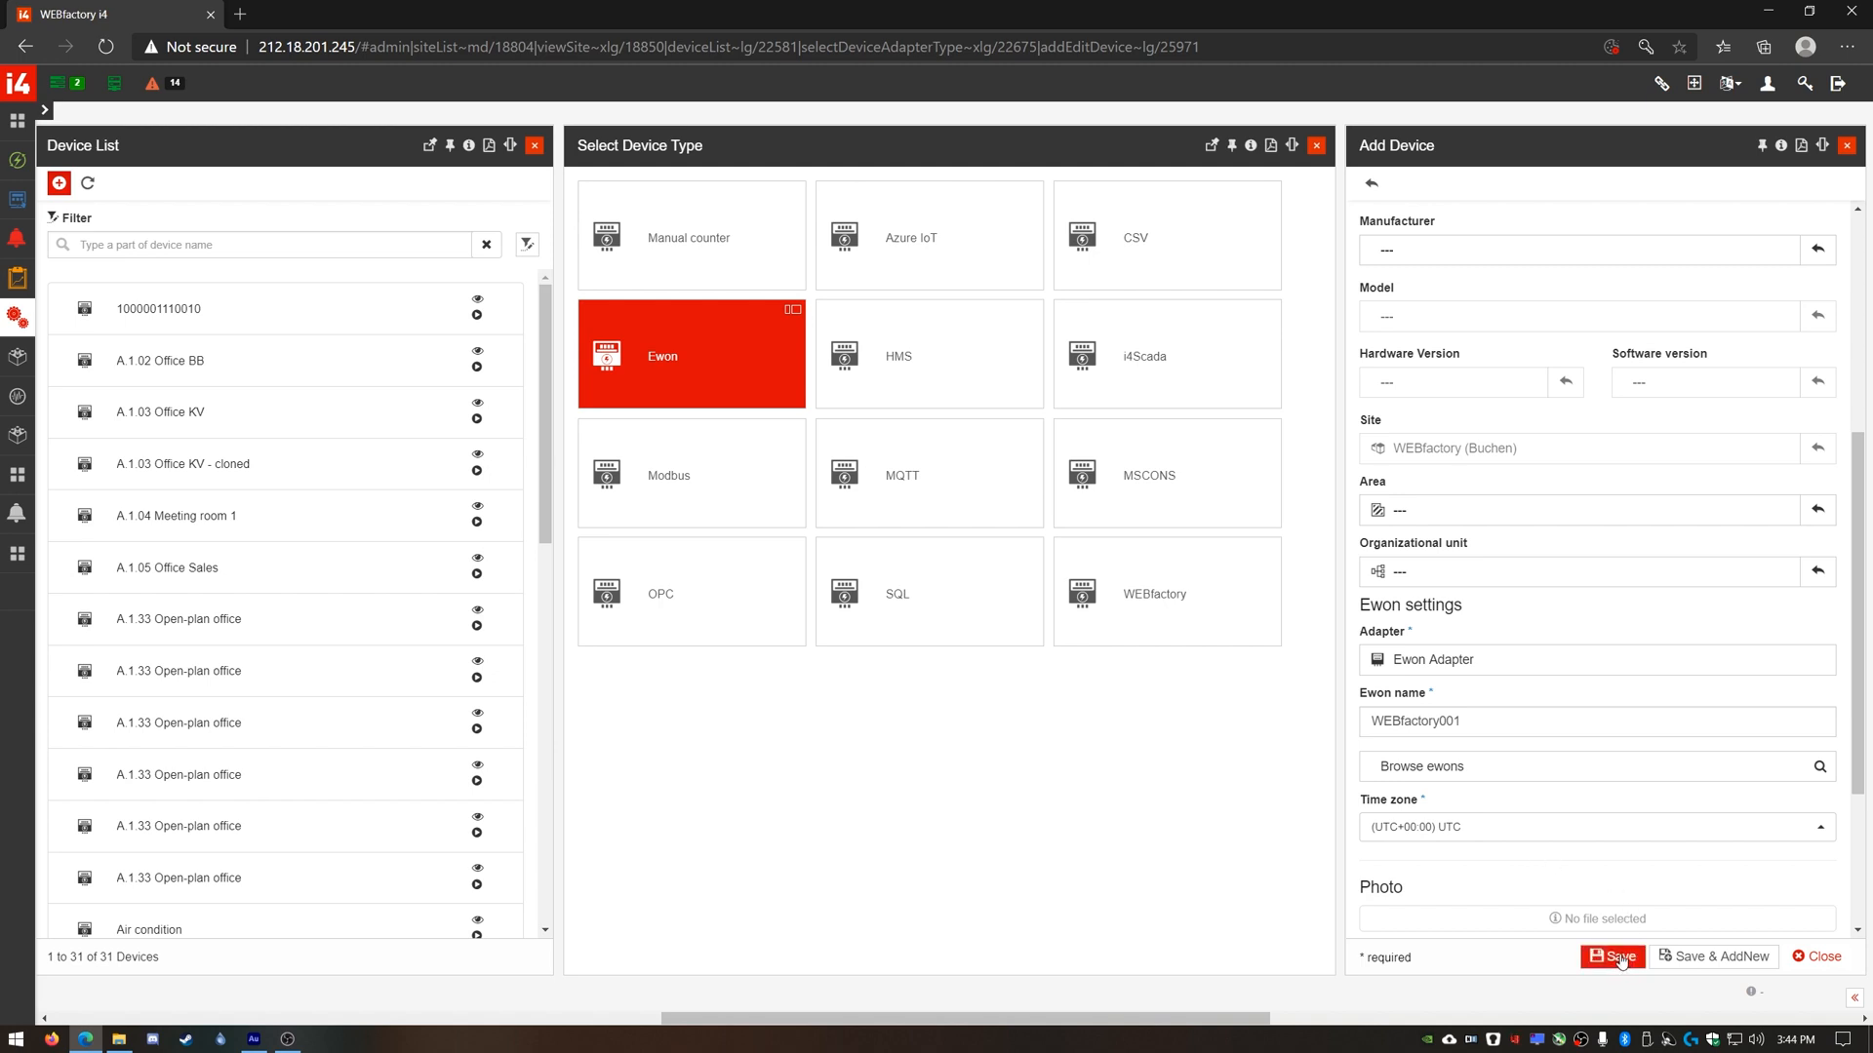
left_click(1613, 956)
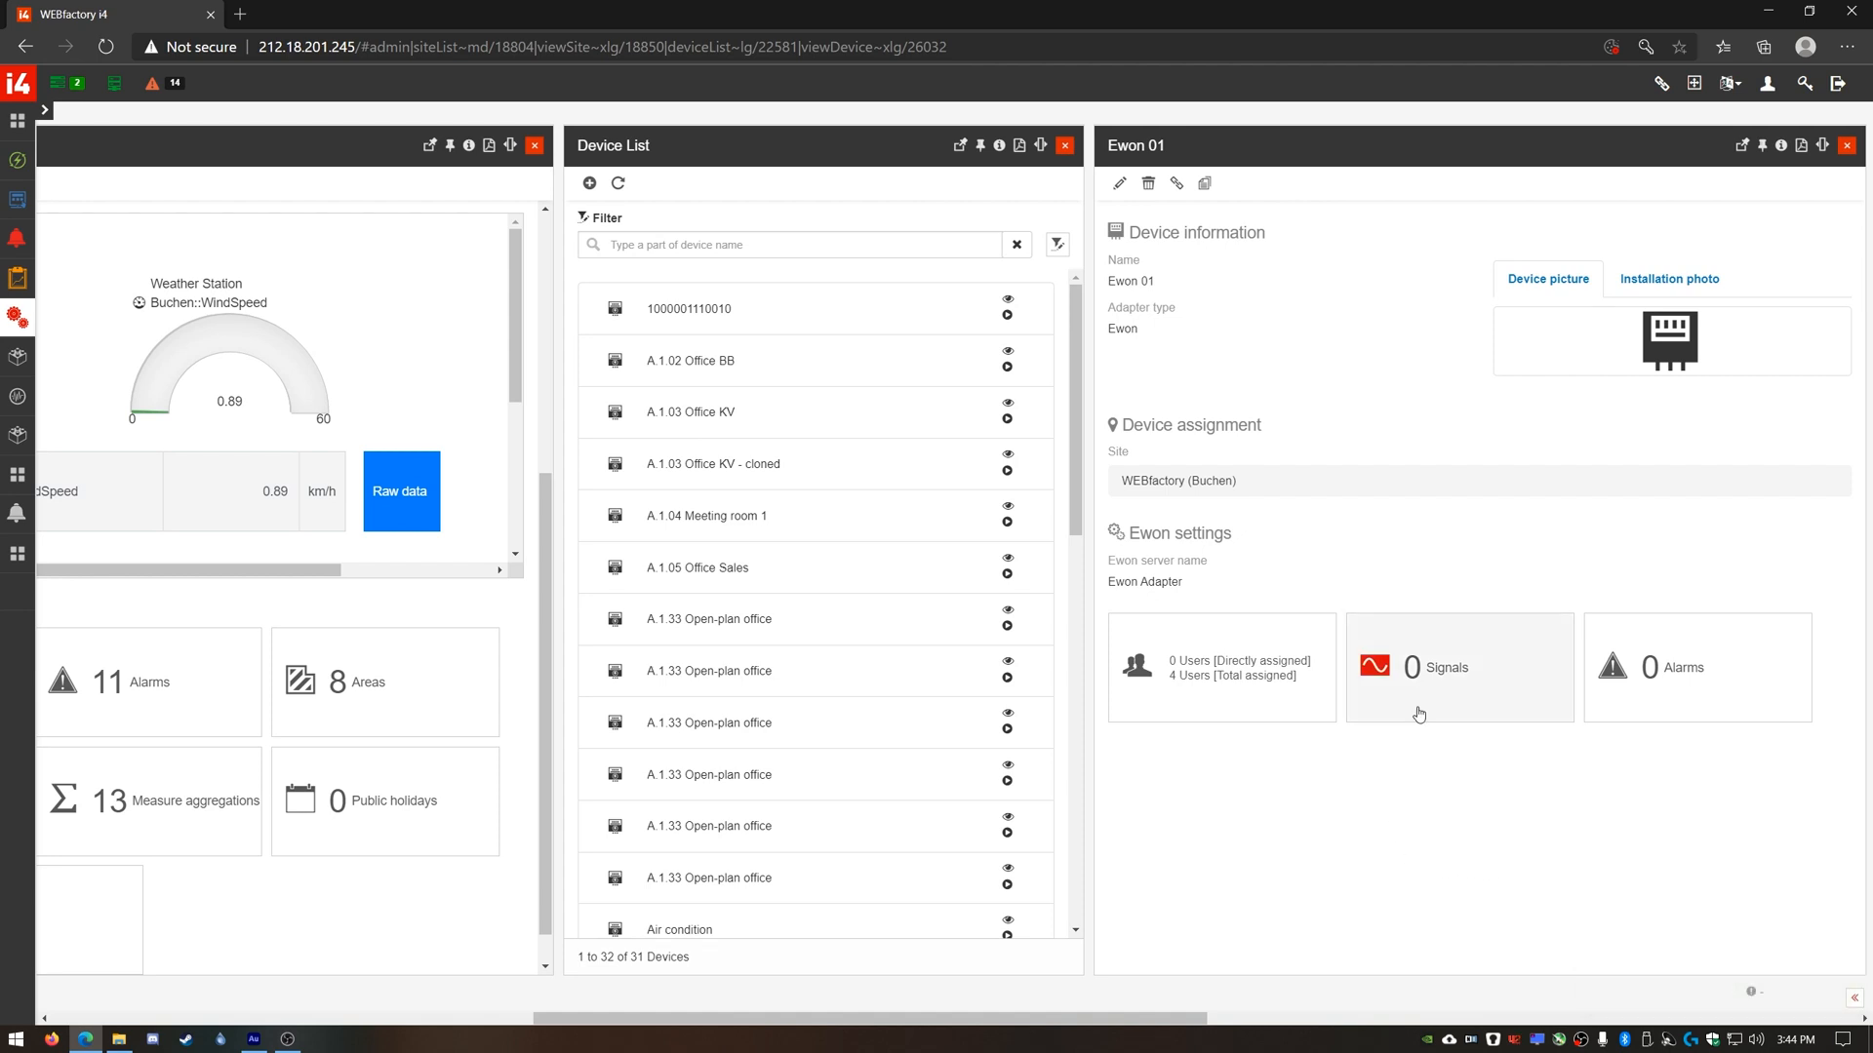
Add one signal to Ewon 01 with tag name Signal1 and save it.
left_click(1459, 667)
type("Signal 1")
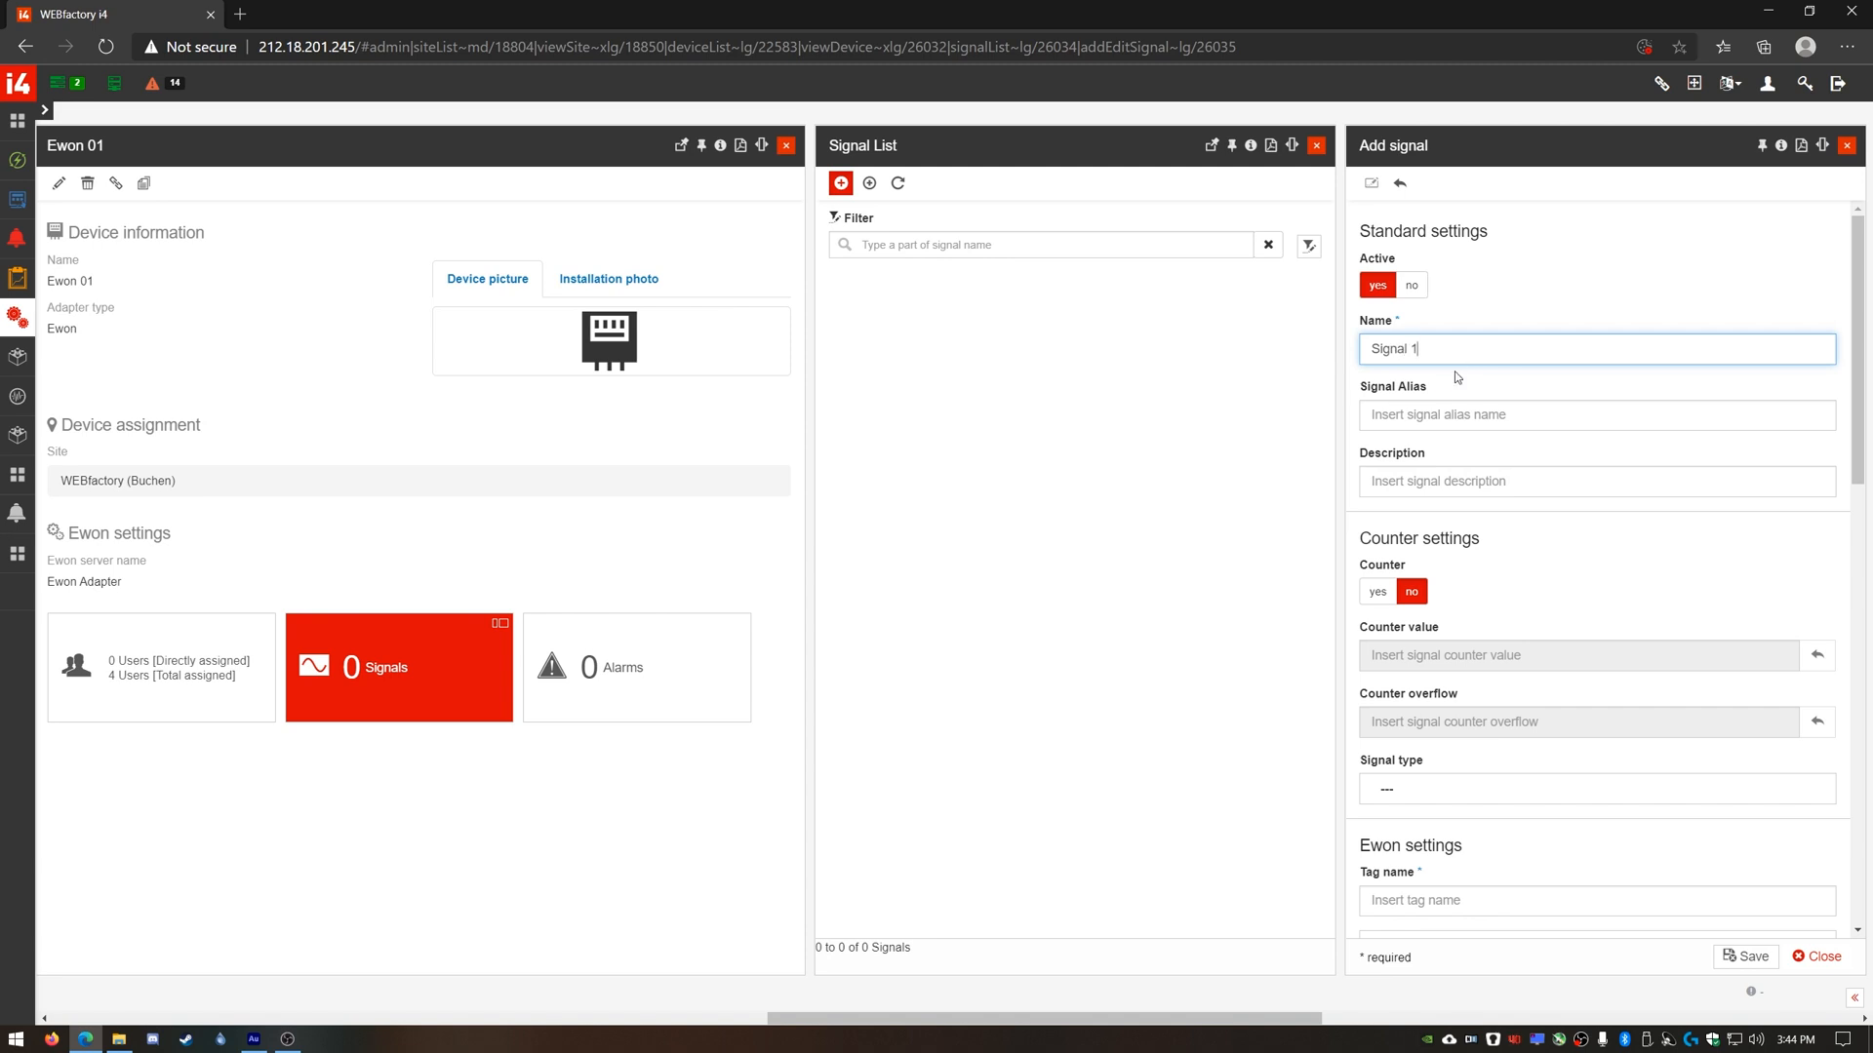
scroll("down", 3)
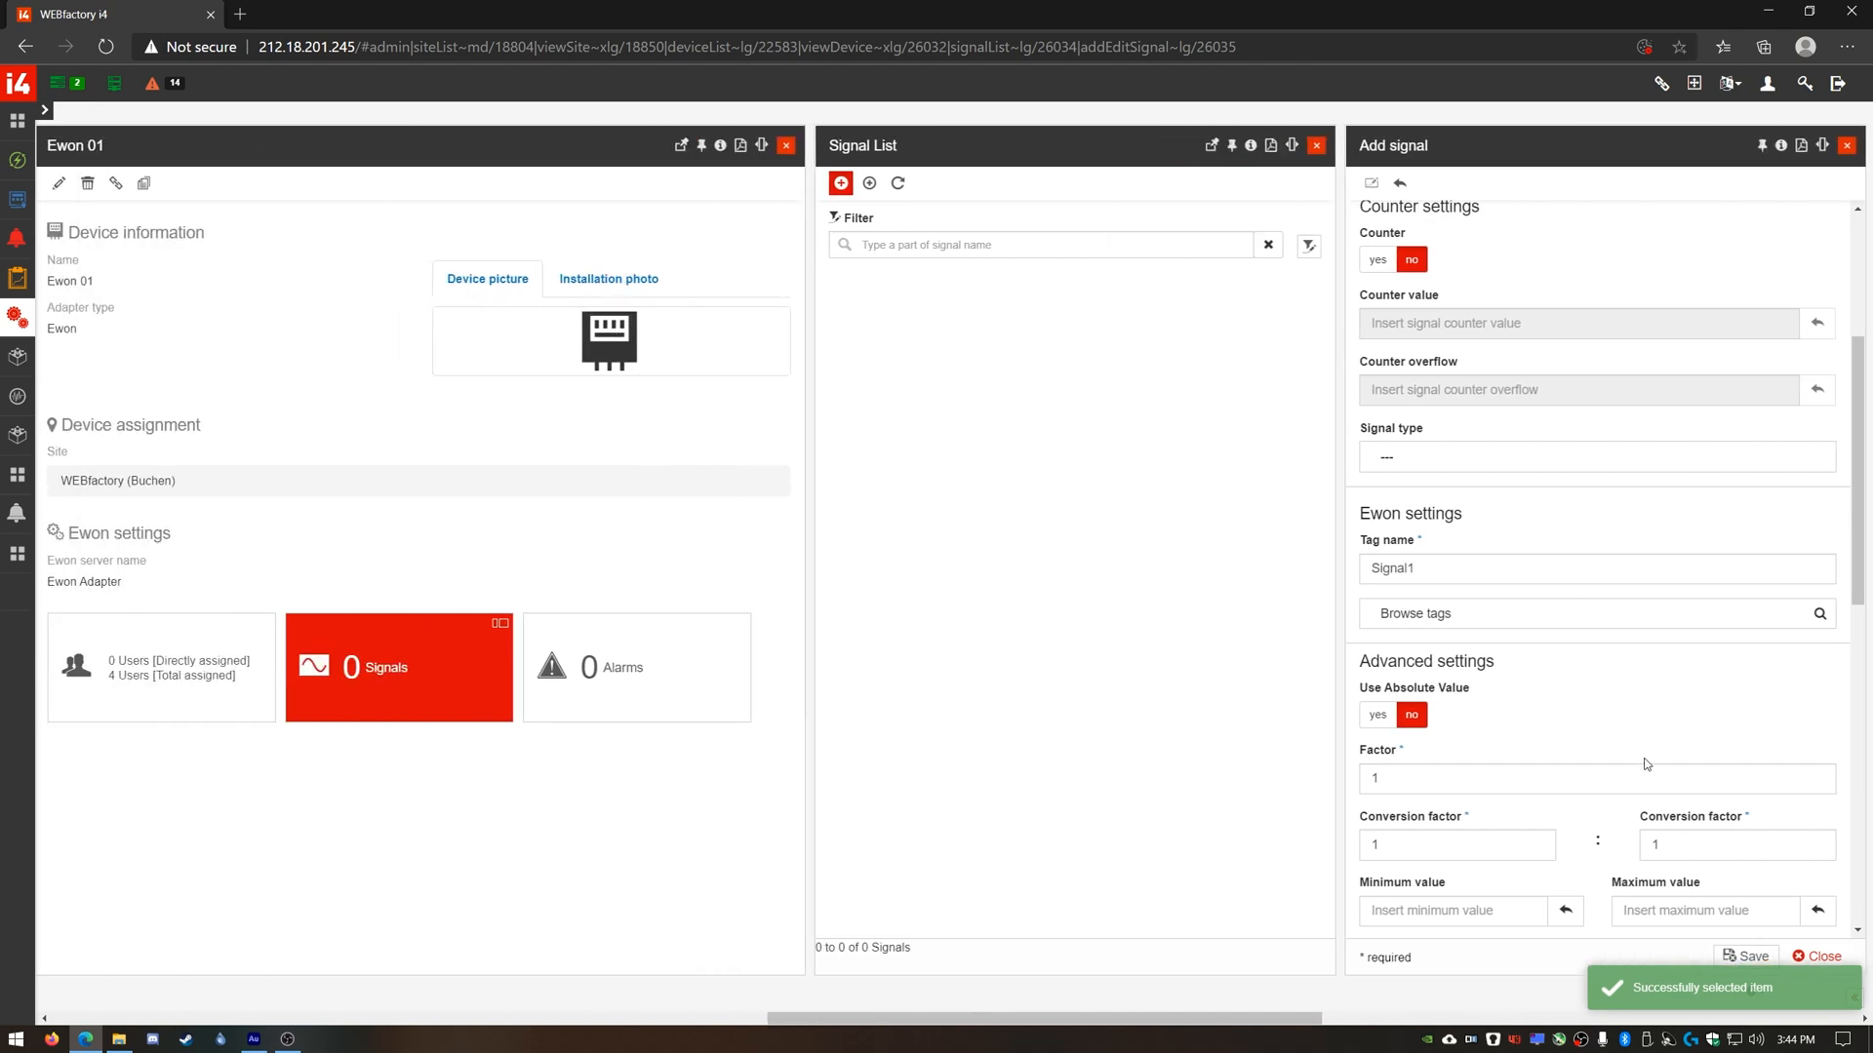
left_click(1750, 956)
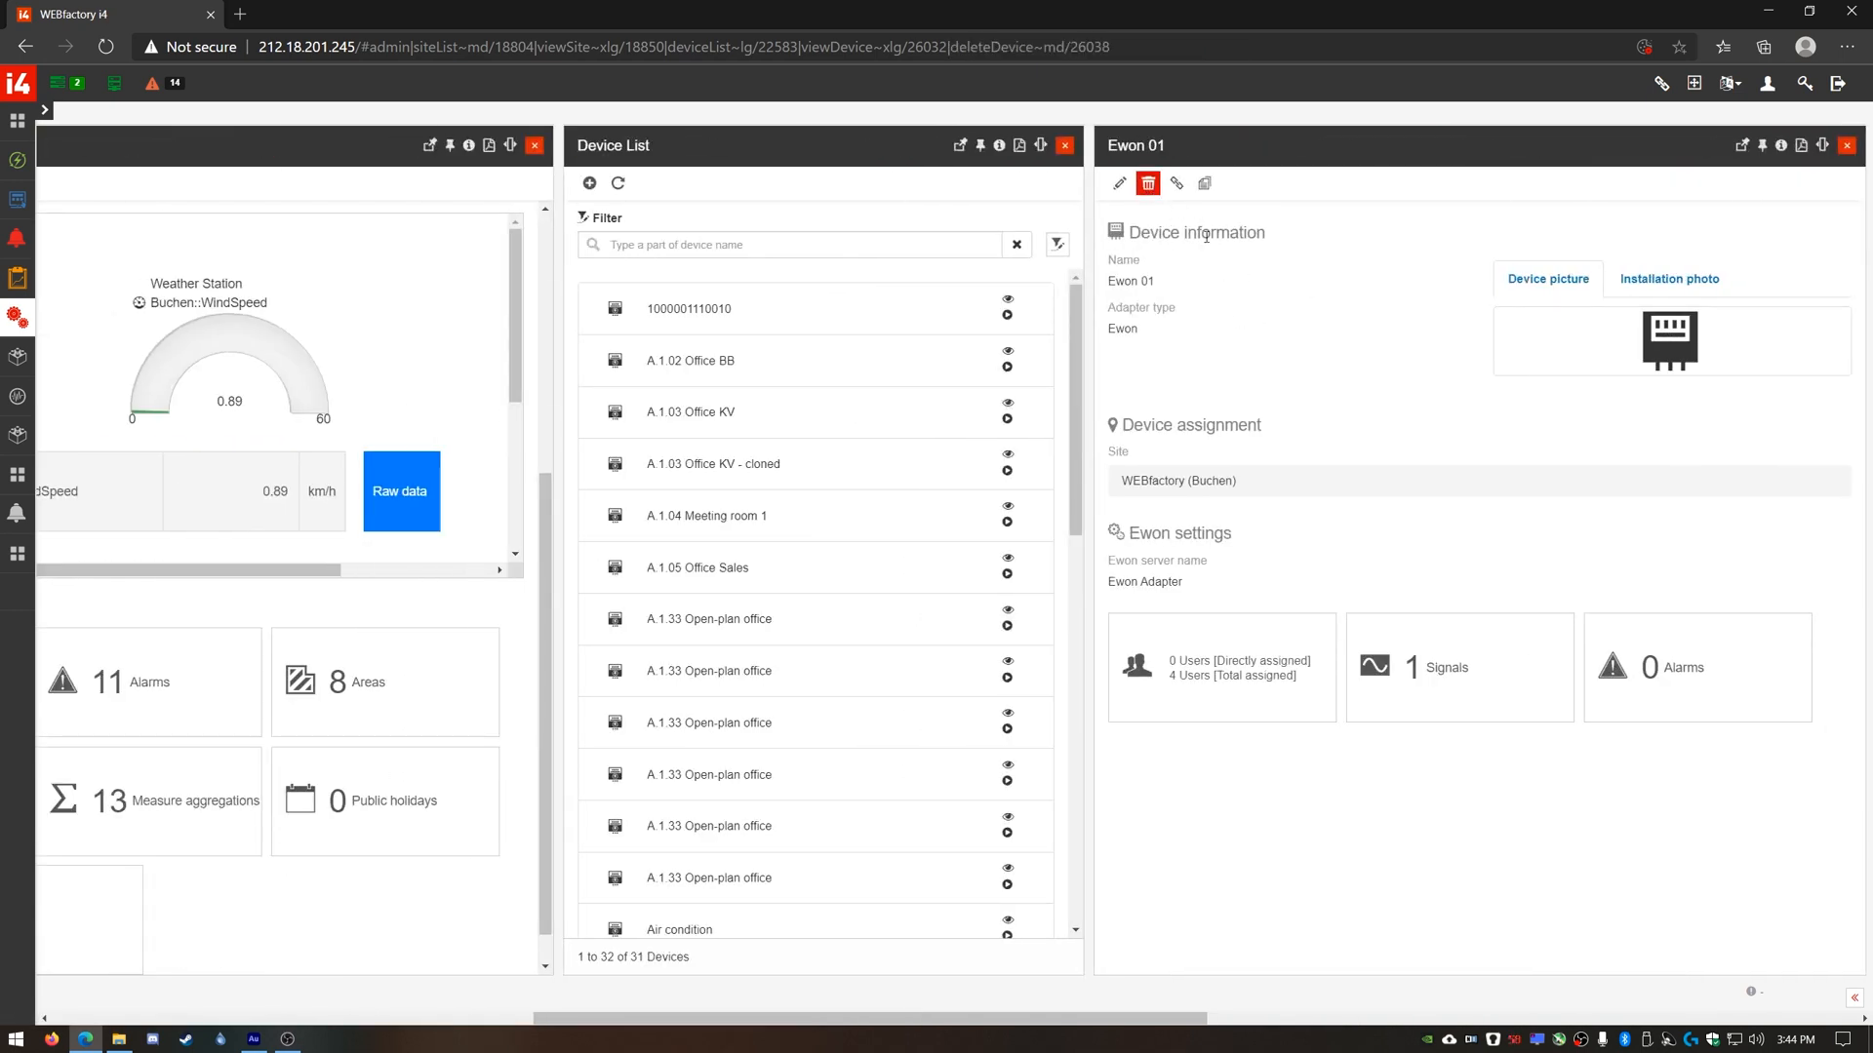
Delete the Ewon 01 device, confirming with the number 000.
left_click(1148, 183)
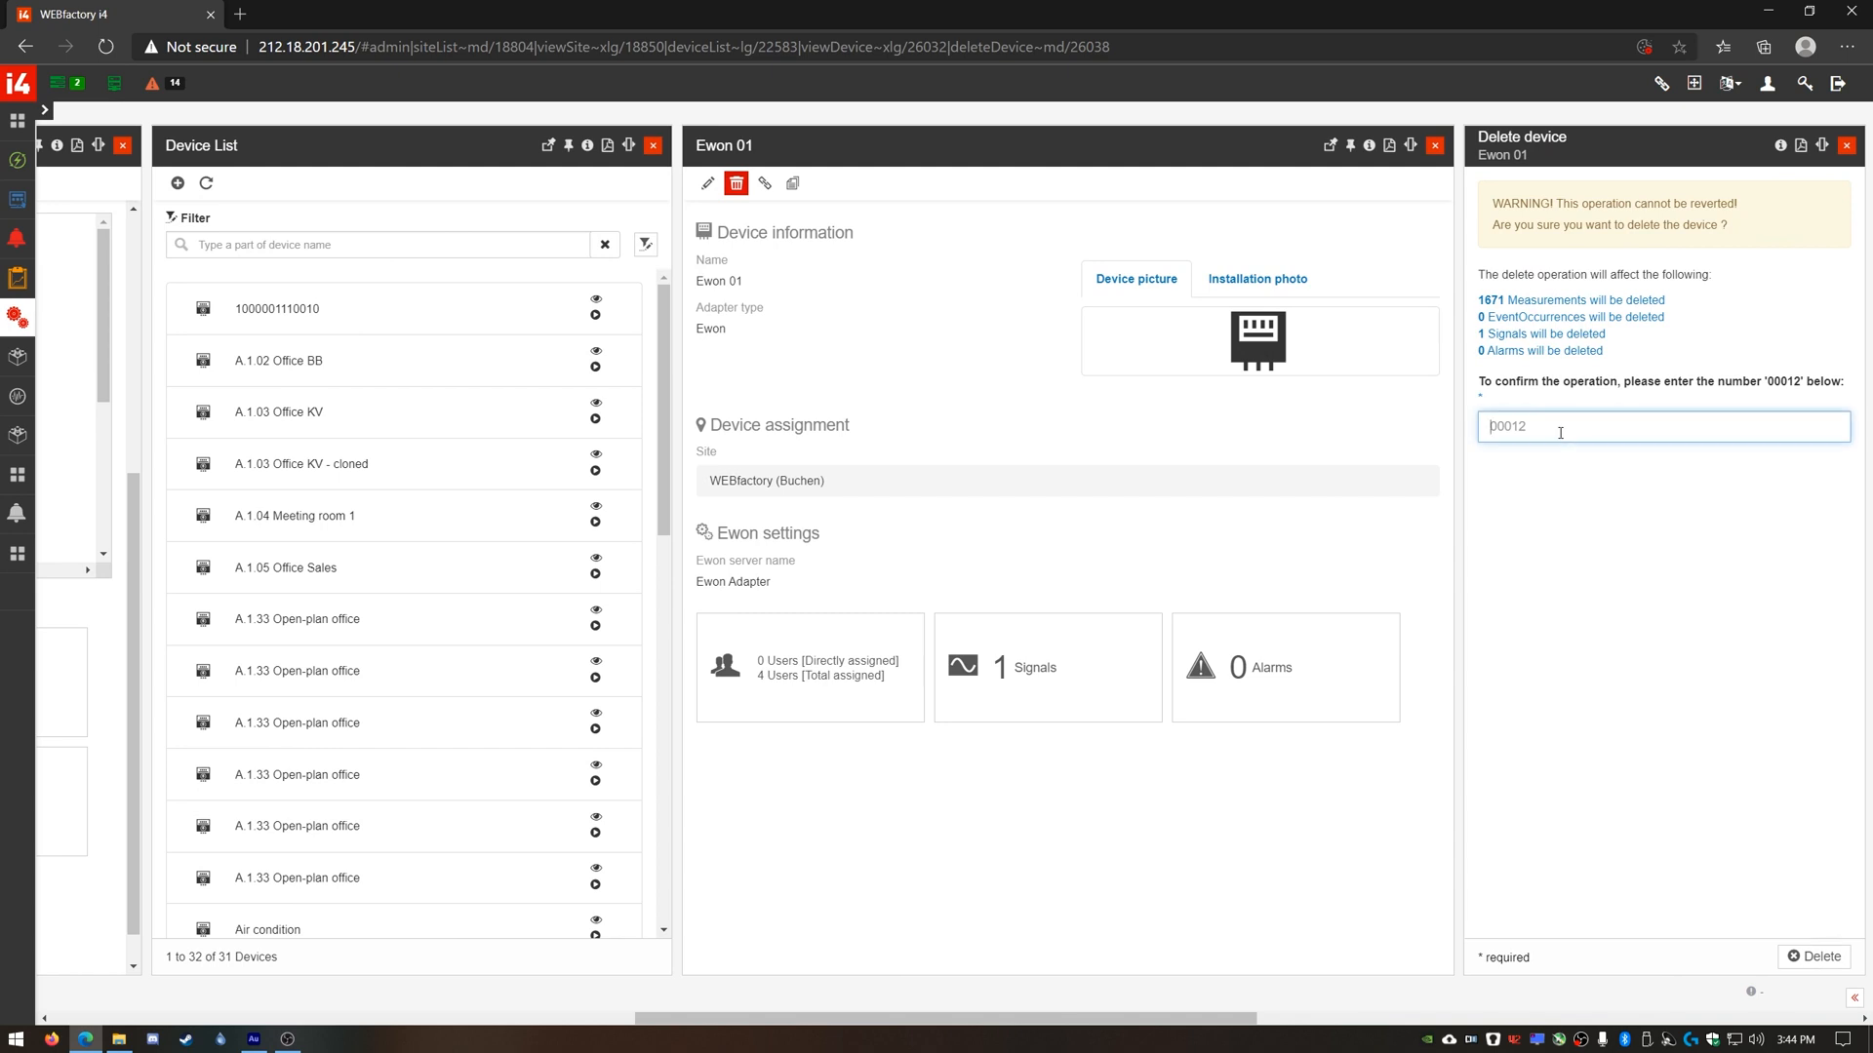
type("000")
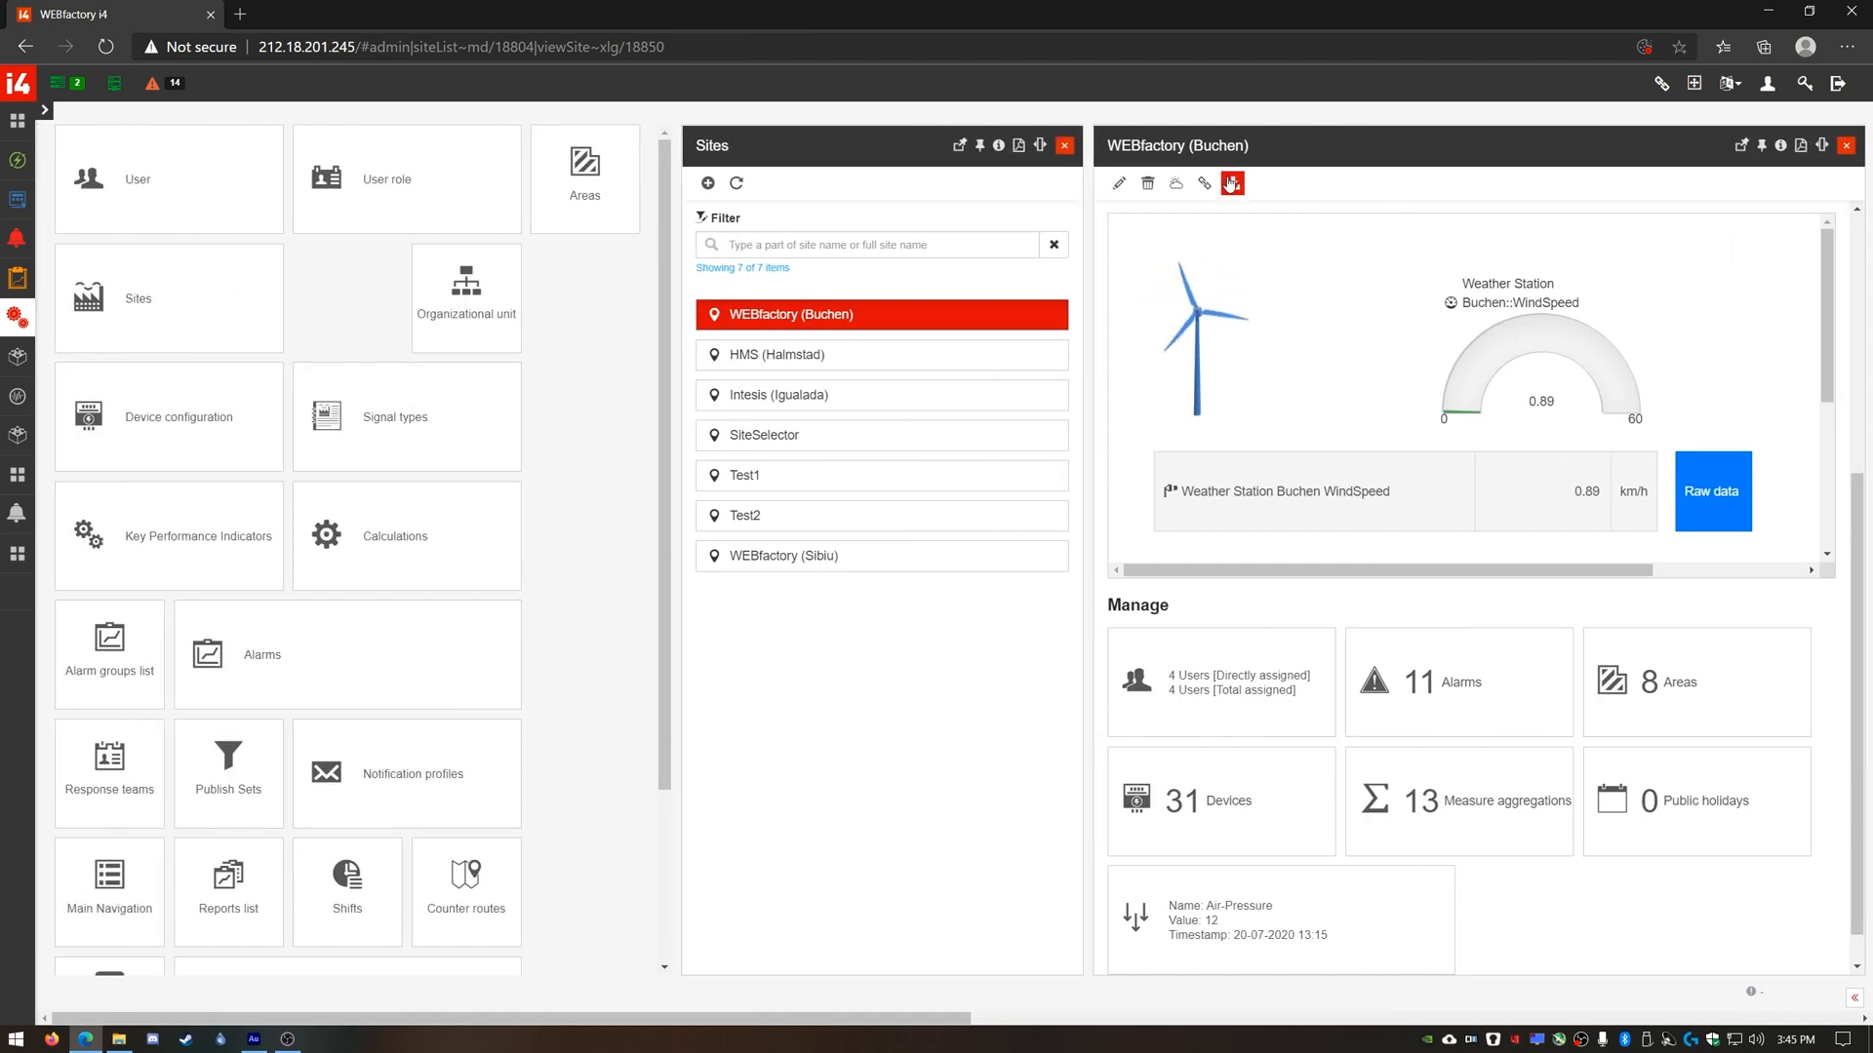
mouse_move(1233, 183)
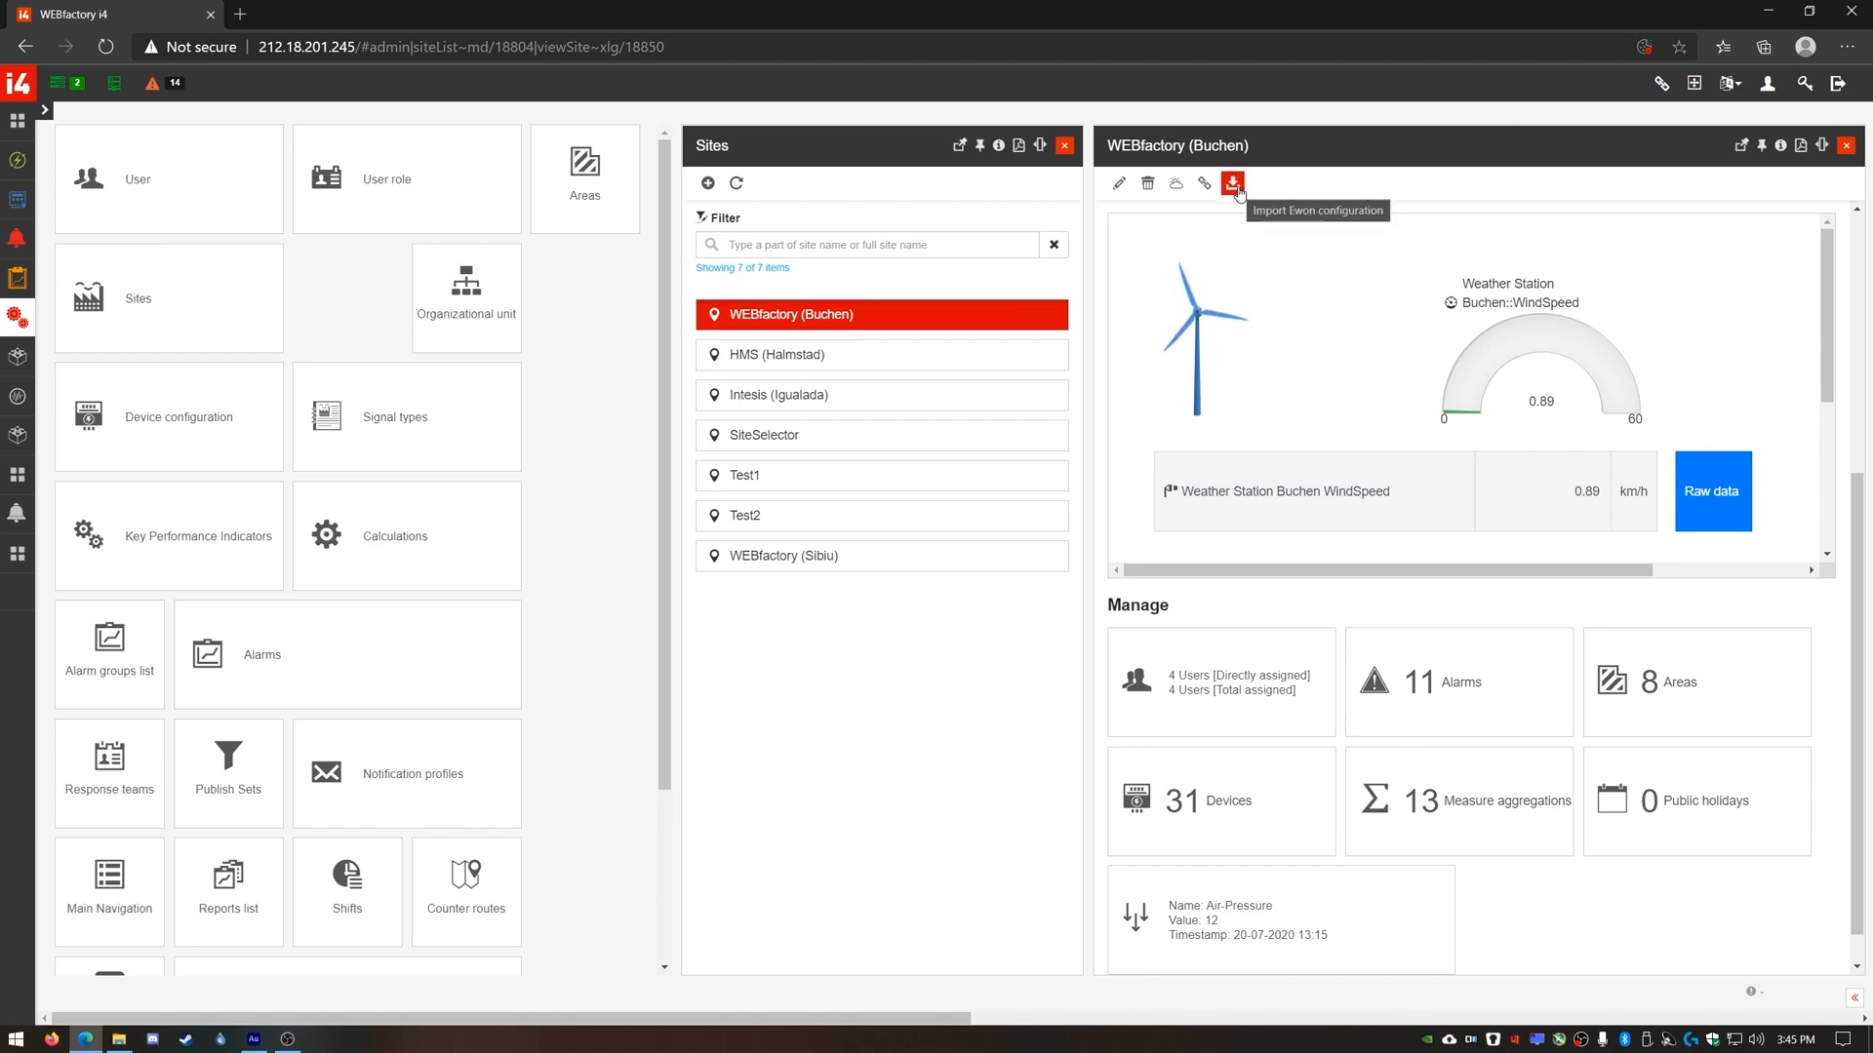
Start Import Ewon configuration with adapter Ewon Adapter and ewon device WEBfactory001 selected.
left_click(1233, 183)
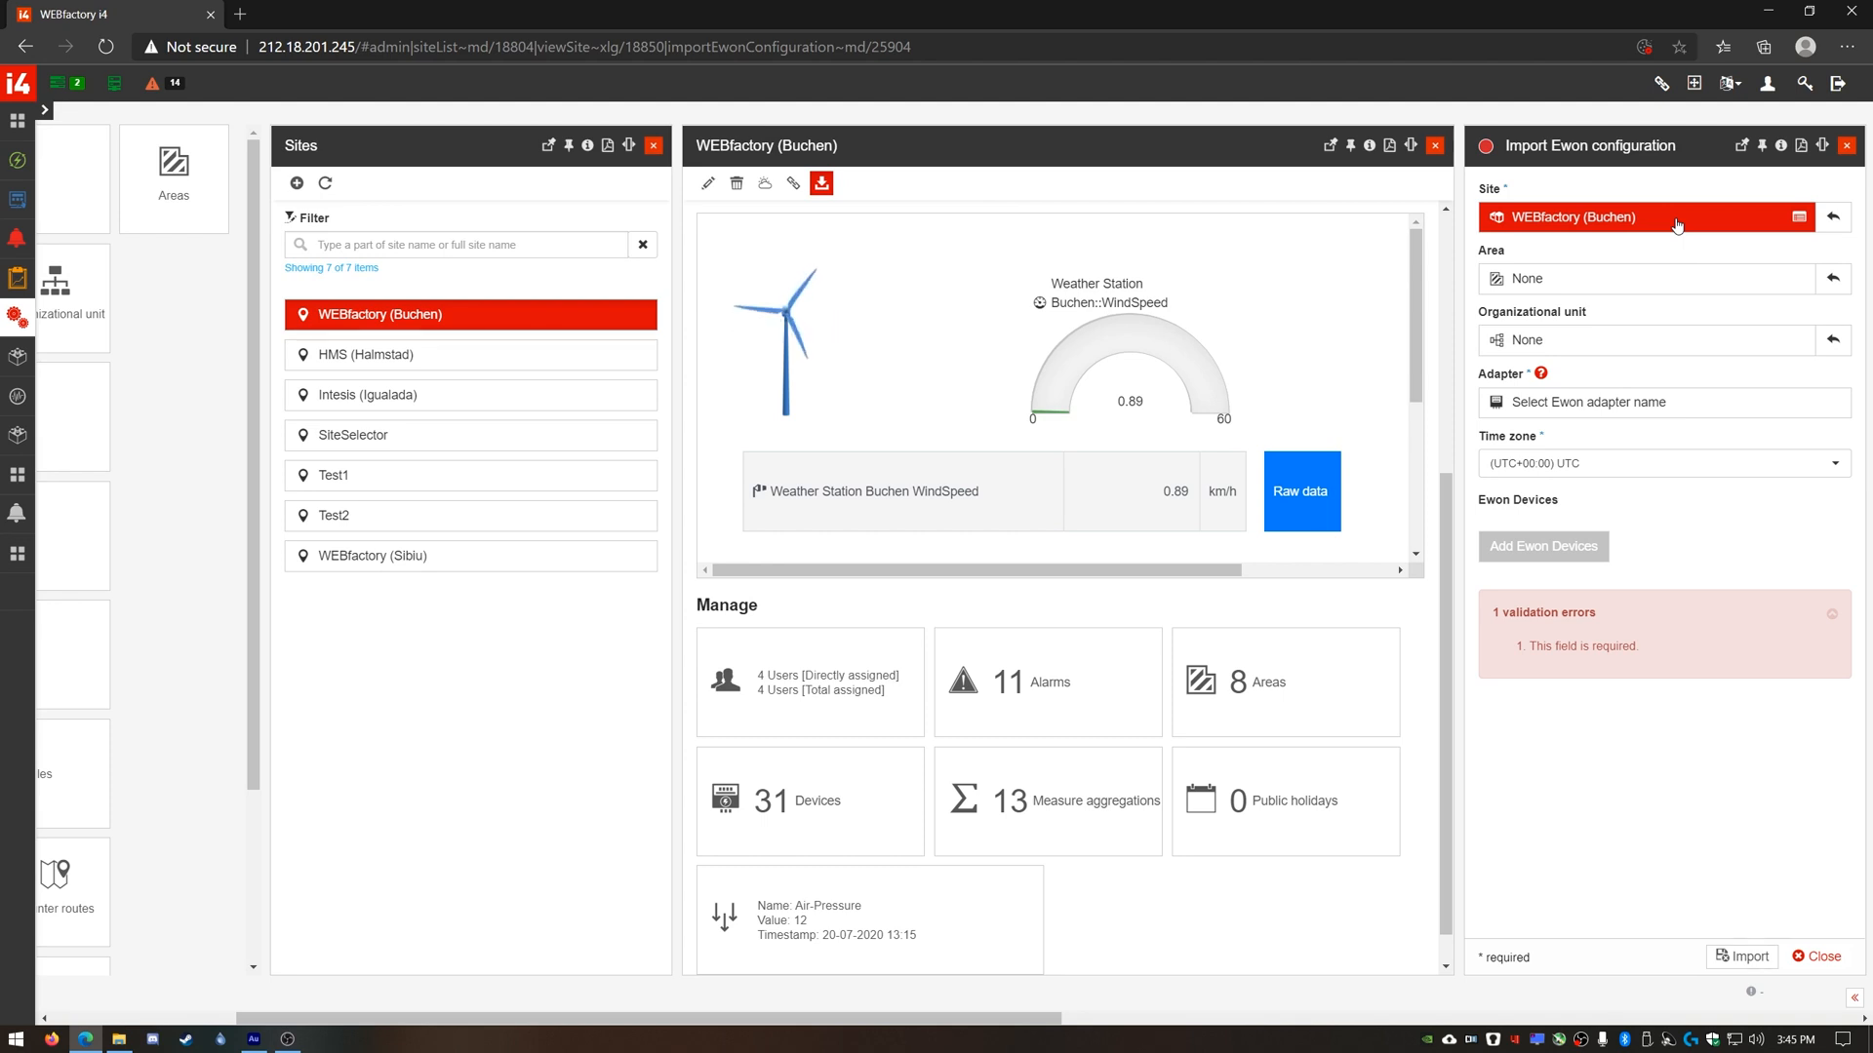
left_click(1647, 279)
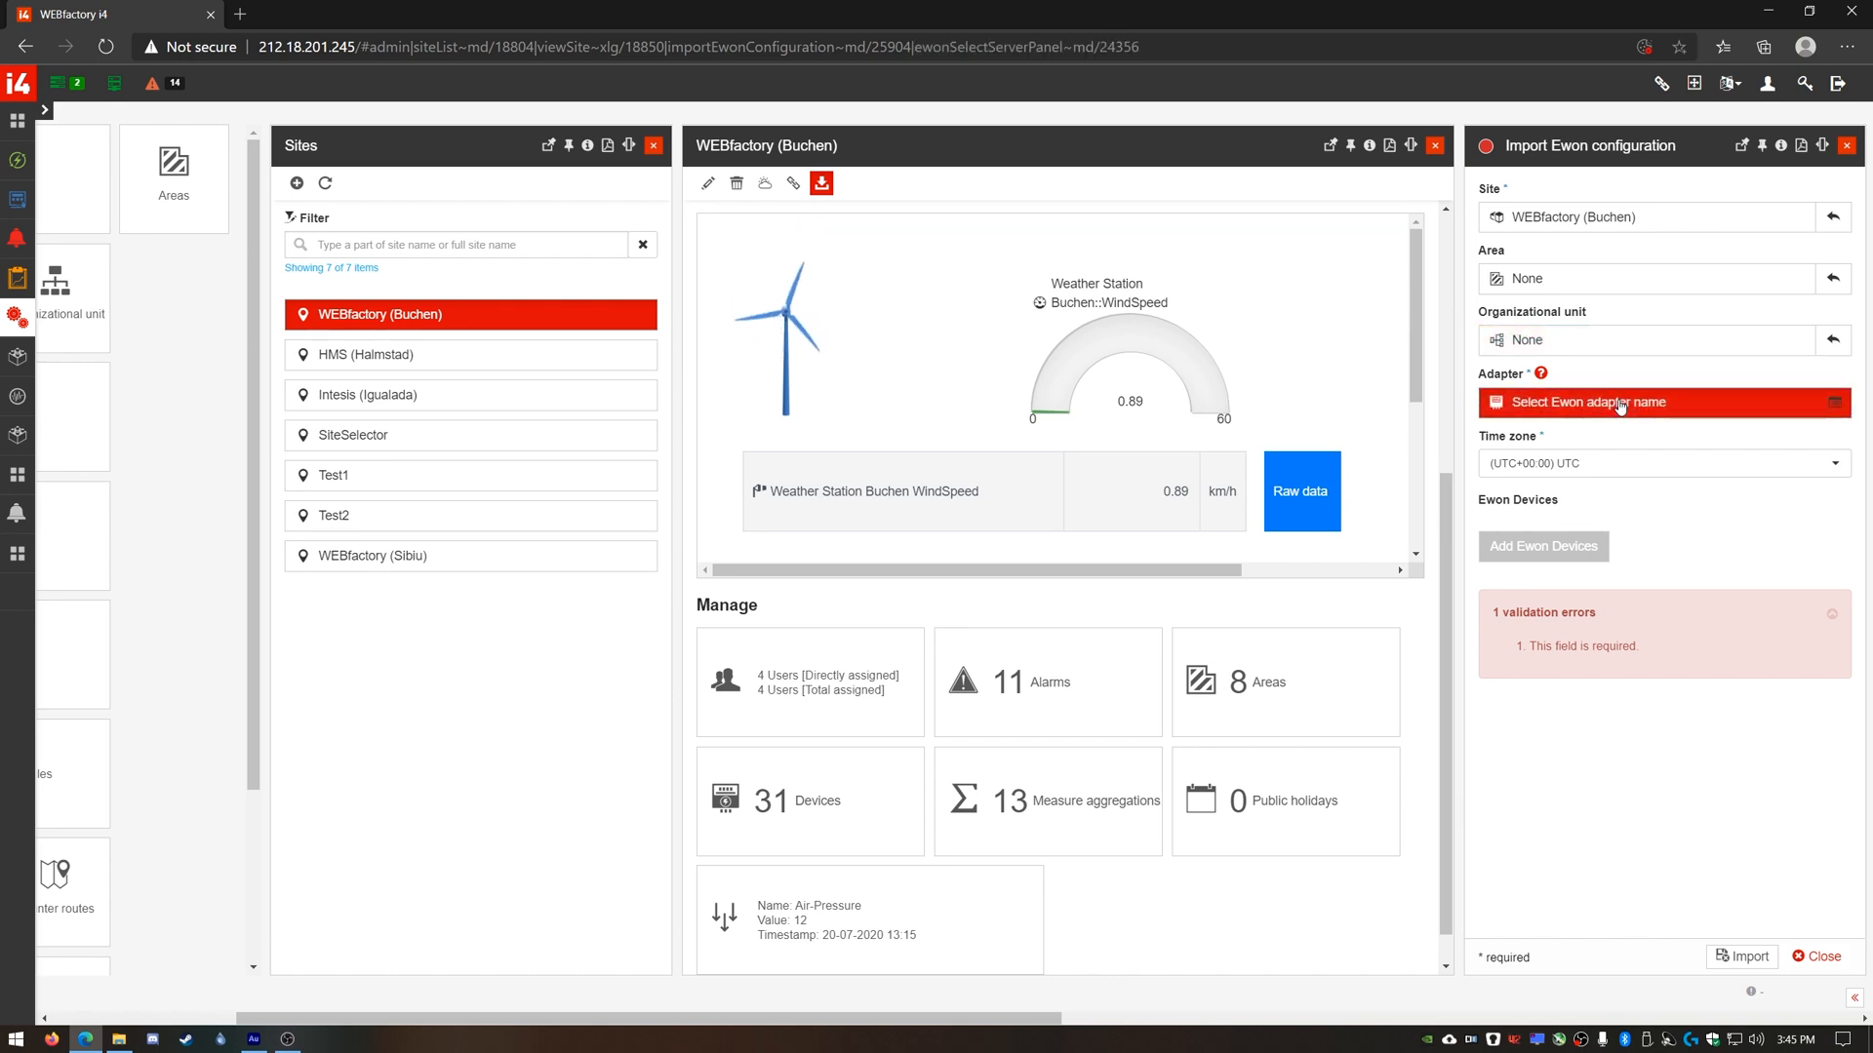
left_click(1619, 402)
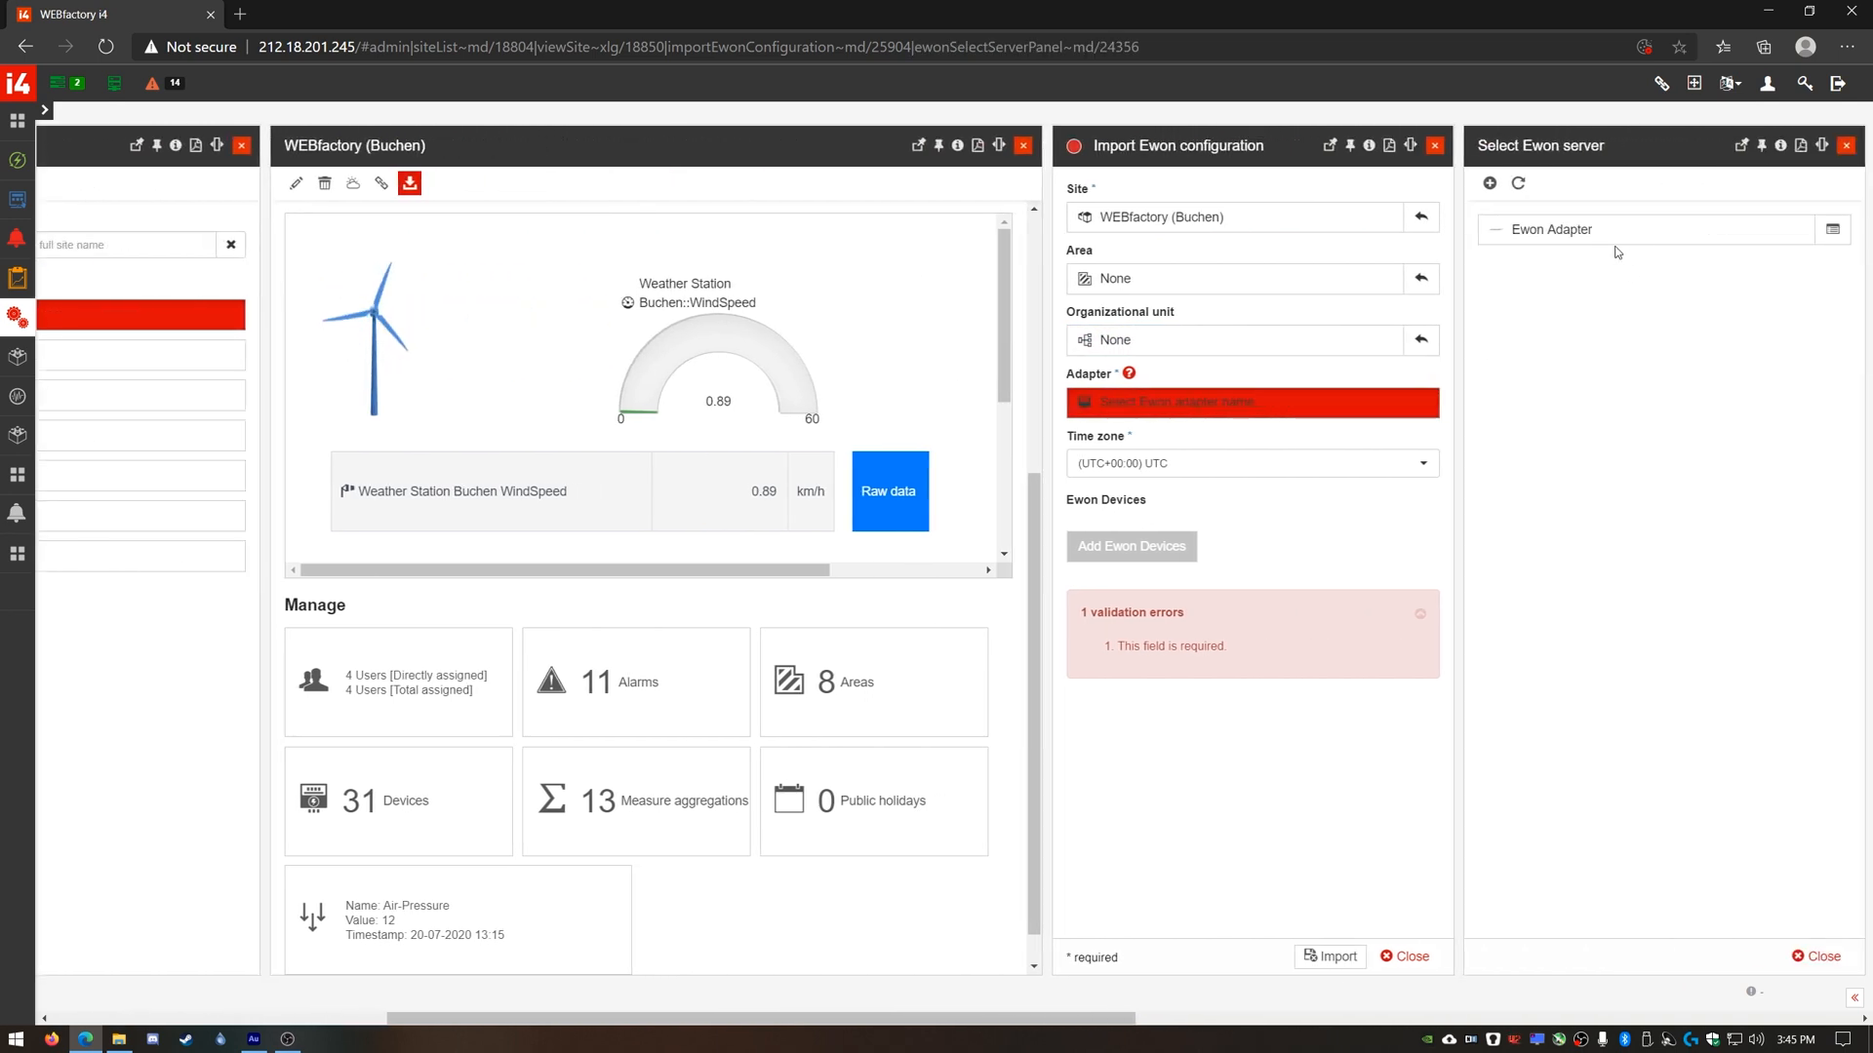
left_click(1548, 230)
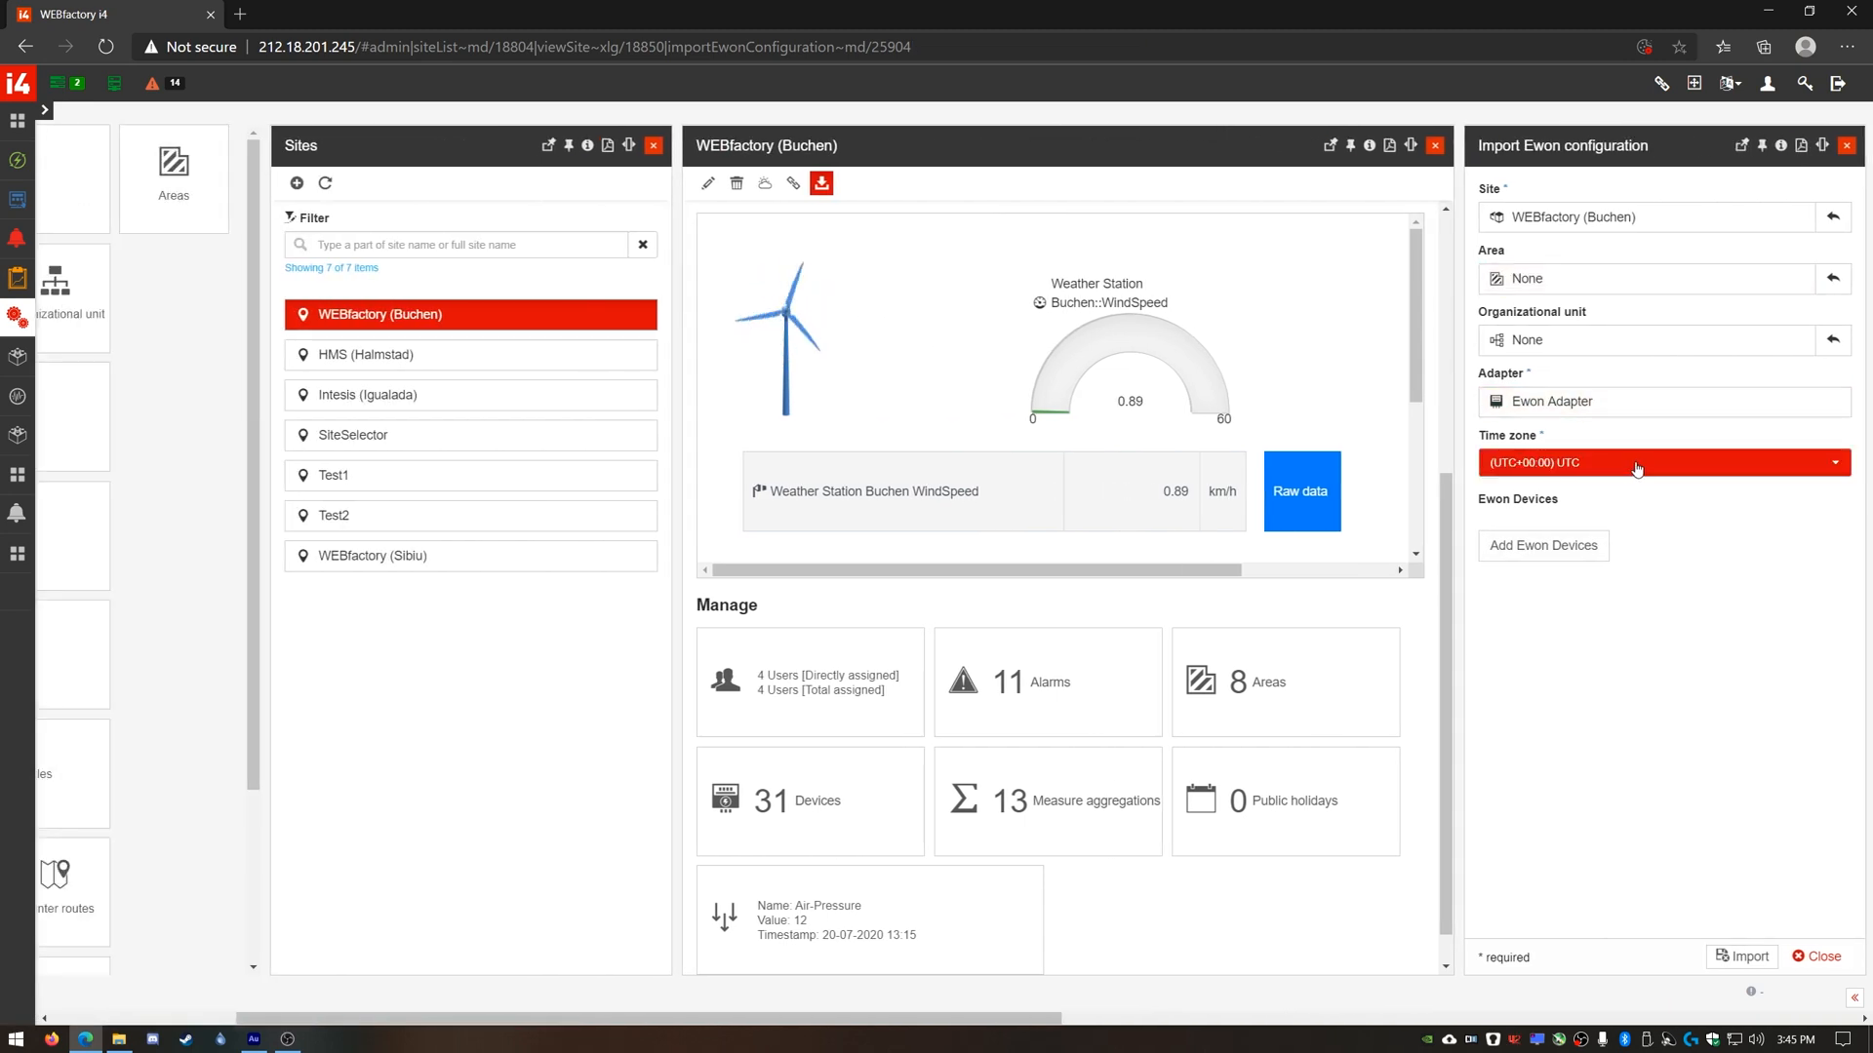
mouse_move(1637, 464)
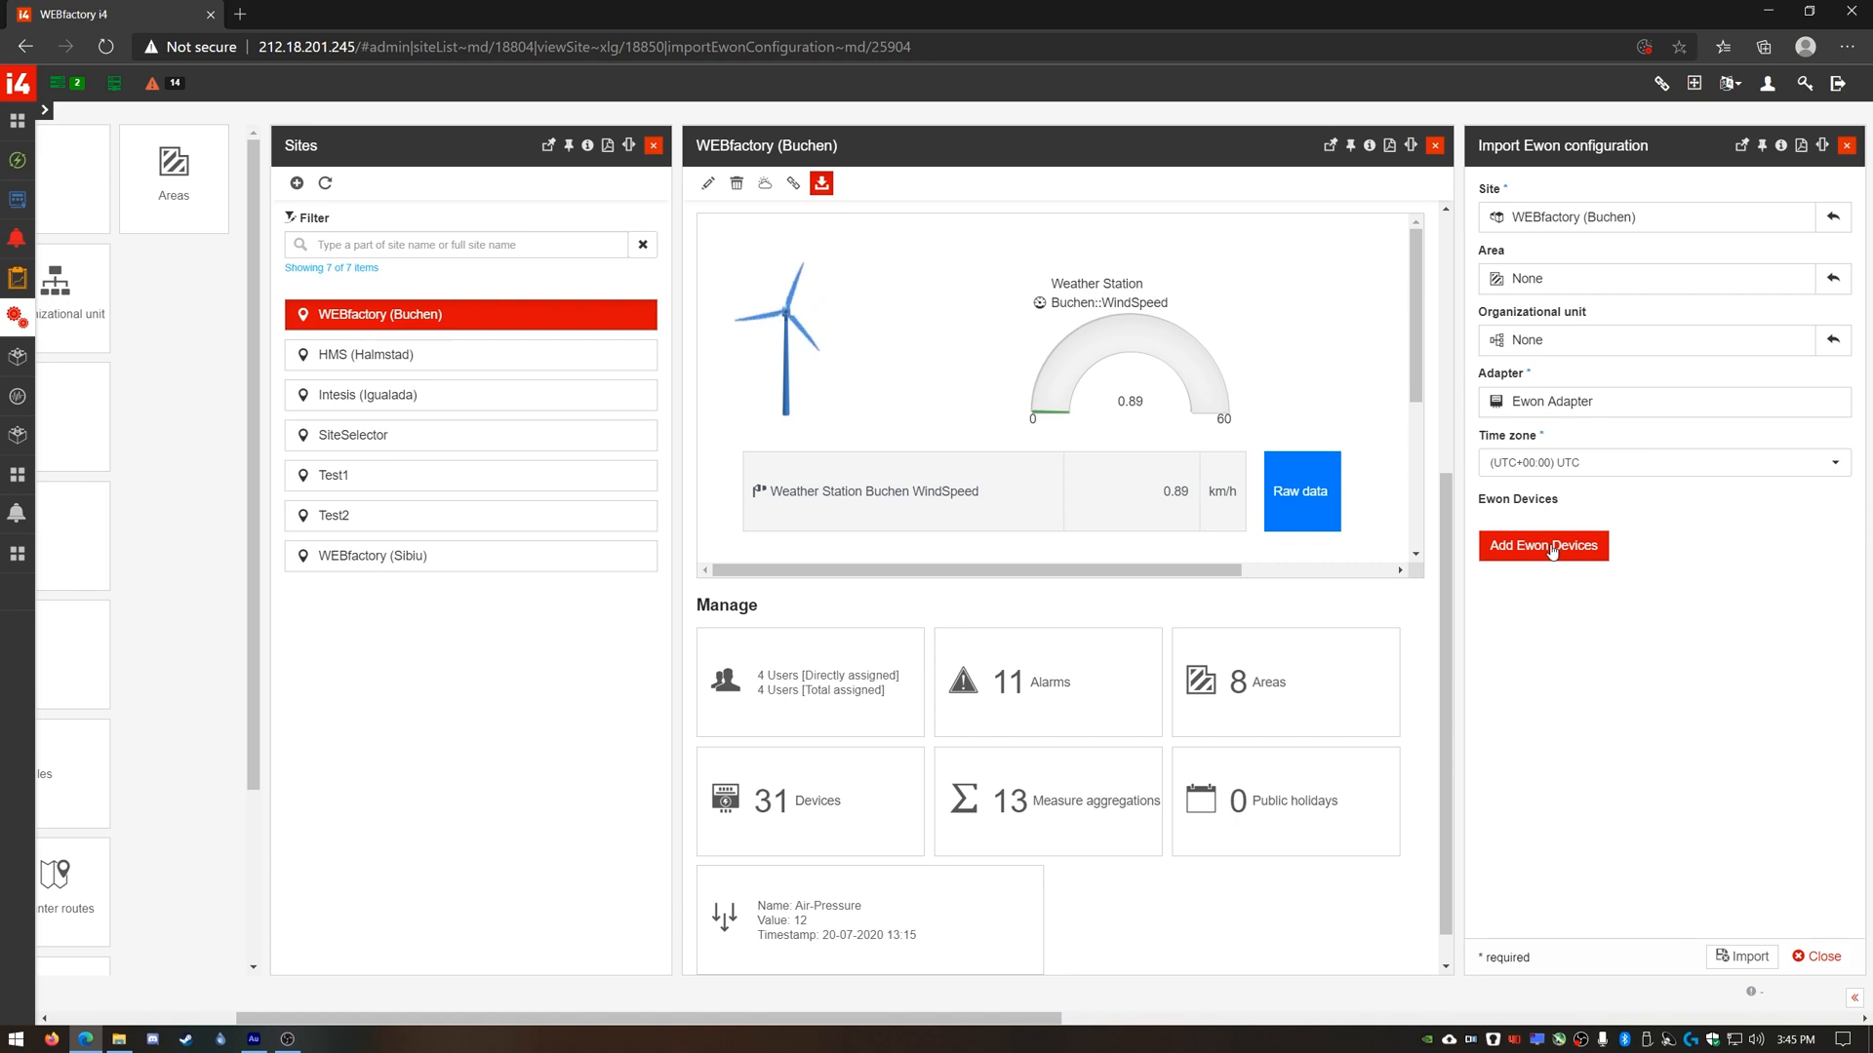
left_click(1544, 546)
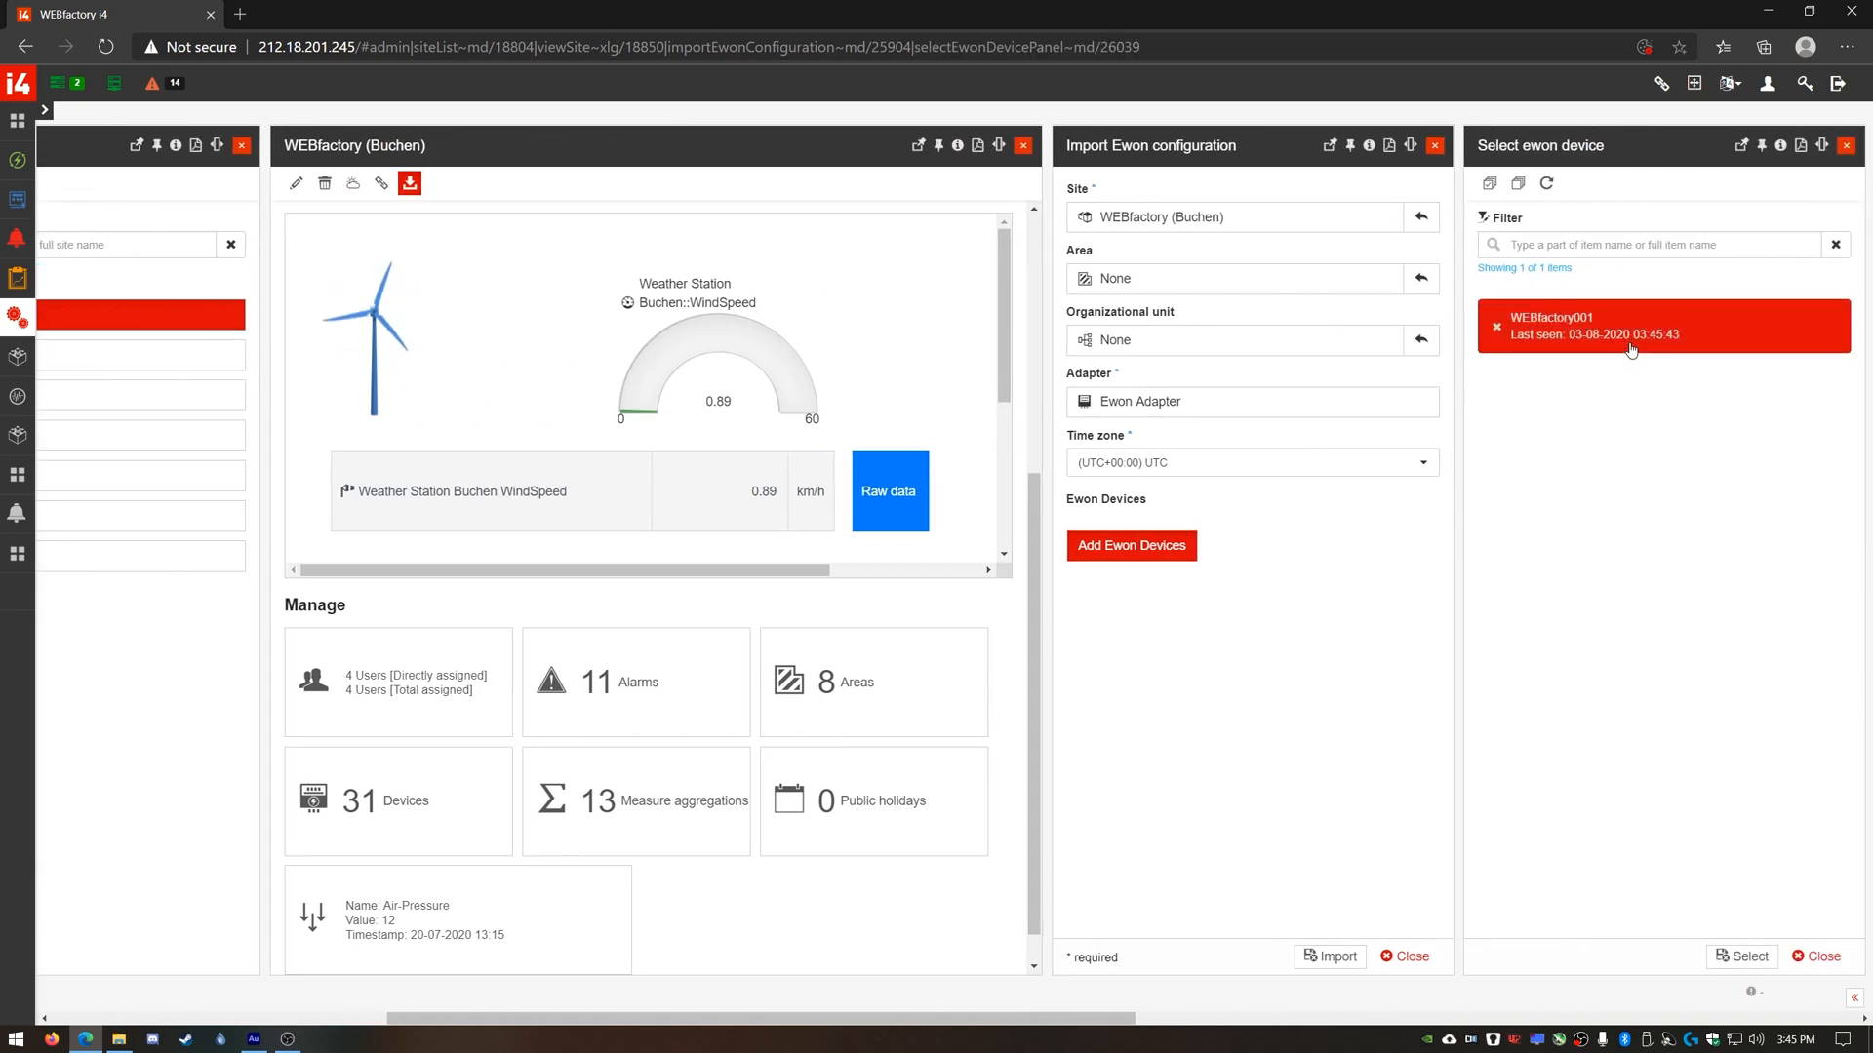
left_click(1740, 956)
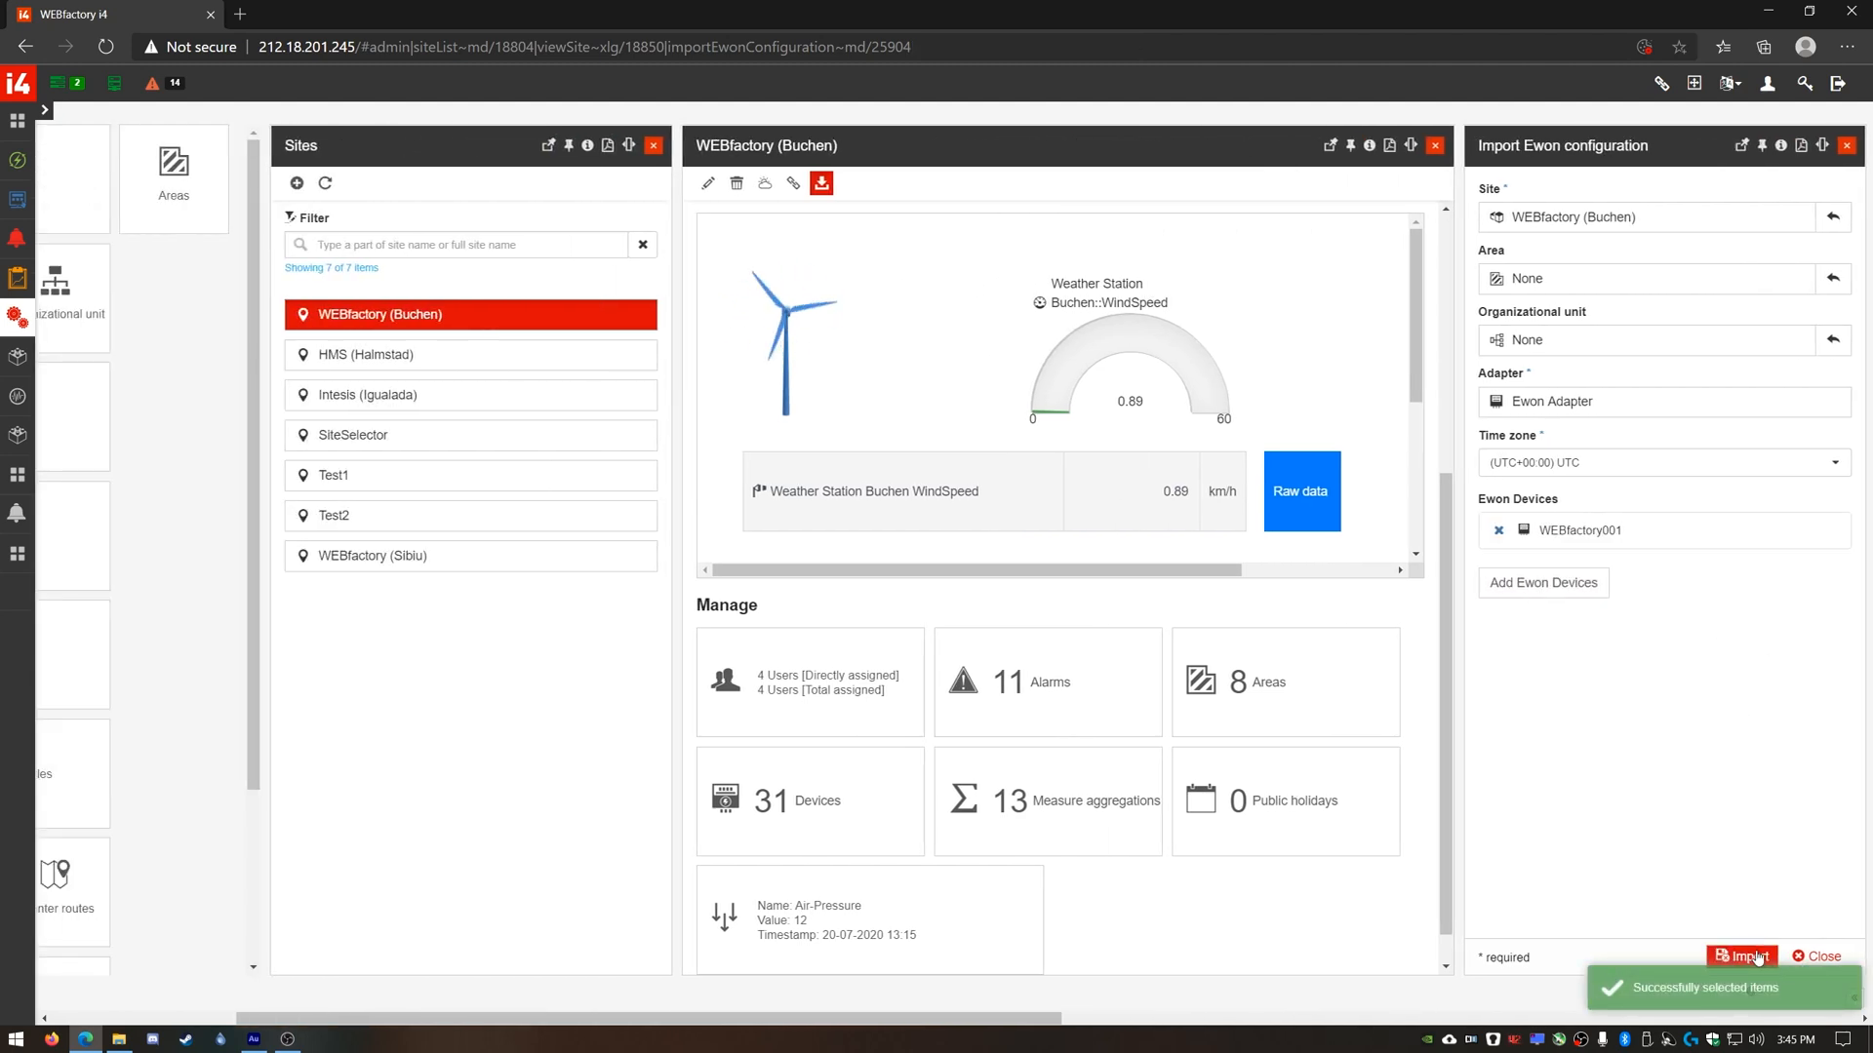
Send the Ewon configuration, then select device Ewon Adapter - WEBfactory001 and list its 13 signals.
left_click(1744, 956)
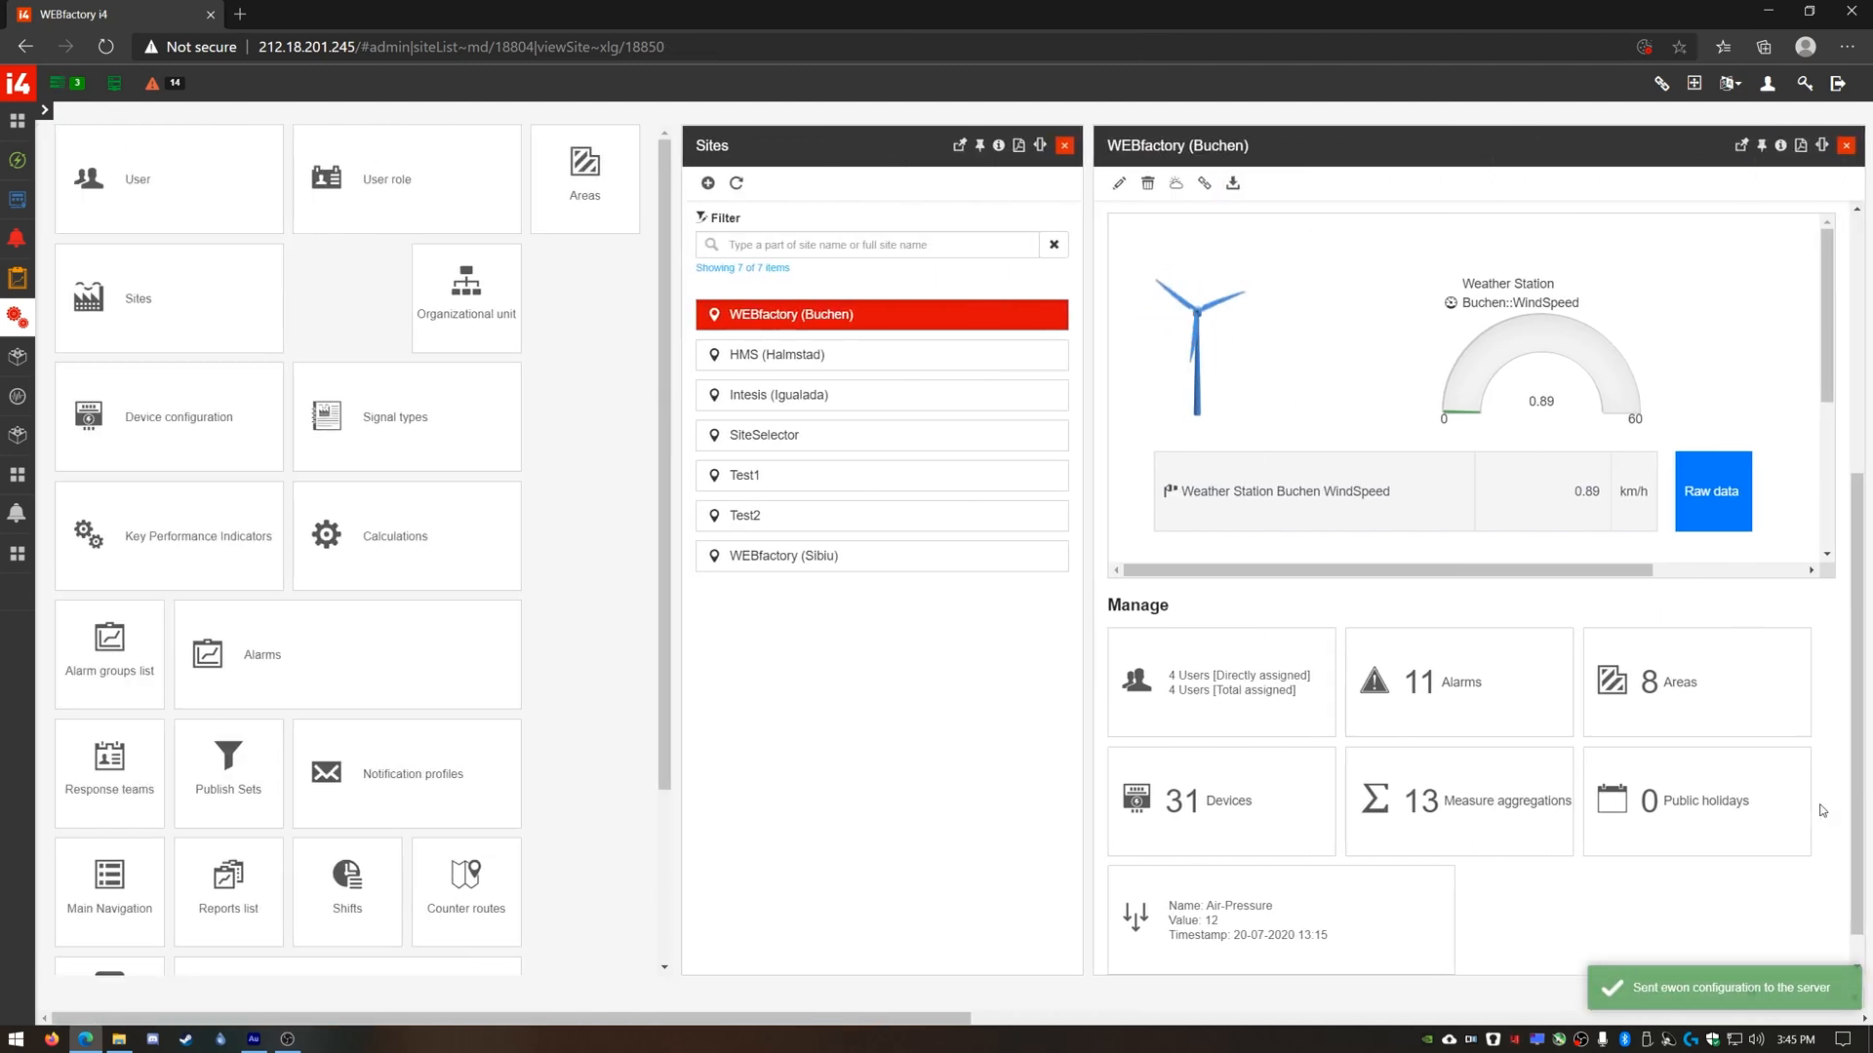
left_click(1221, 800)
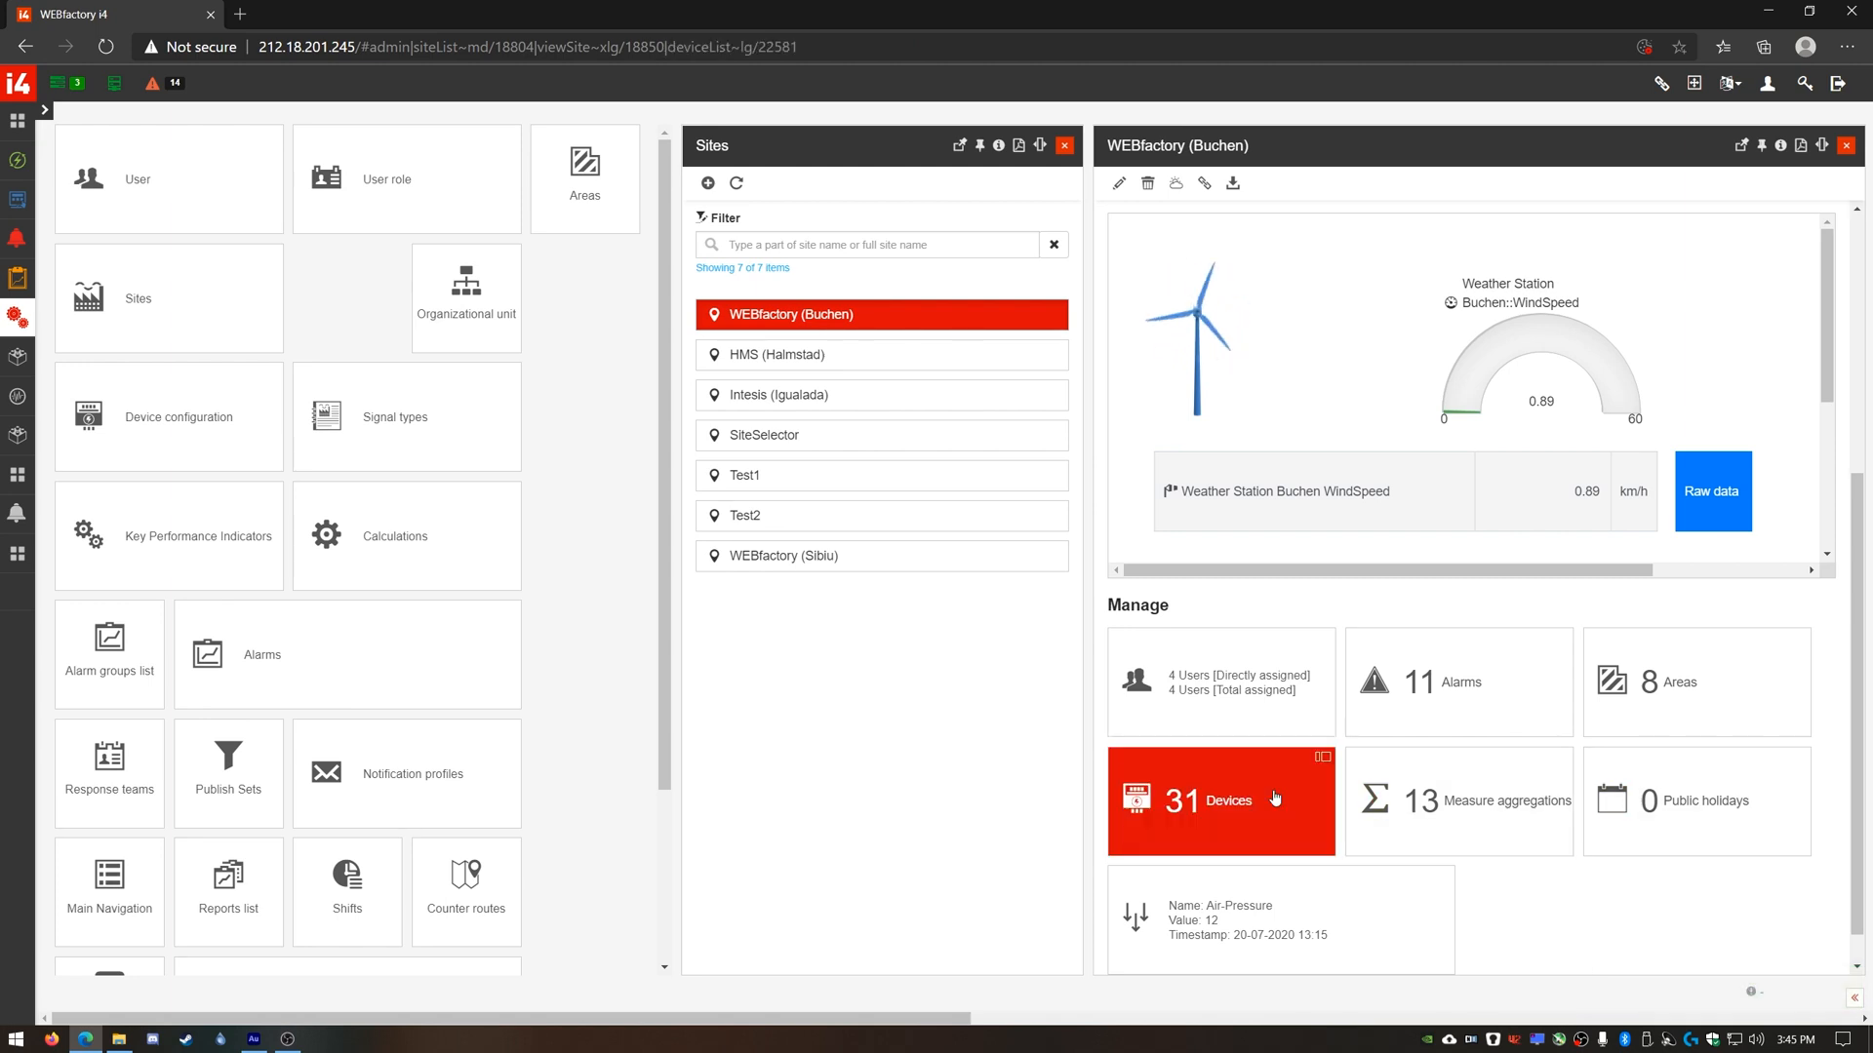
left_click(1221, 800)
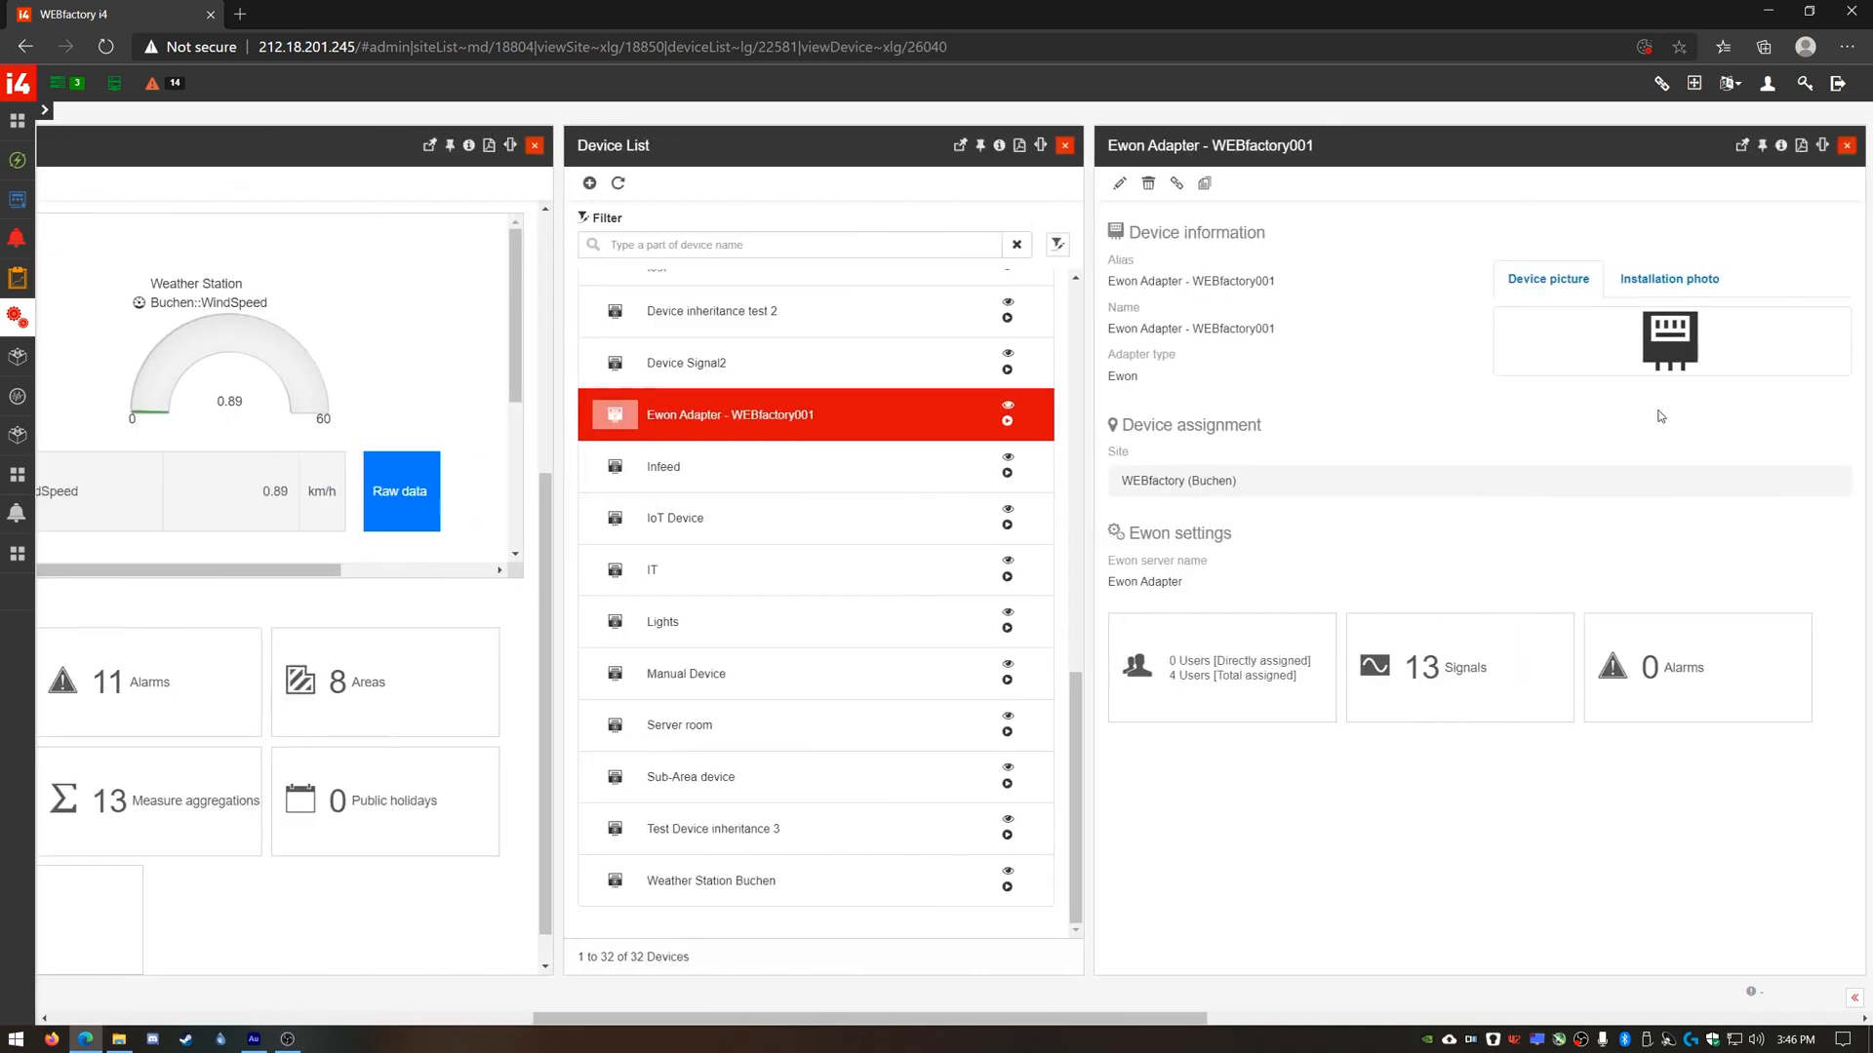
left_click(1459, 667)
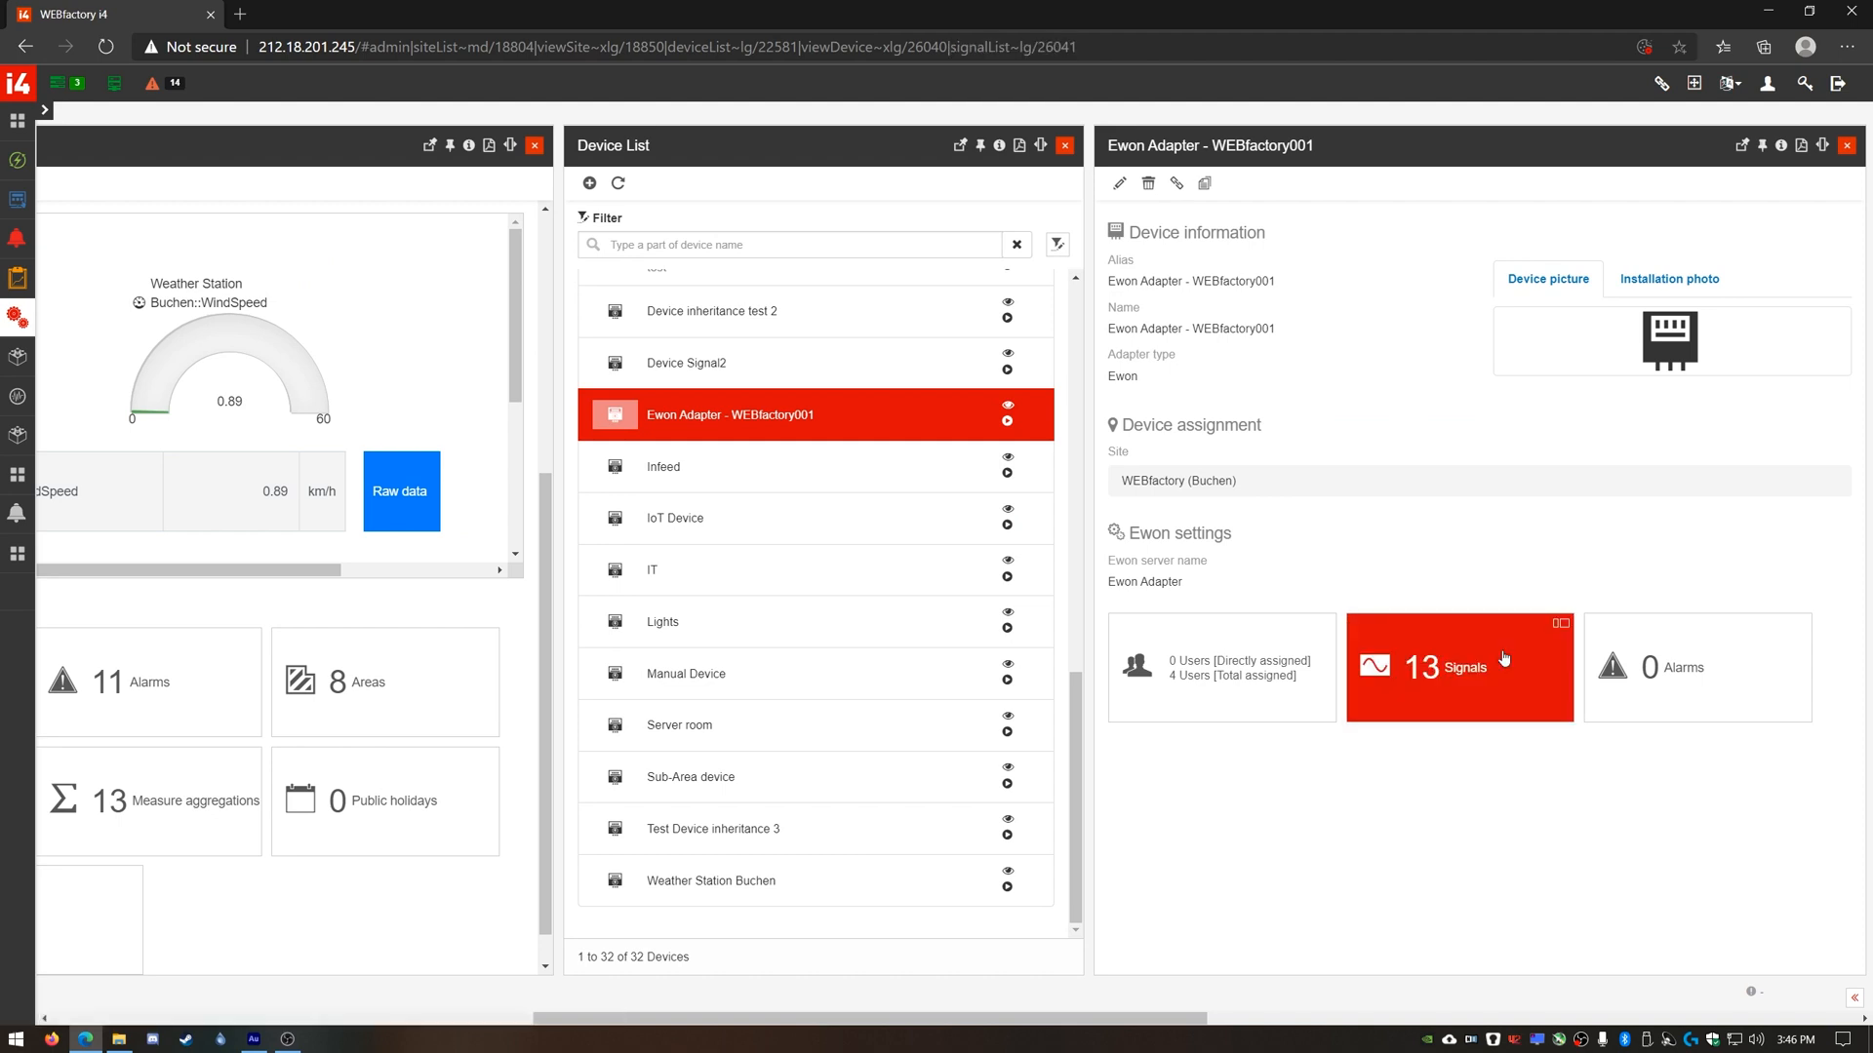
left_click(1460, 667)
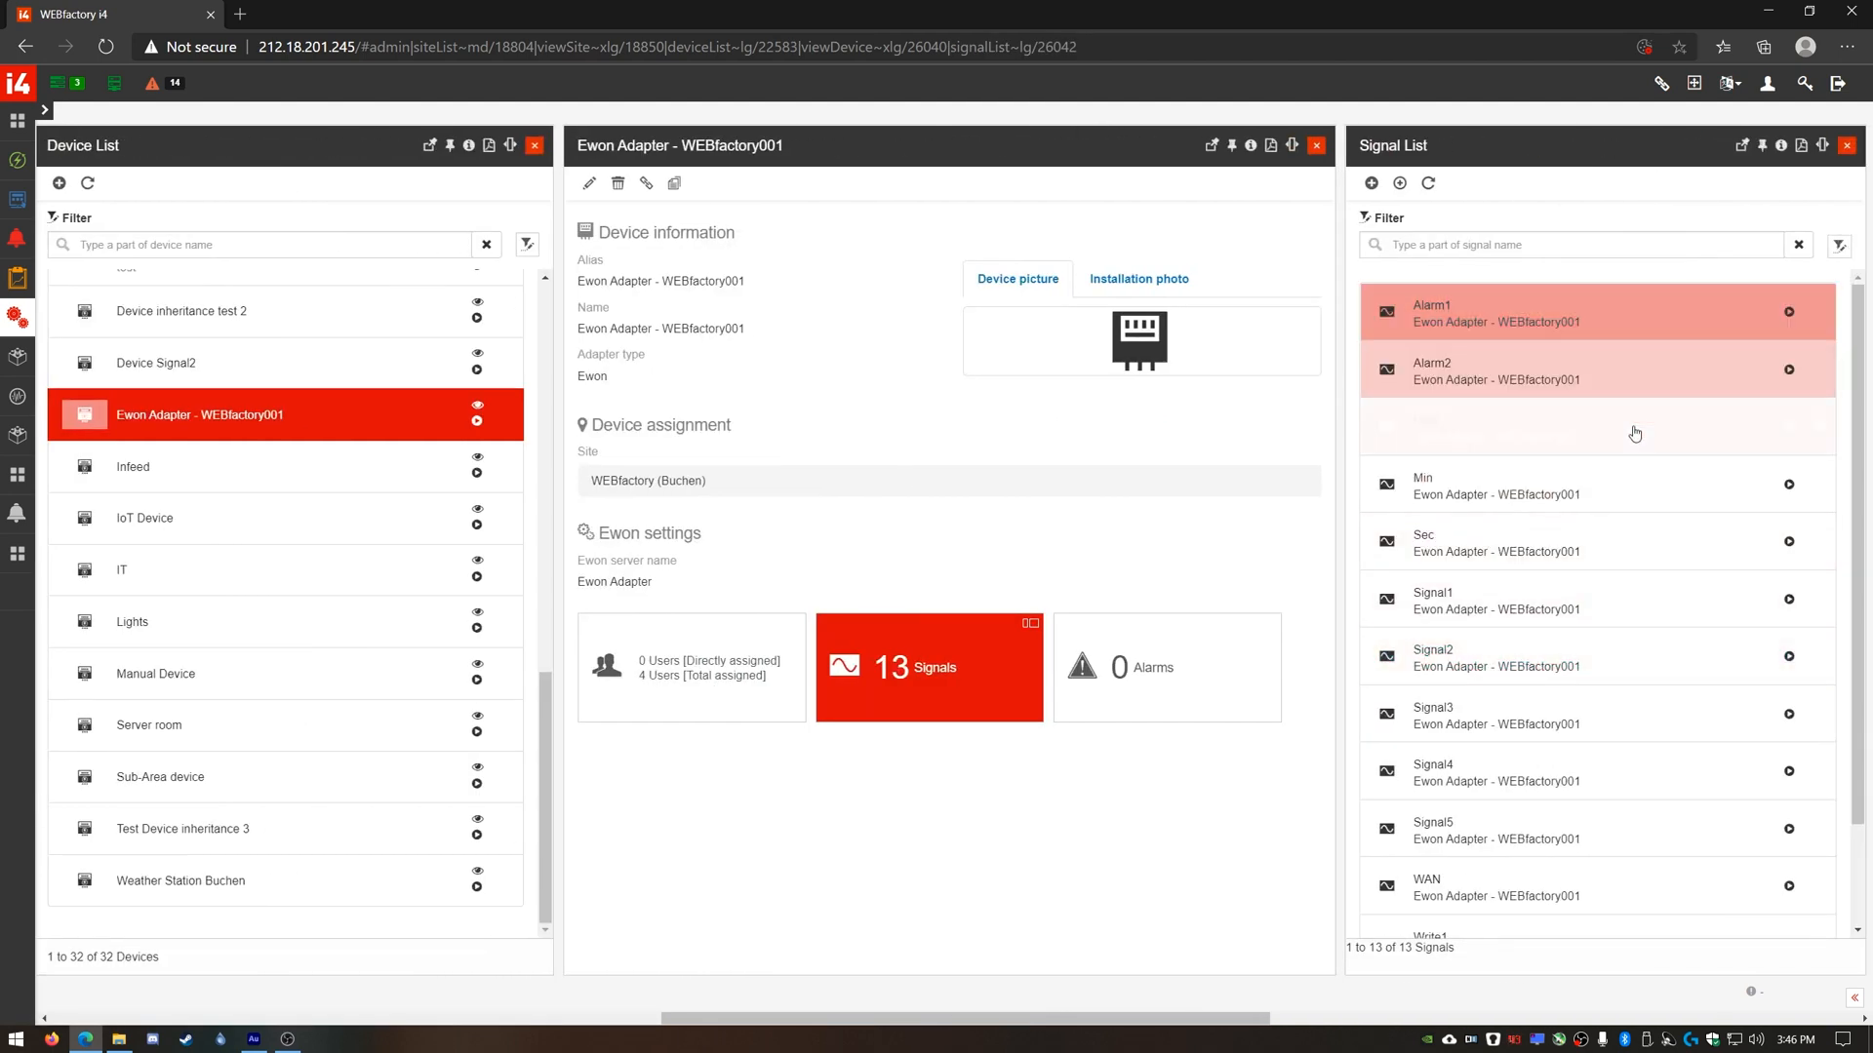
Bring up the Min signal's Edit signal details showing its online value of 44.00.
left_click(1496, 484)
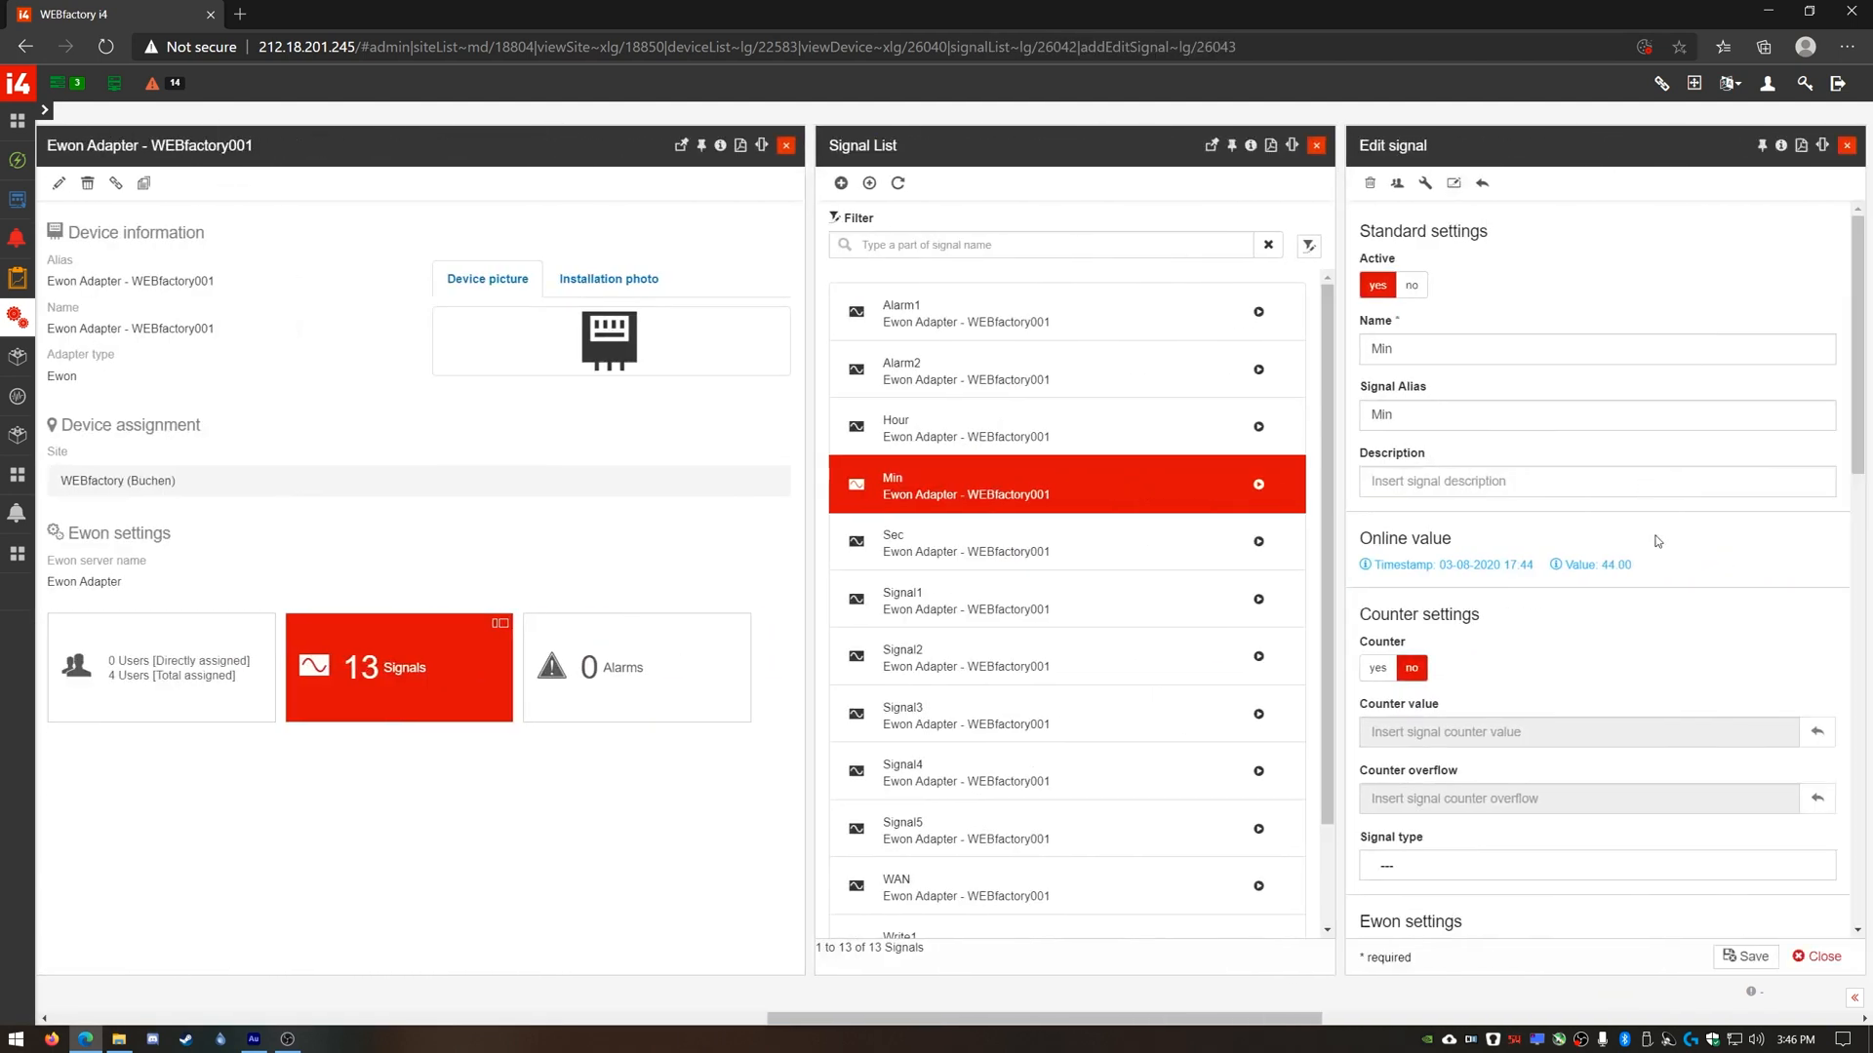
mouse_move(1514, 582)
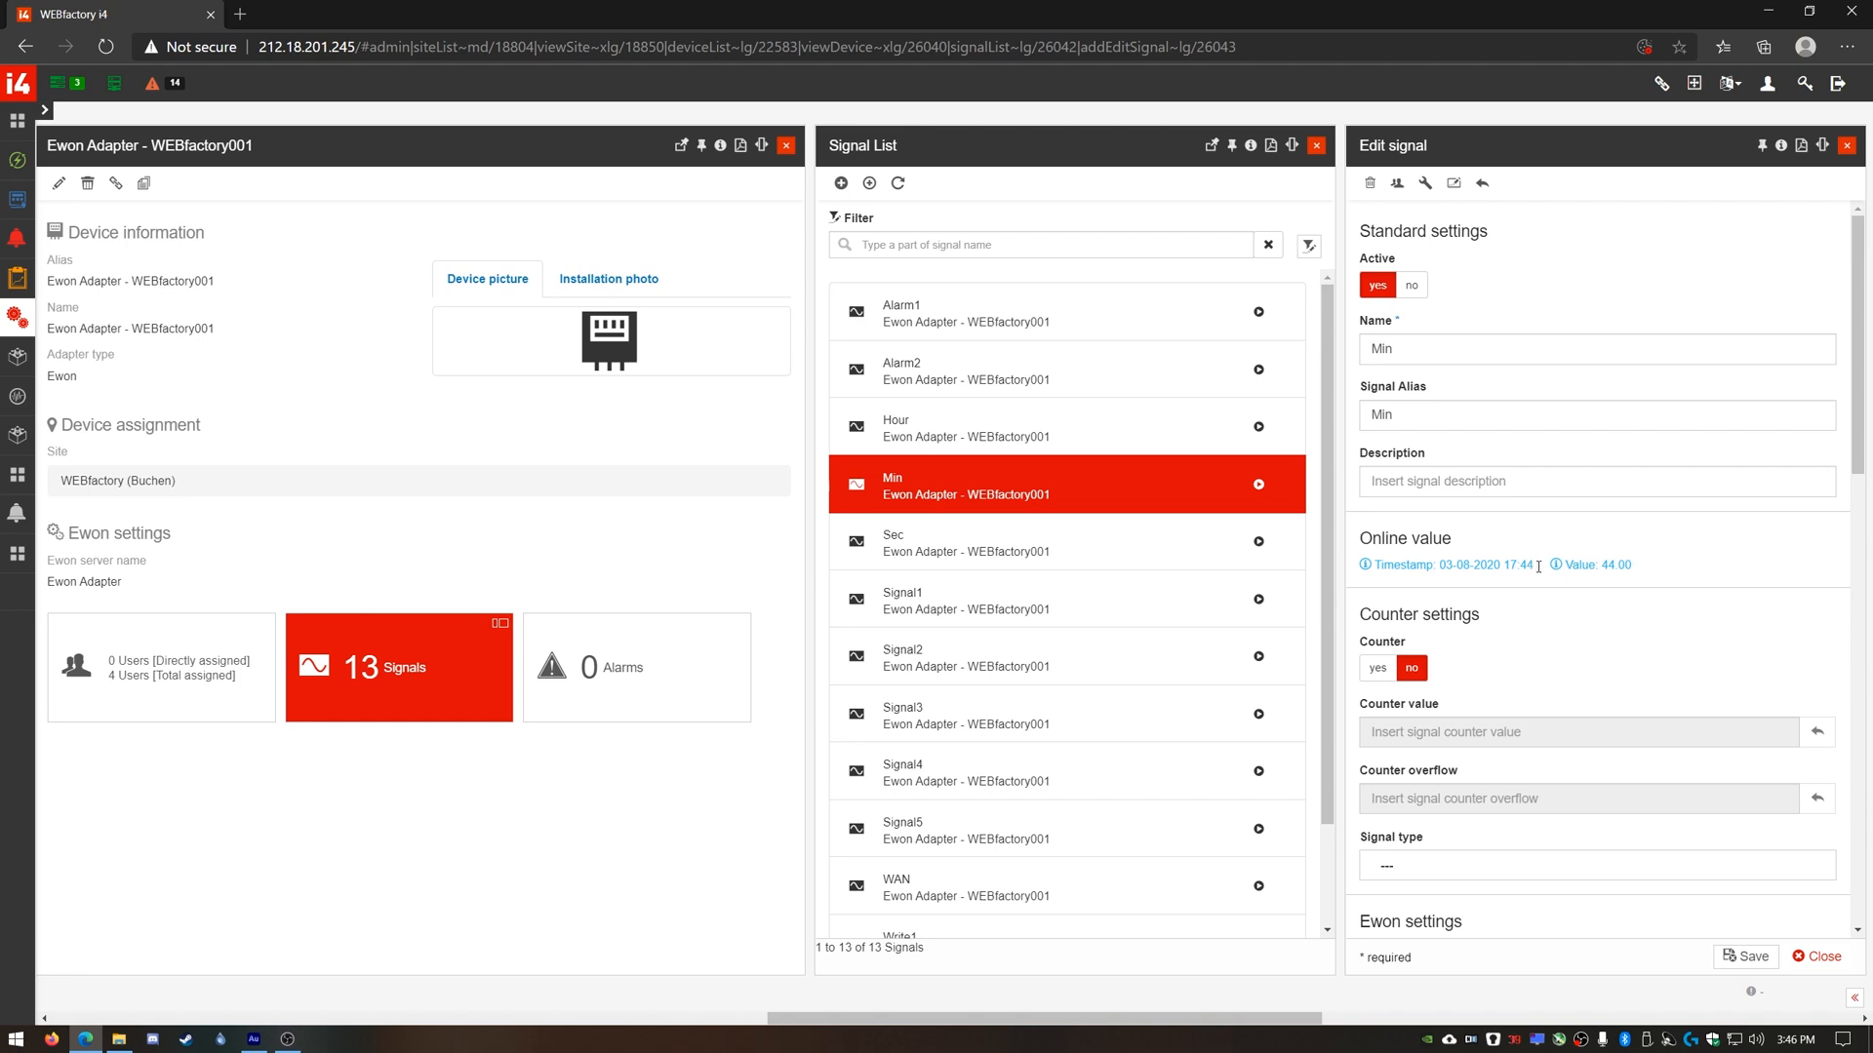
mouse_move(1459, 453)
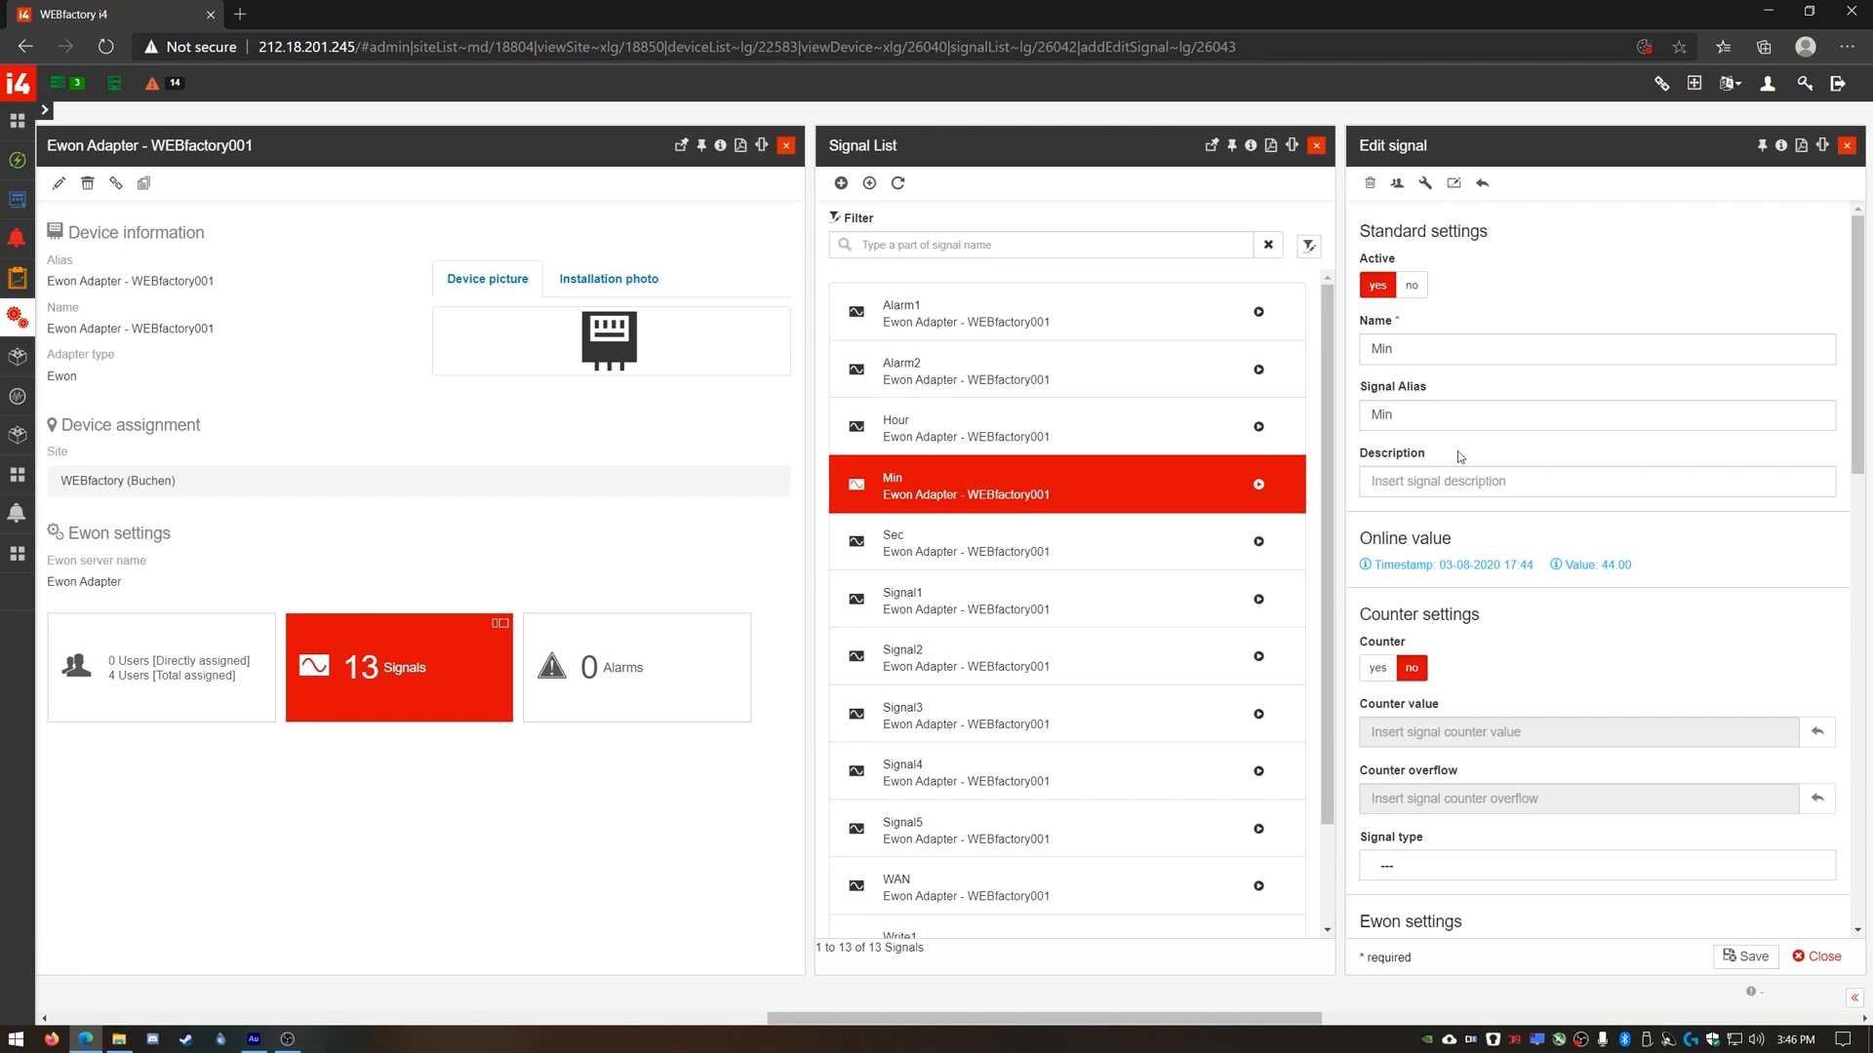